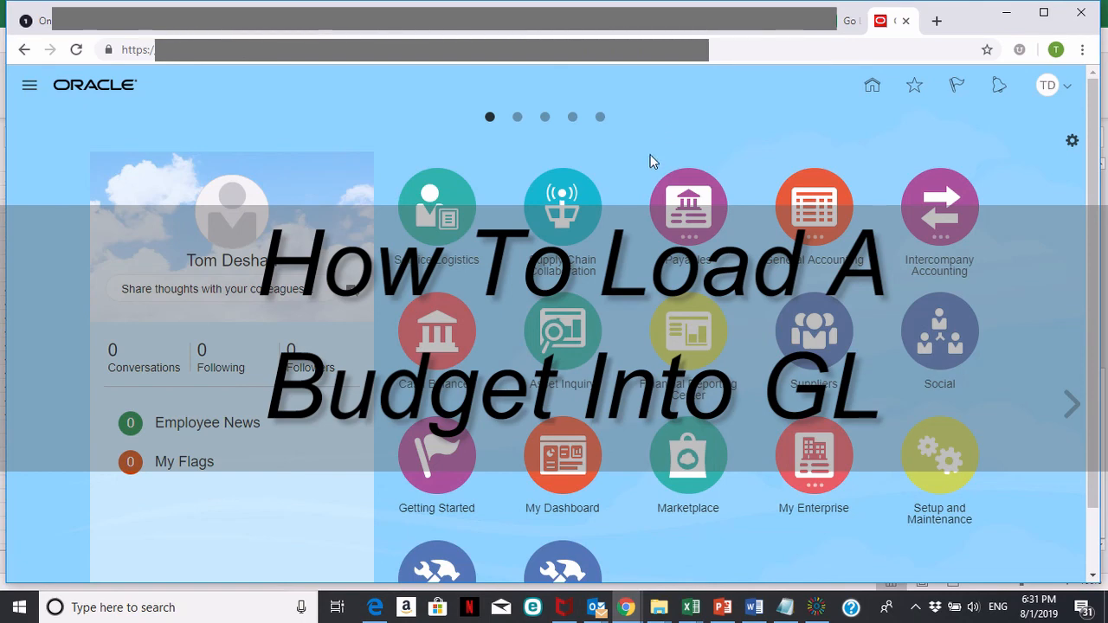
{"action": "mouse_move", "coordinate": [732, 153]}
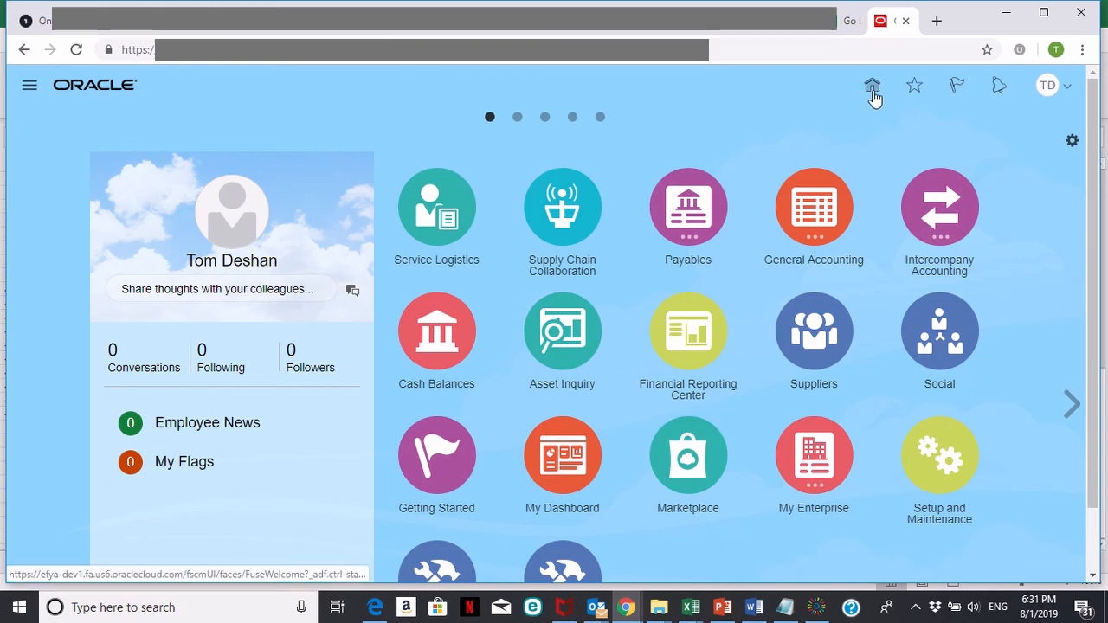
{"action": "mouse_move", "coordinate": [838, 102]}
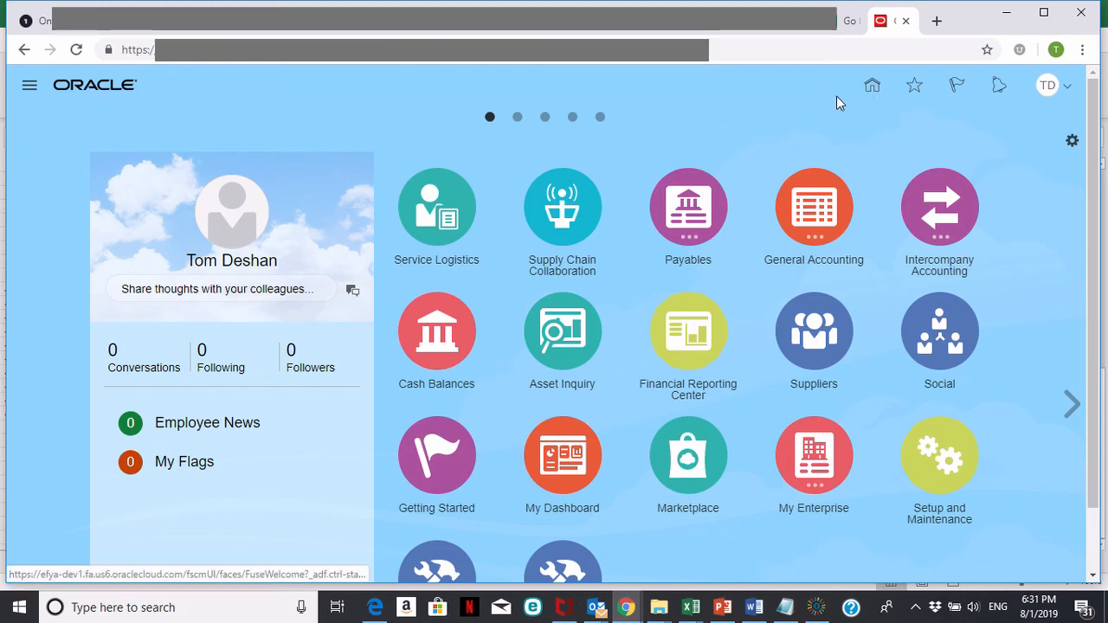
{"action": "mouse_move", "coordinate": [873, 85]}
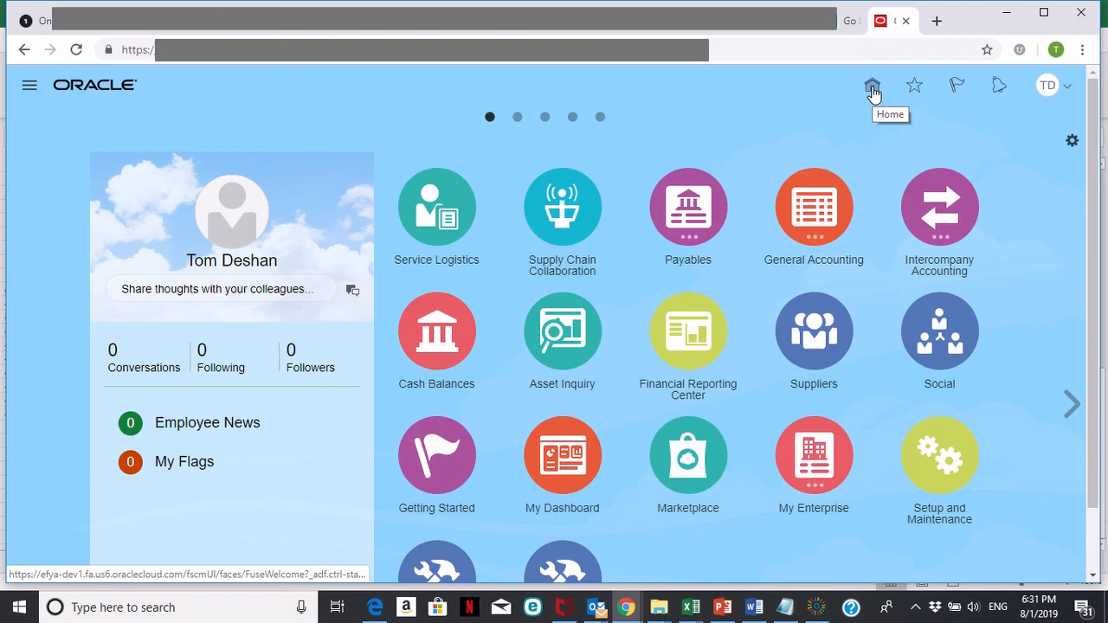
{"action": "mouse_move", "coordinate": [814, 208]}
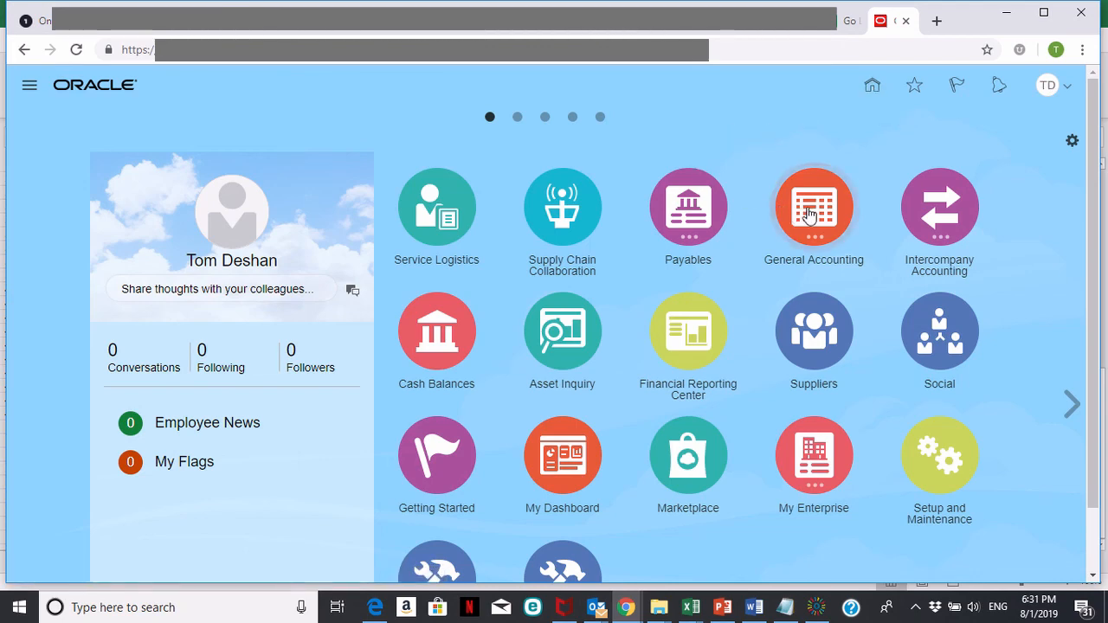
Open the General Accounting Dashboard from the General Accounting group icon.
{"action": "left_click", "coordinate": [813, 207]}
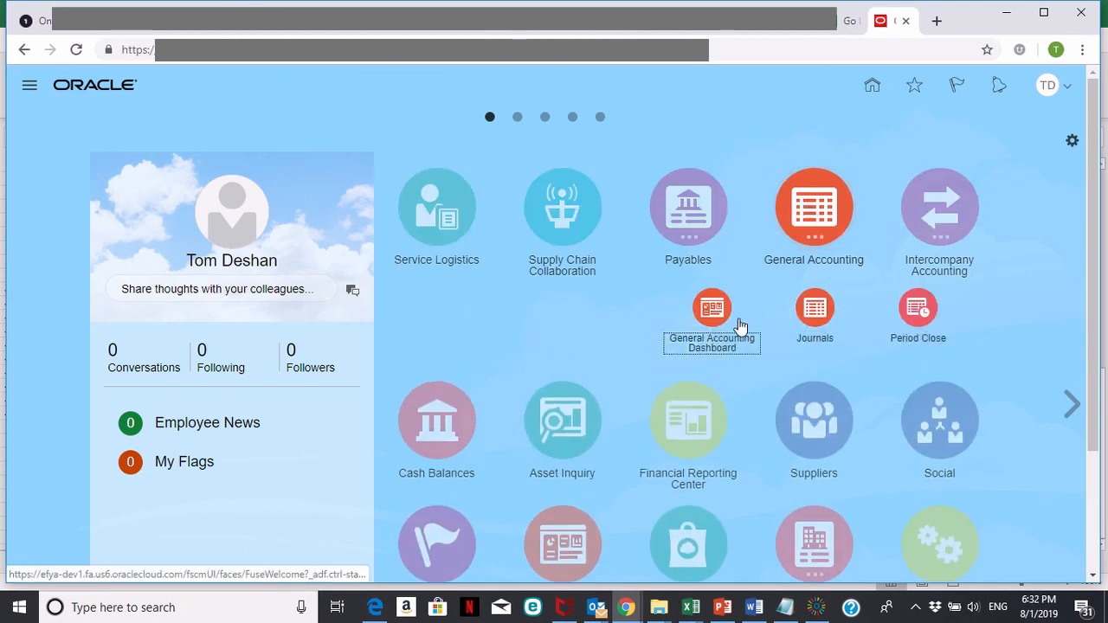
{"action": "left_click", "coordinate": [712, 307]}
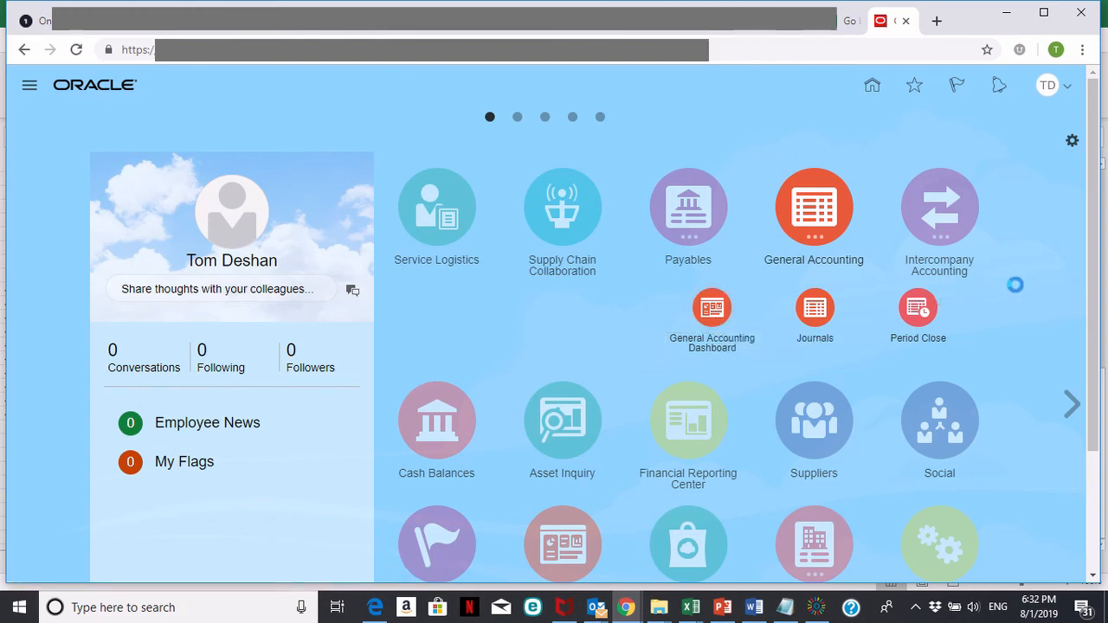
{"action": "left_click", "coordinate": [712, 309]}
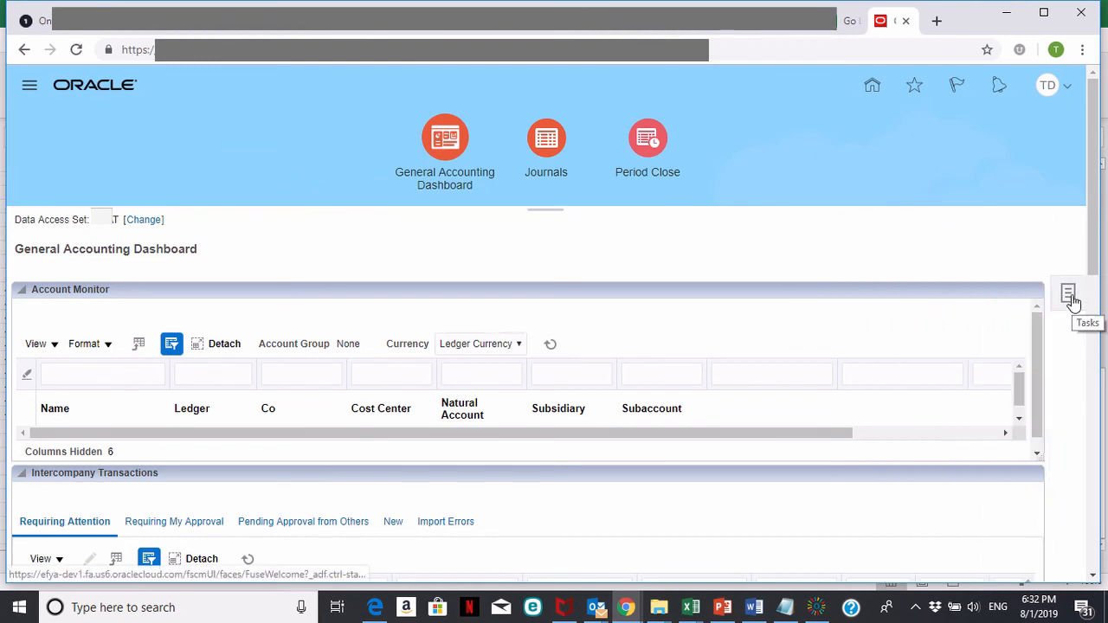
Launch Create Budgets in Spreadsheet under Planning and Budgeting in the Tasks panel.
{"action": "left_click", "coordinate": [1068, 293]}
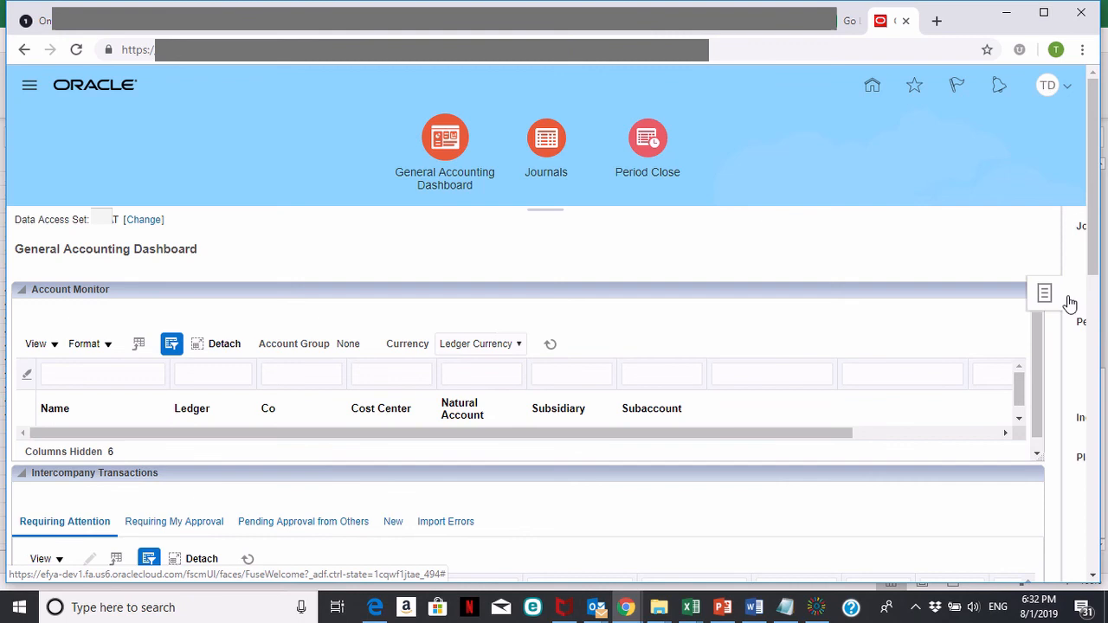
{"action": "left_click", "coordinate": [1044, 294]}
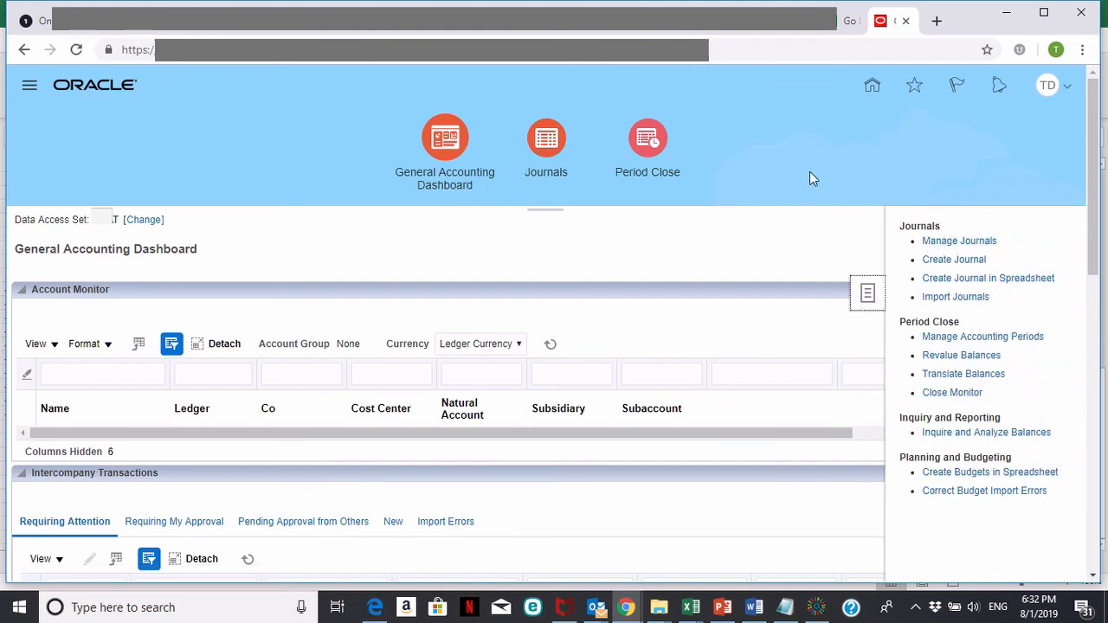
{"action": "mouse_move", "coordinate": [990, 472]}
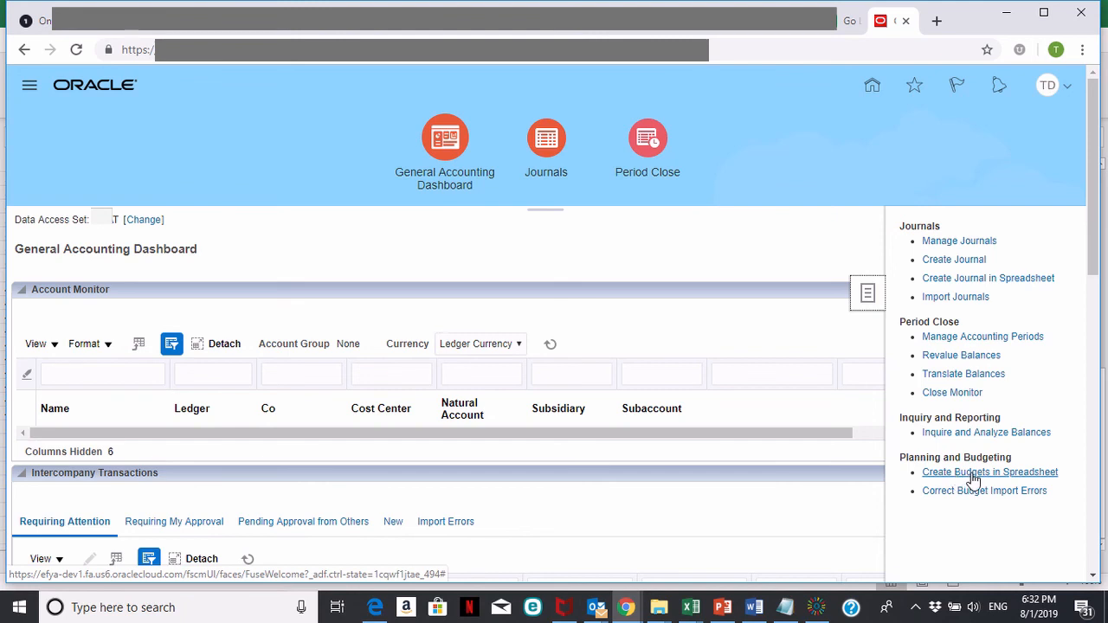
{"action": "mouse_move", "coordinate": [974, 479]}
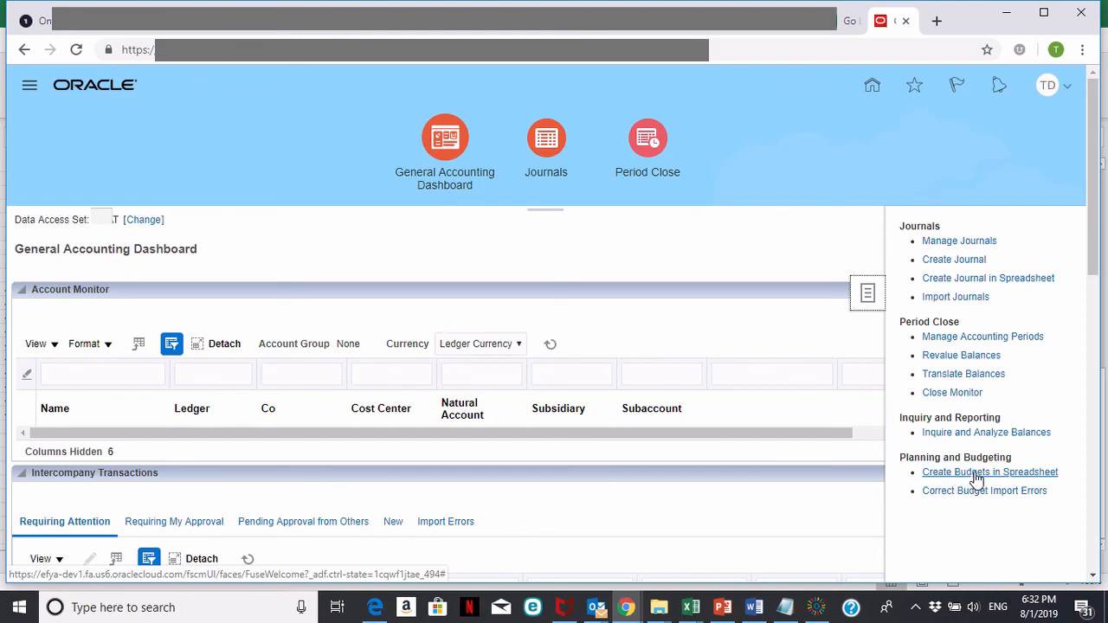
{"action": "left_click", "coordinate": [990, 472]}
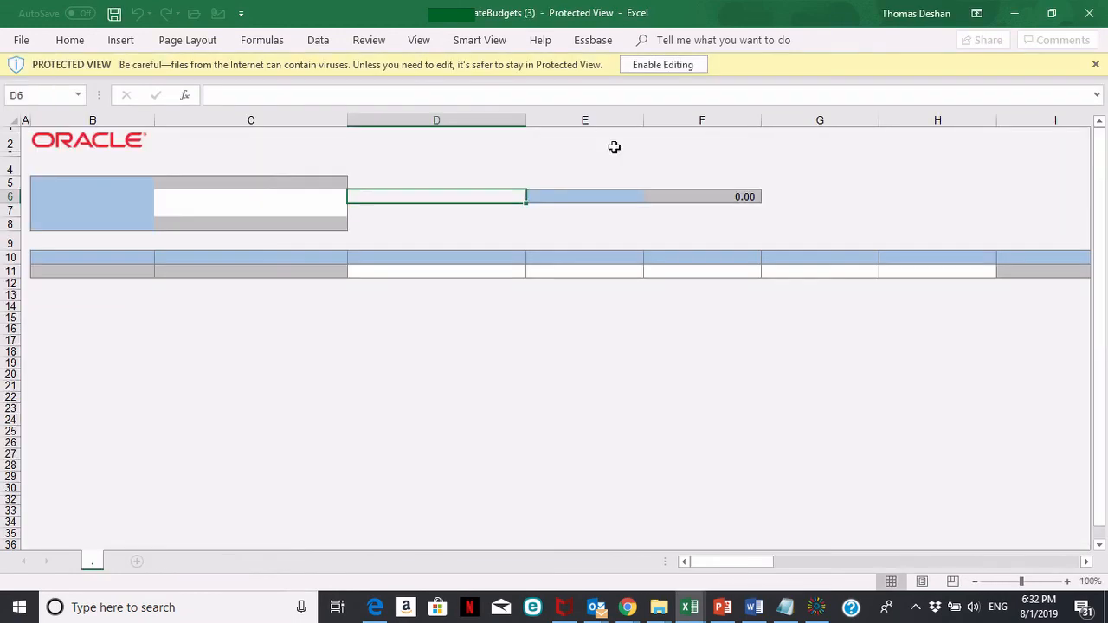
Enable editing of the CreateBudgets workbook and accept the Oracle connection prompt.
{"action": "left_click", "coordinate": [662, 64]}
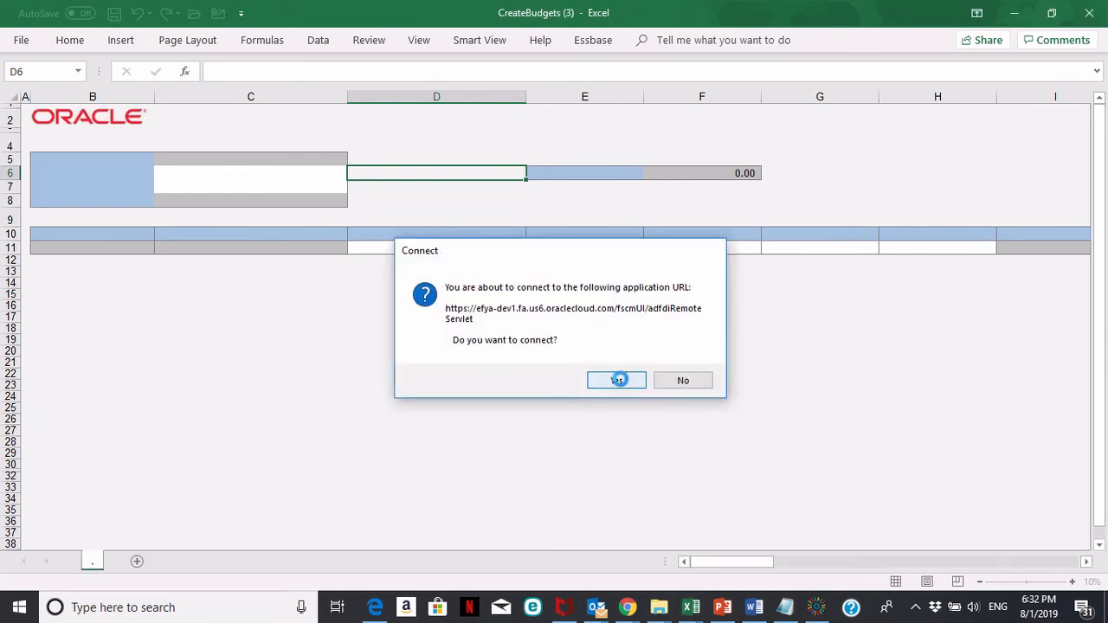
{"action": "left_click", "coordinate": [616, 381]}
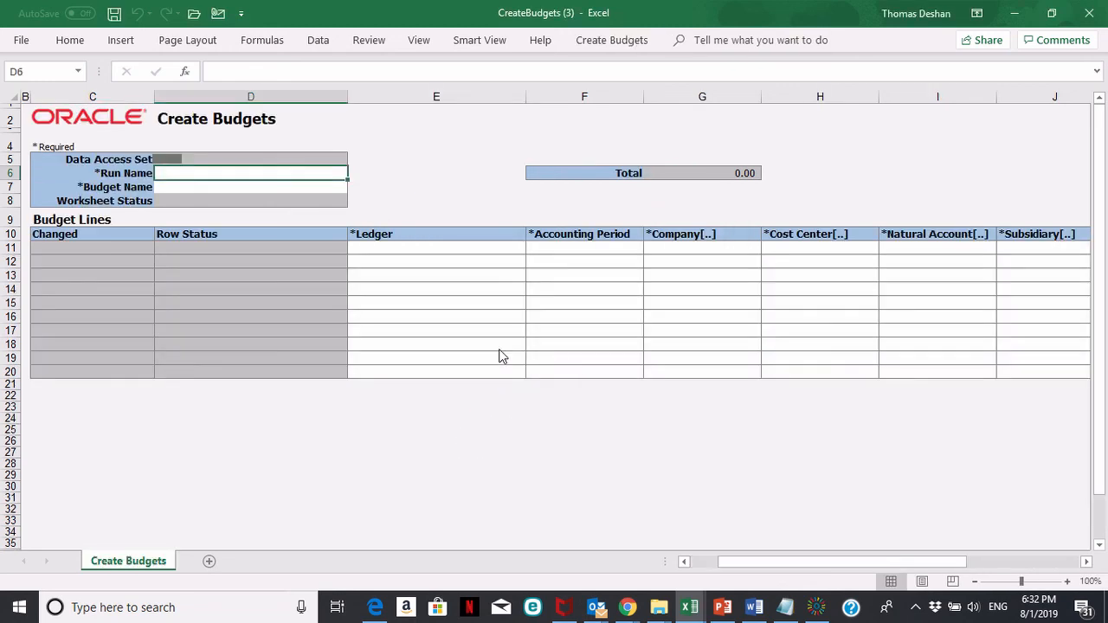
{"action": "mouse_move", "coordinate": [445, 213]}
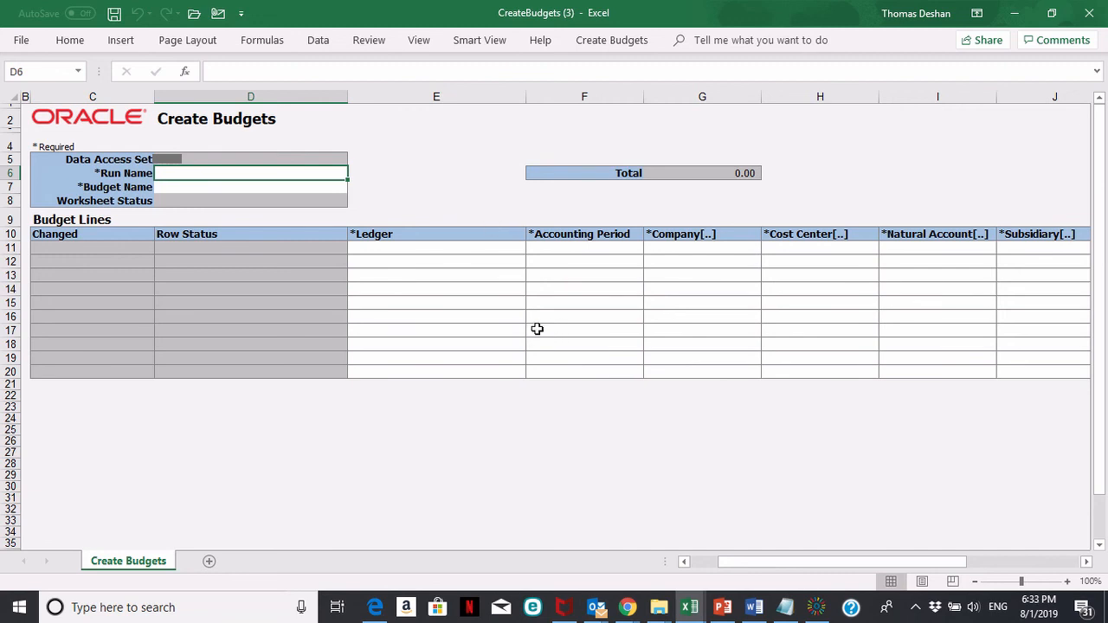
{"action": "mouse_move", "coordinate": [310, 136]}
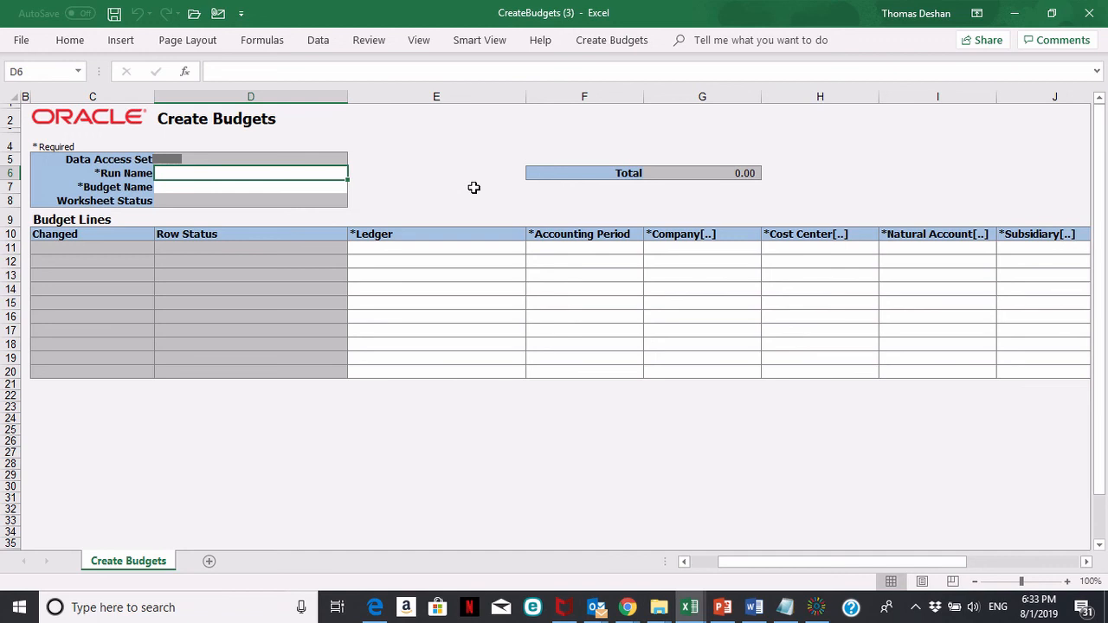
{"action": "mouse_move", "coordinate": [420, 284]}
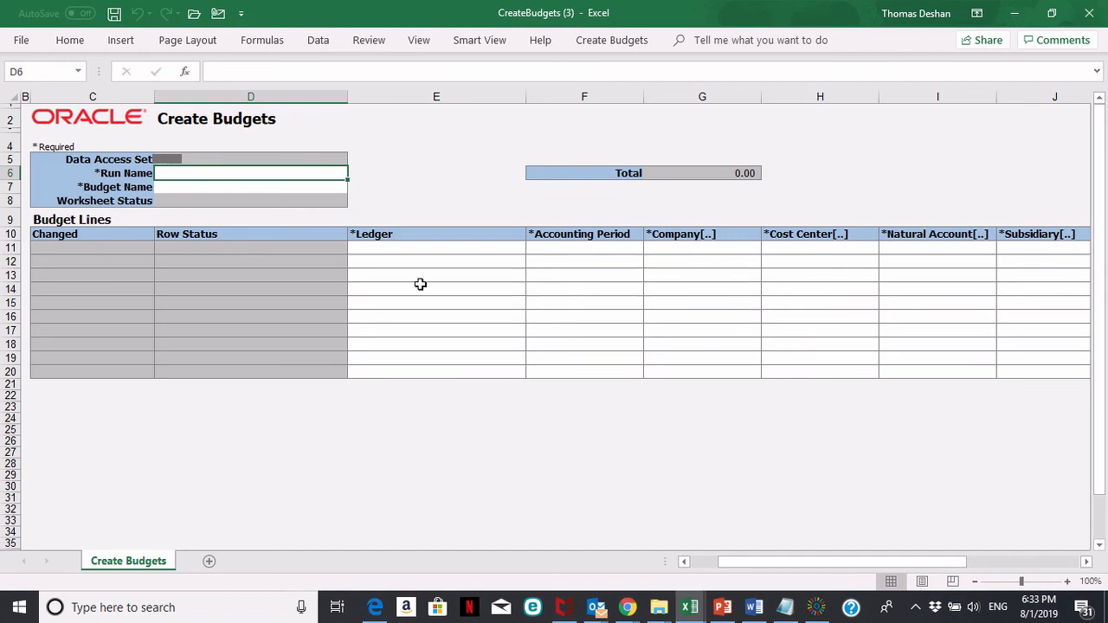
{"action": "mouse_move", "coordinate": [129, 179]}
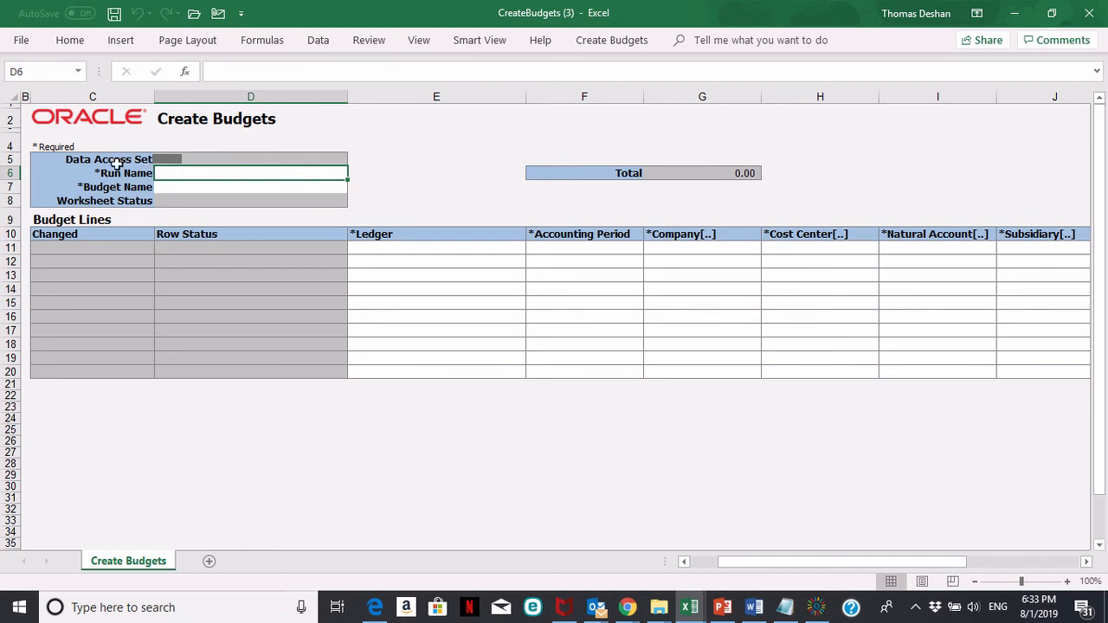
{"action": "mouse_move", "coordinate": [186, 159]}
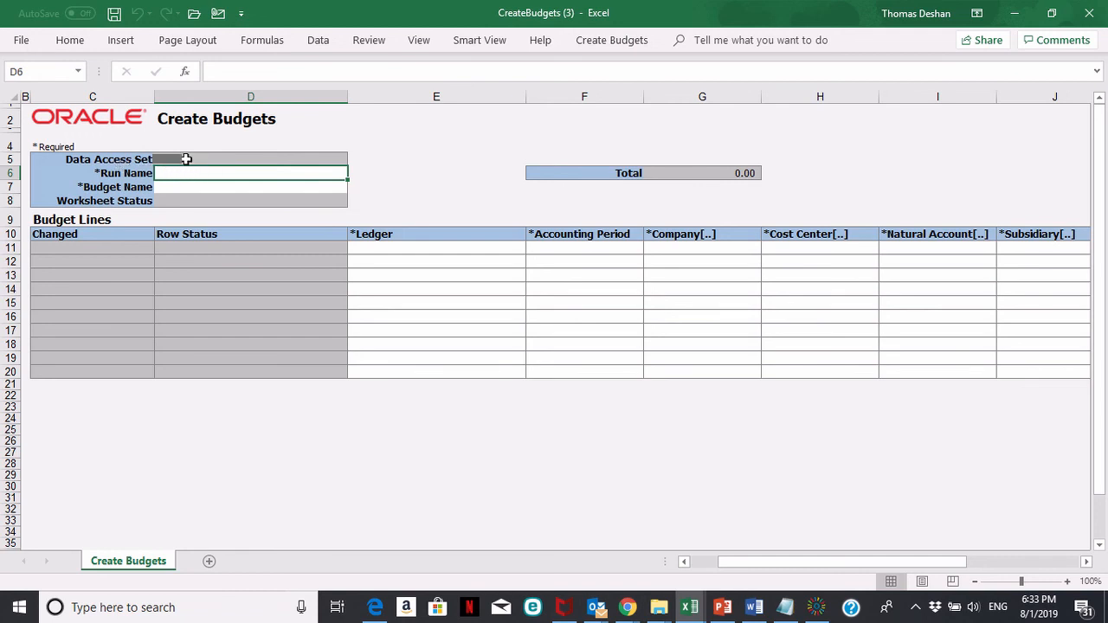
{"action": "mouse_move", "coordinate": [184, 160]}
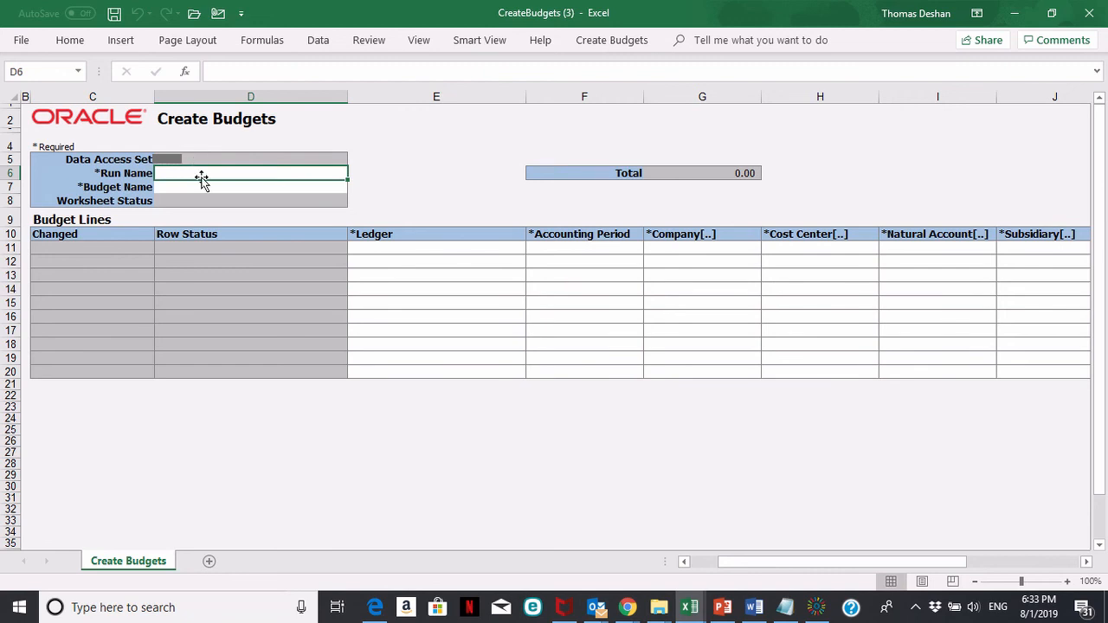
{"action": "mouse_move", "coordinate": [235, 188]}
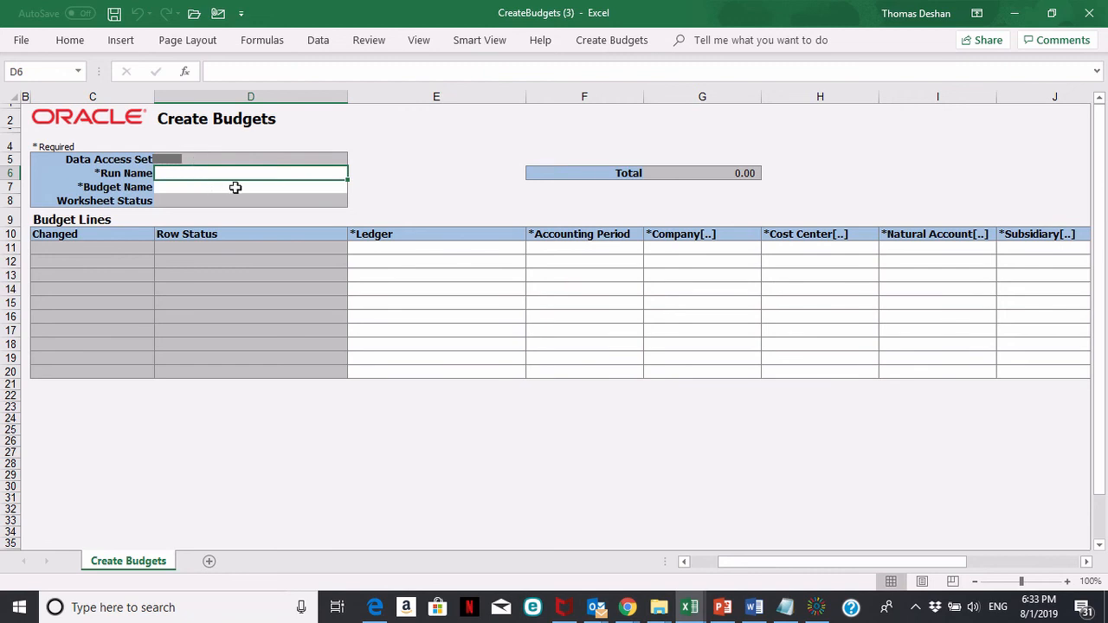
Enter the run name 'Test EBUD' and choose the FY-2019 budget name.
{"action": "type", "text": "T"}
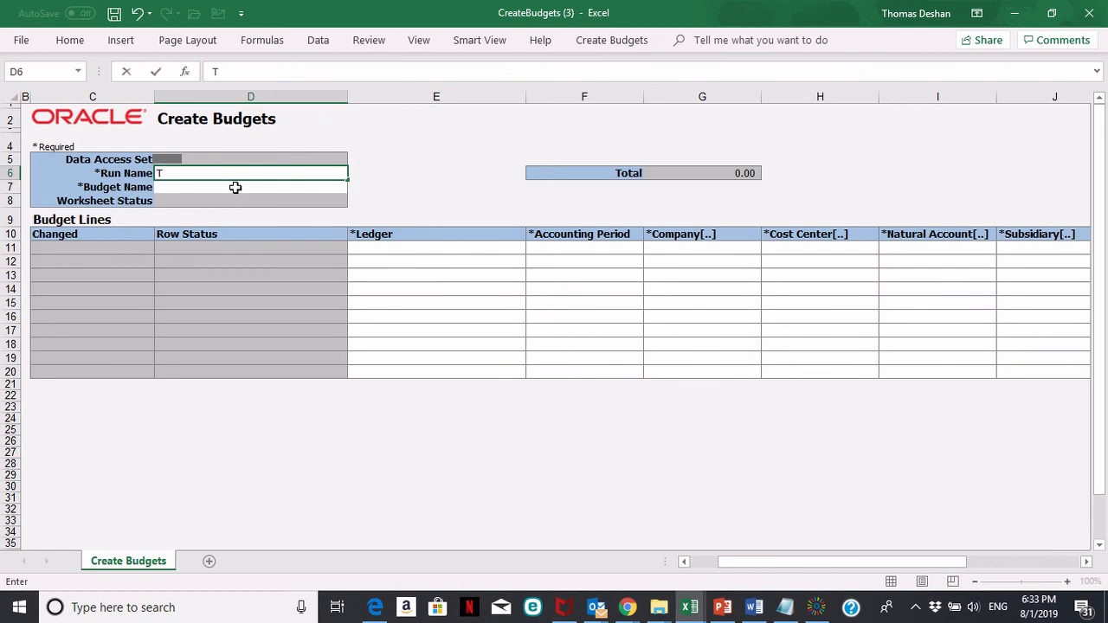
{"action": "type", "text": "est E"}
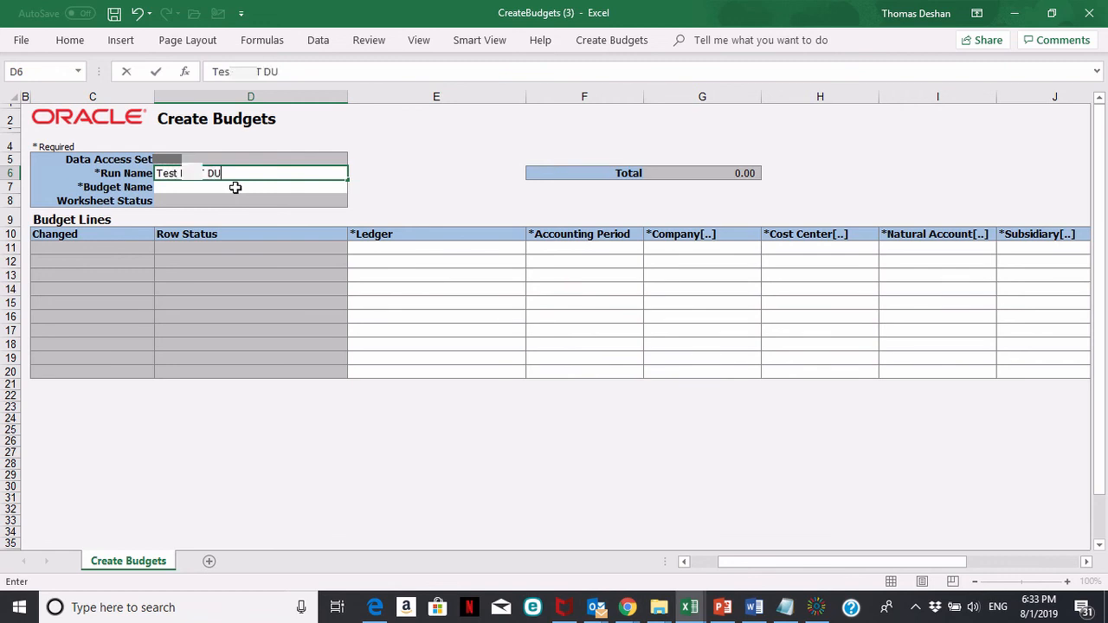
{"action": "type", "text": "BUD"}
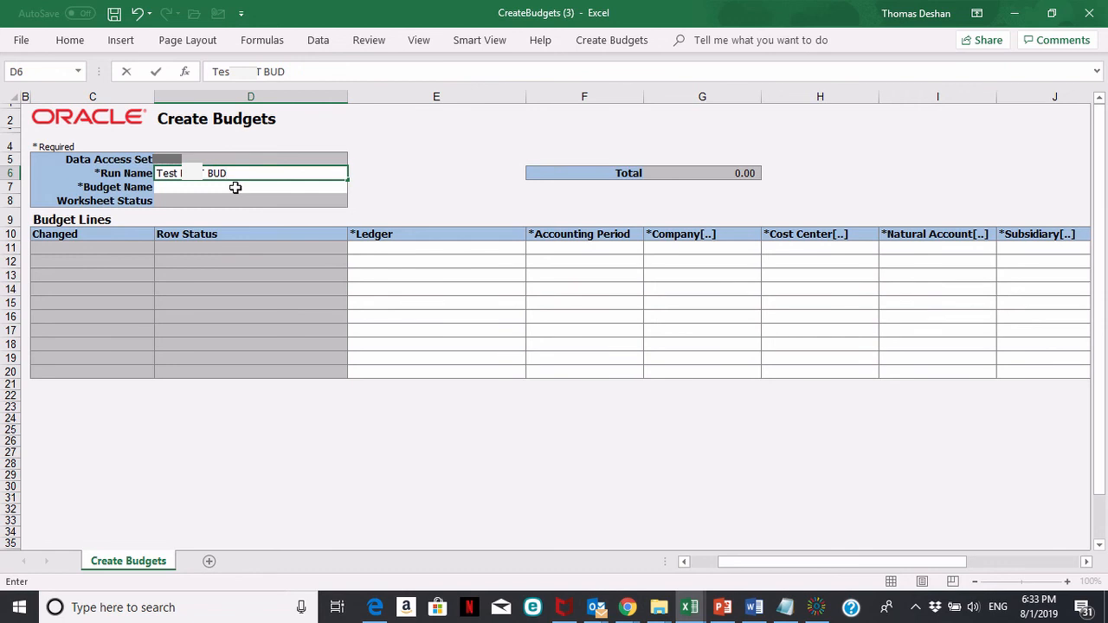
{"action": "mouse_move", "coordinate": [194, 189]}
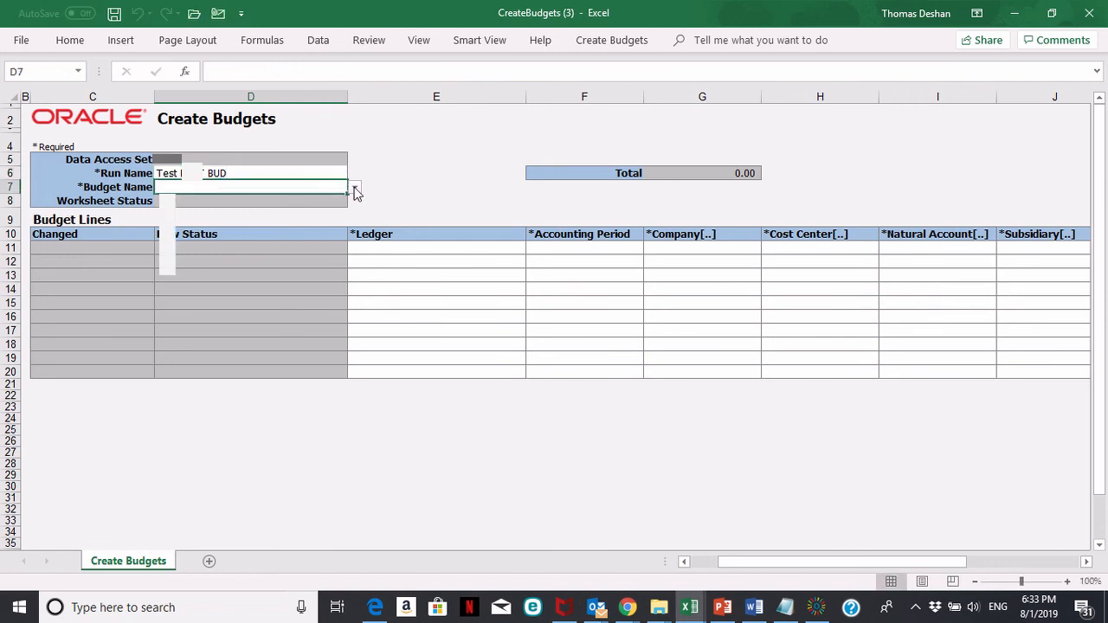
{"action": "left_click", "coordinate": [354, 187]}
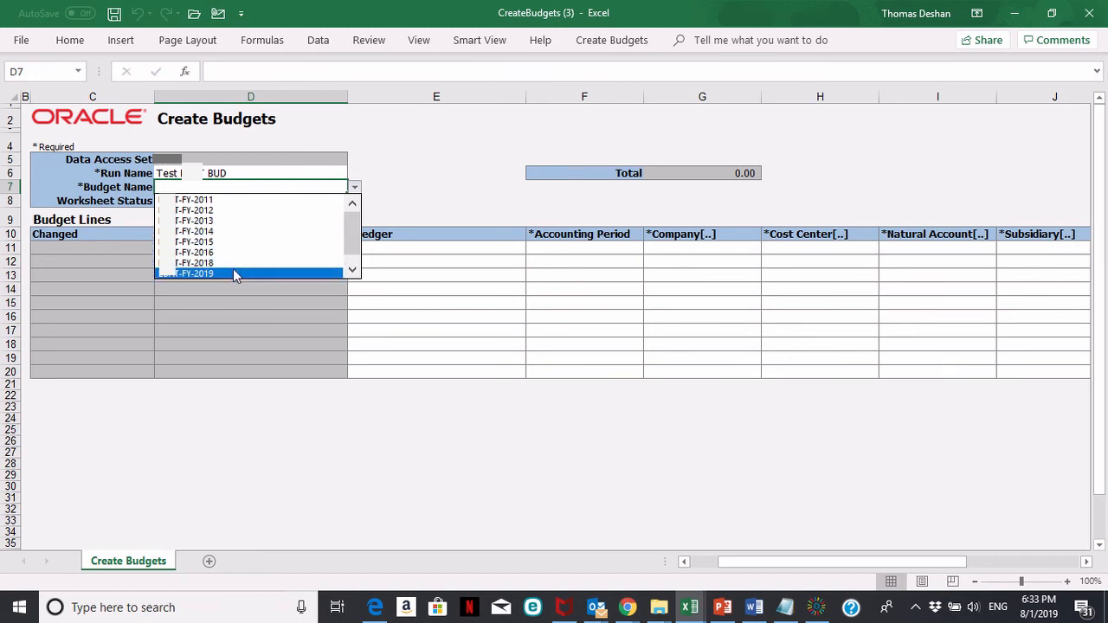
{"action": "mouse_move", "coordinate": [224, 278]}
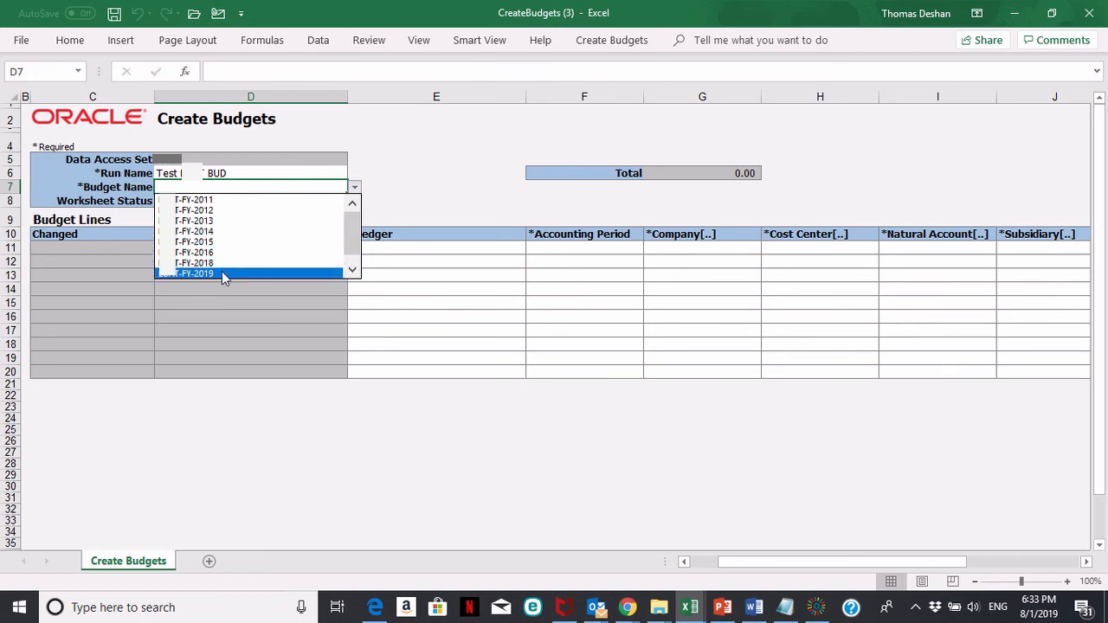
{"action": "left_click", "coordinate": [186, 273]}
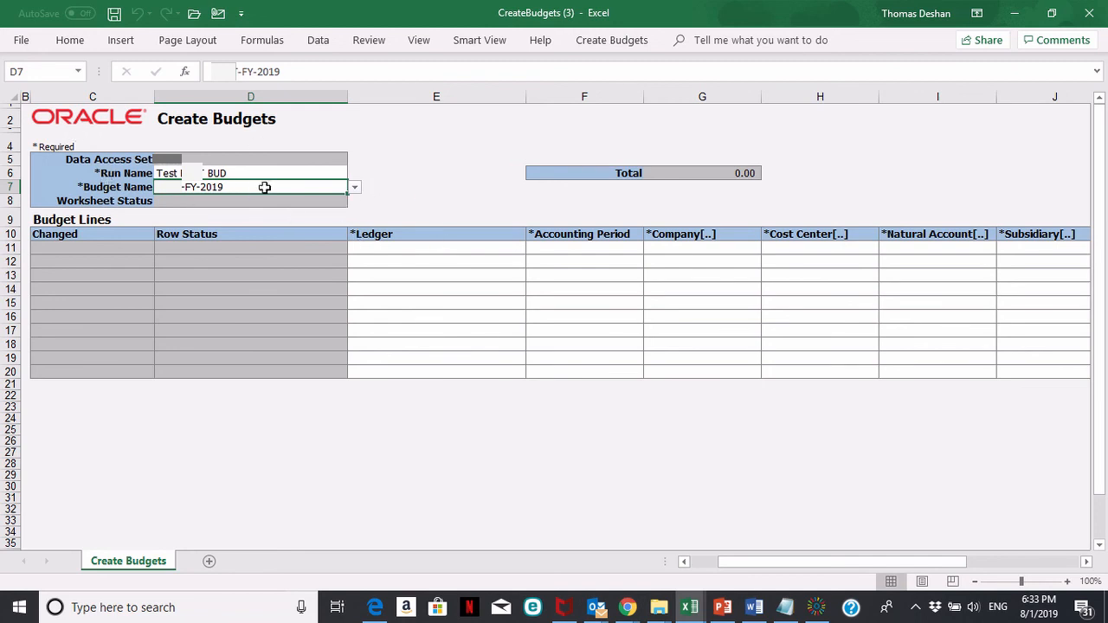
{"action": "left_click", "coordinate": [436, 248]}
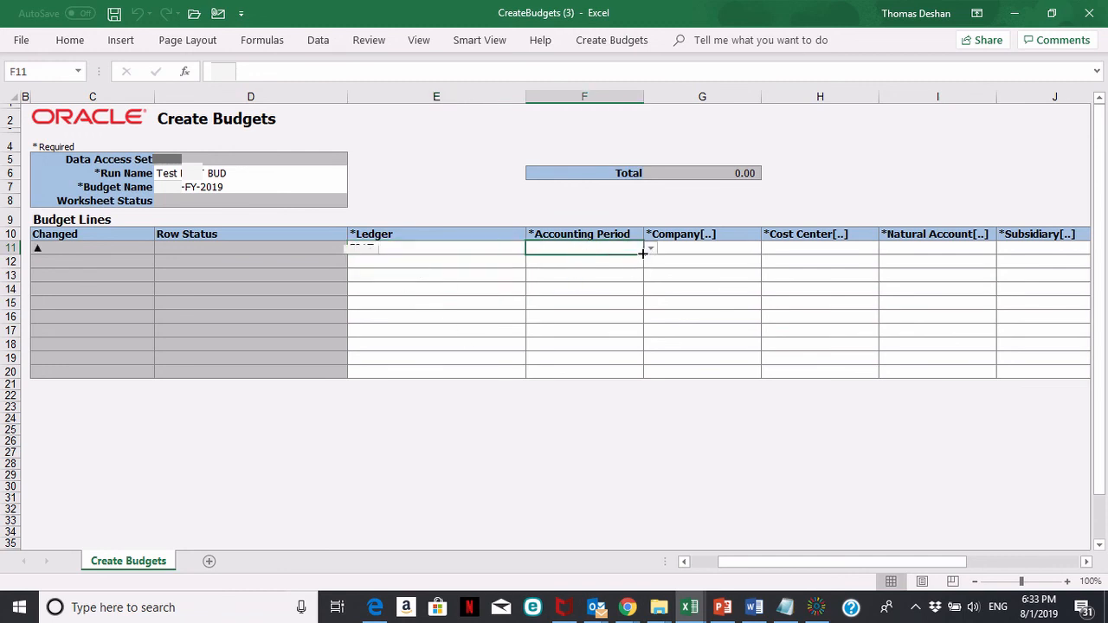
Give the row 11 budget line ledger EBAT and accounting period MAY-19.
{"action": "left_click", "coordinate": [649, 248]}
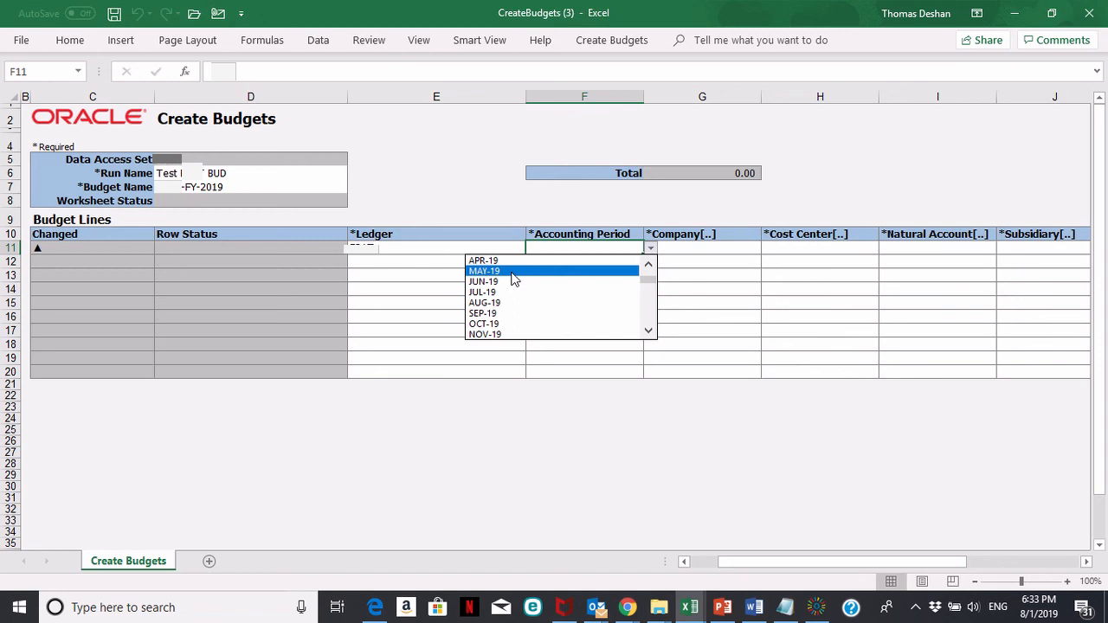
{"action": "left_click", "coordinate": [484, 271]}
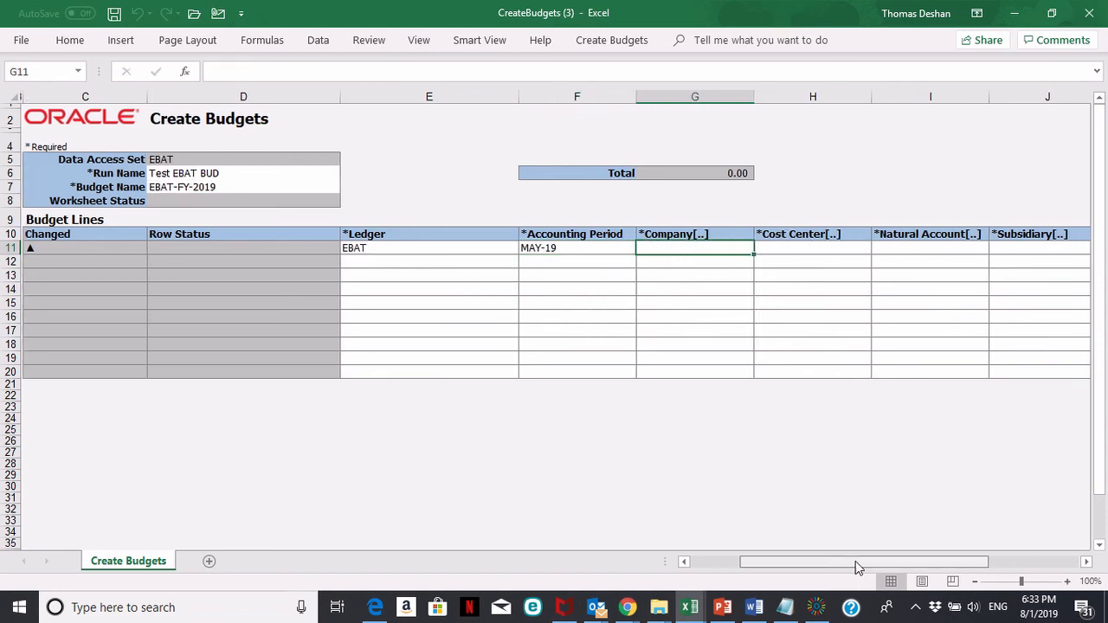
{"action": "scroll", "scroll_direction": "right", "scroll_amount": 3}
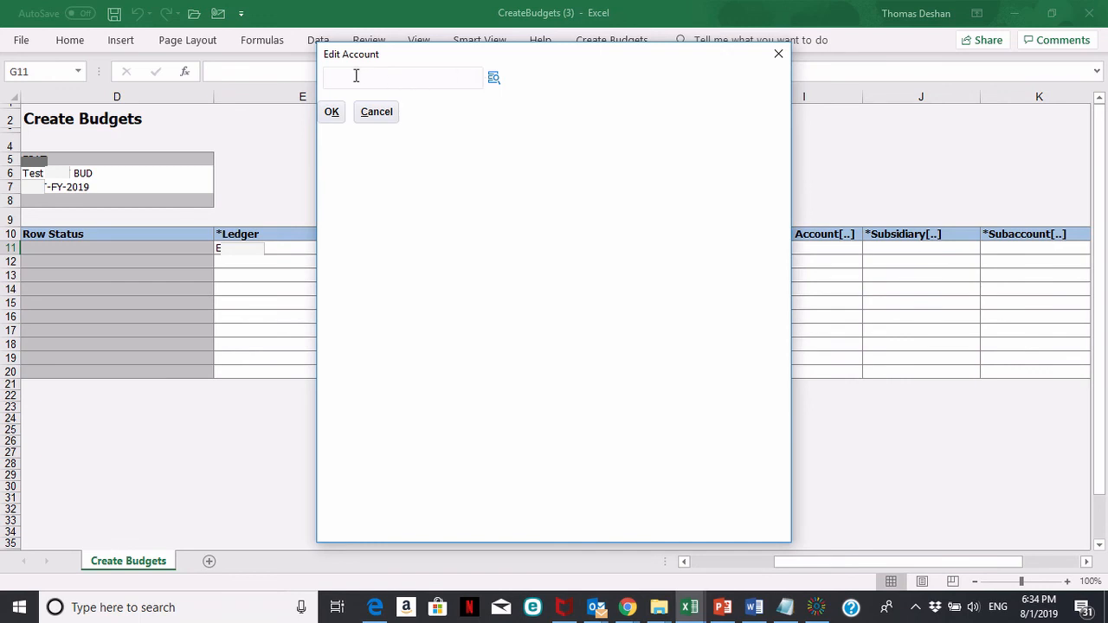
In Edit Account, pick cost center 0000 and natural account 5010 Employee Contributions.
{"action": "left_click", "coordinate": [493, 77]}
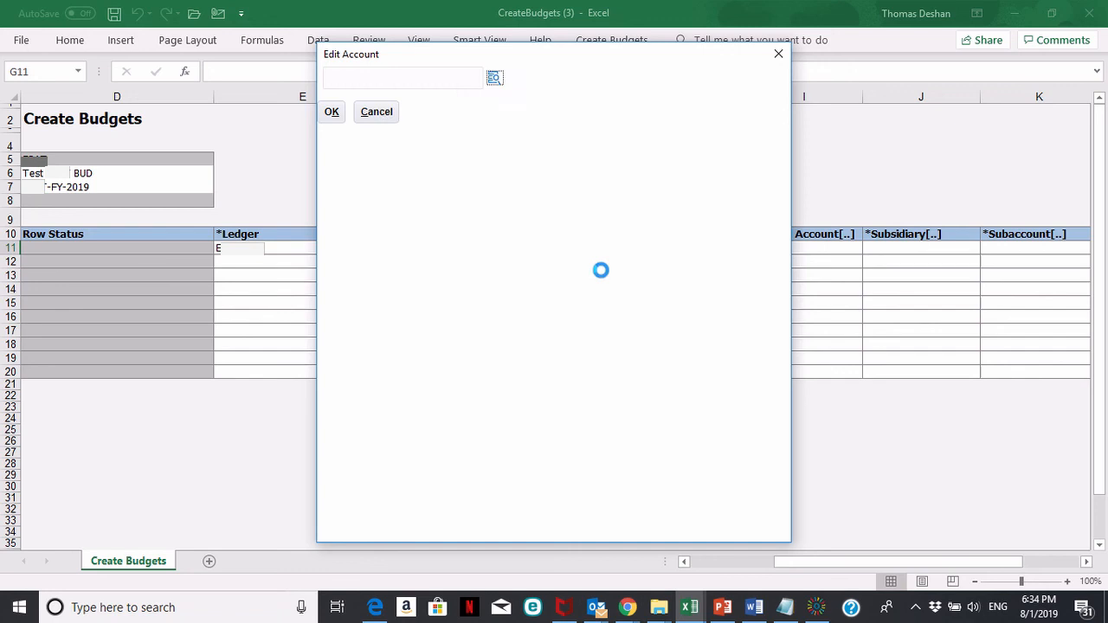
{"action": "left_click", "coordinate": [495, 77]}
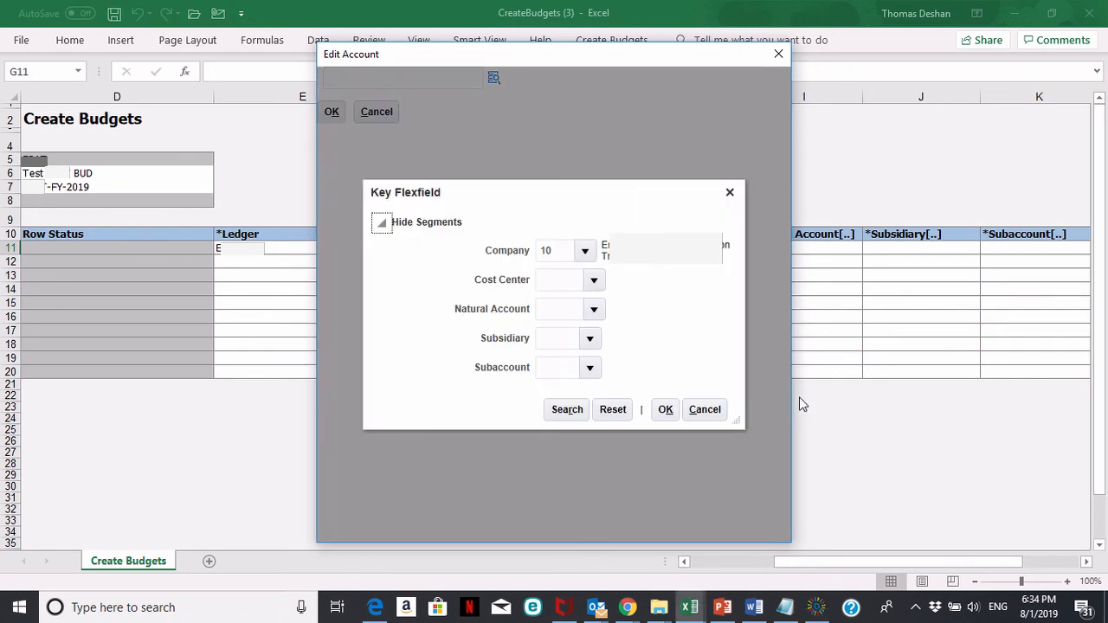
{"action": "mouse_move", "coordinate": [541, 301]}
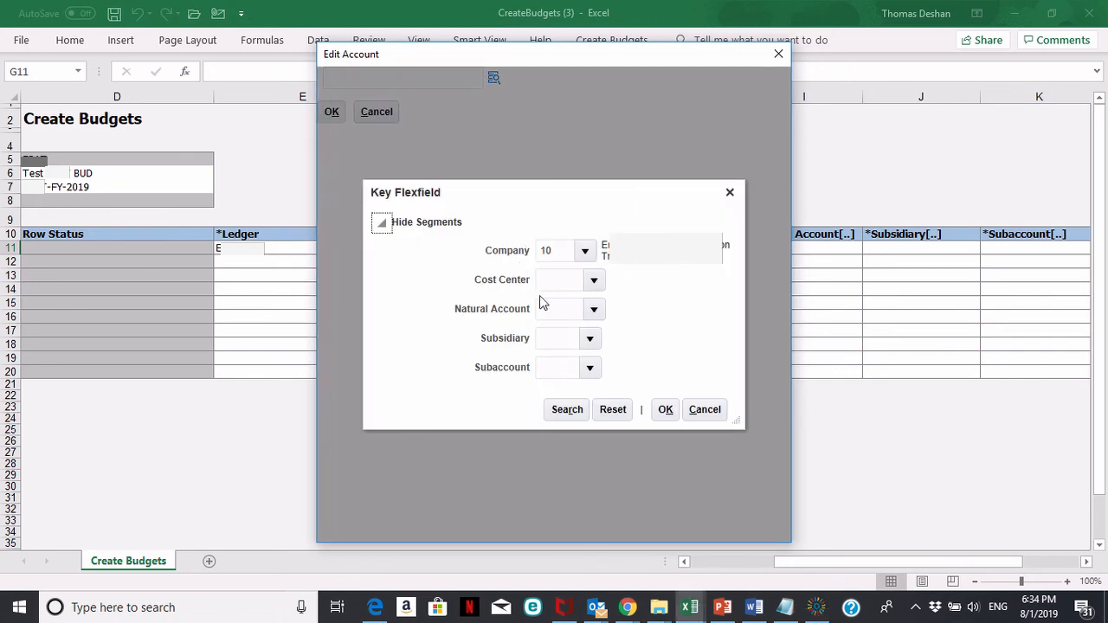
{"action": "mouse_move", "coordinate": [539, 237]}
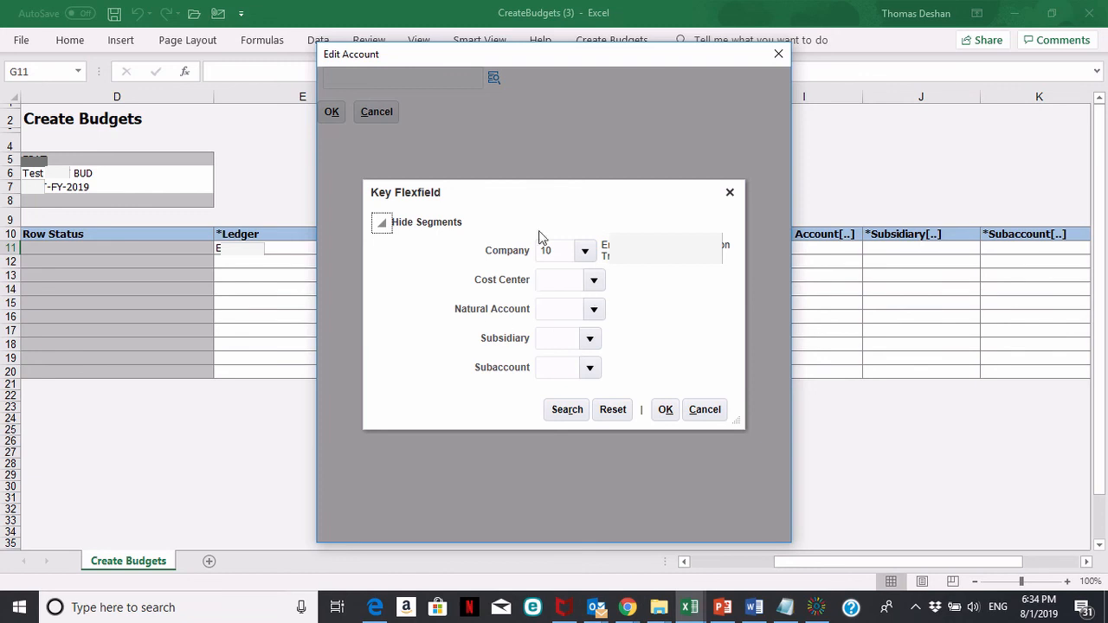
{"action": "mouse_move", "coordinate": [537, 273]}
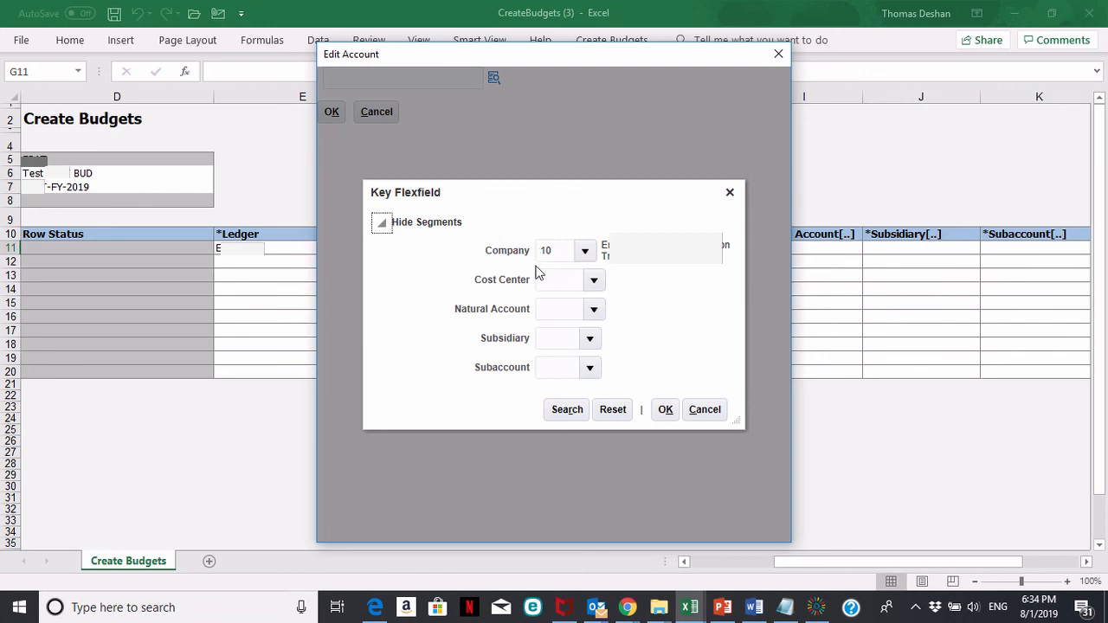
{"action": "mouse_move", "coordinate": [594, 286]}
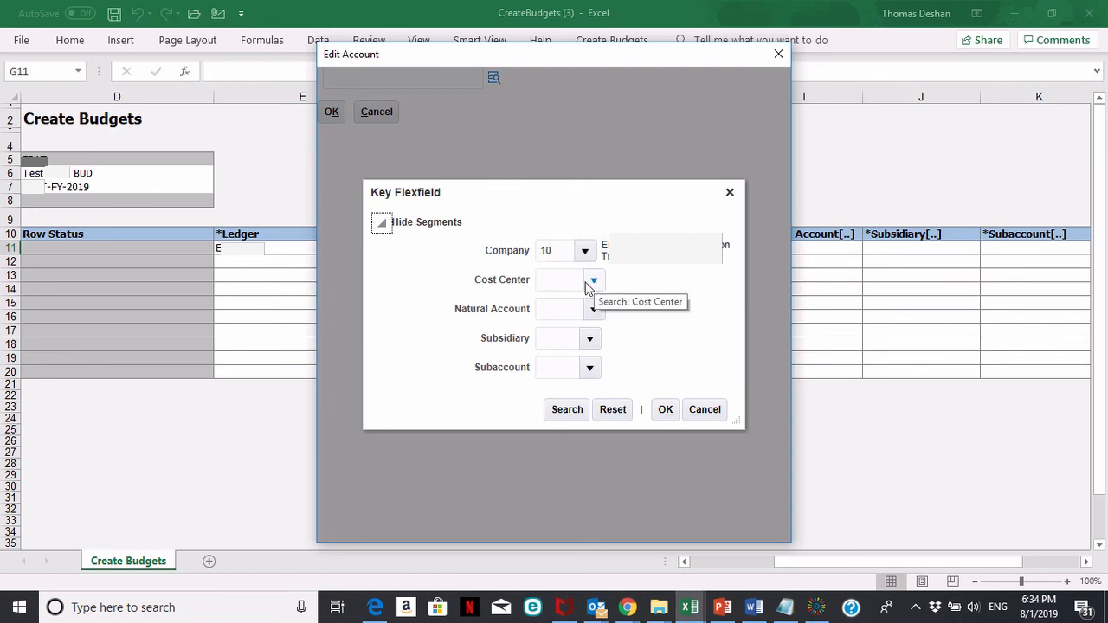
{"action": "left_click", "coordinate": [594, 279]}
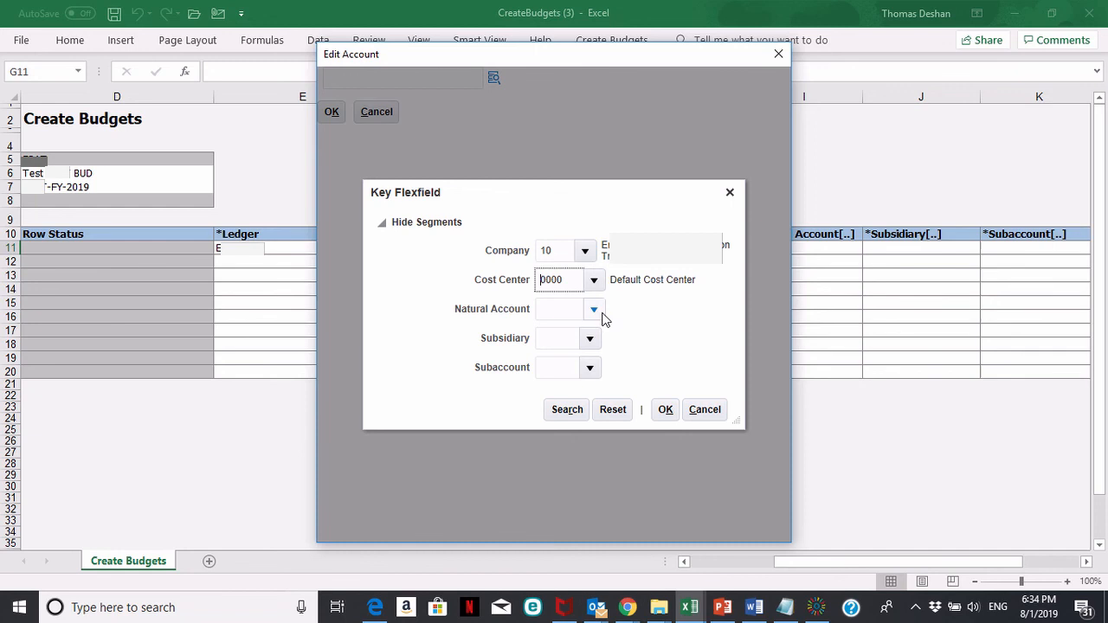
{"action": "left_click", "coordinate": [593, 309]}
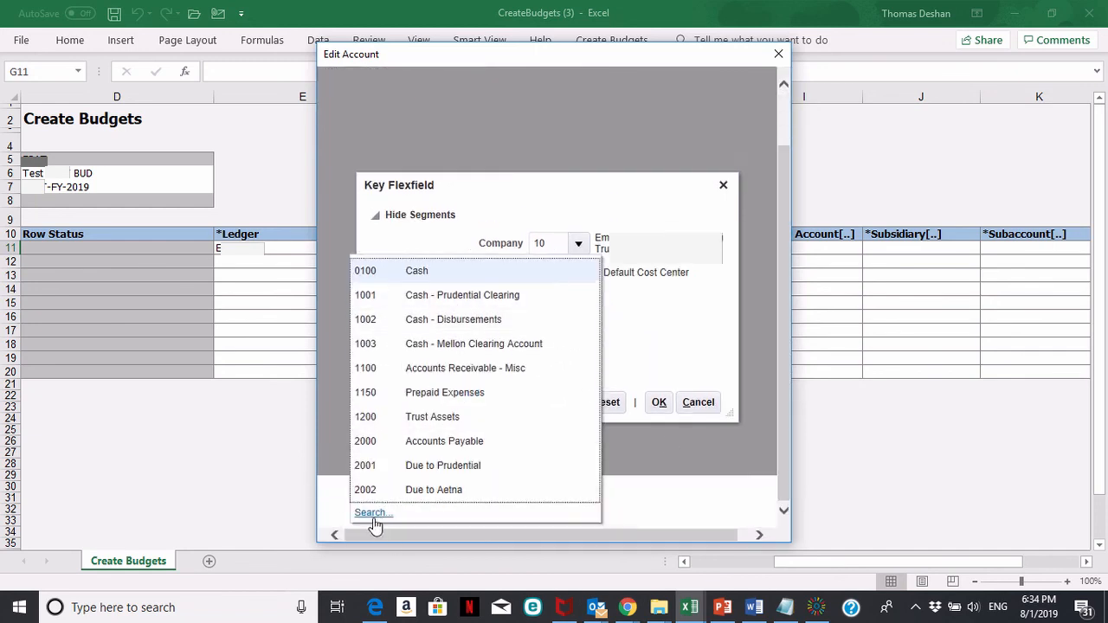
{"action": "left_click", "coordinate": [373, 513]}
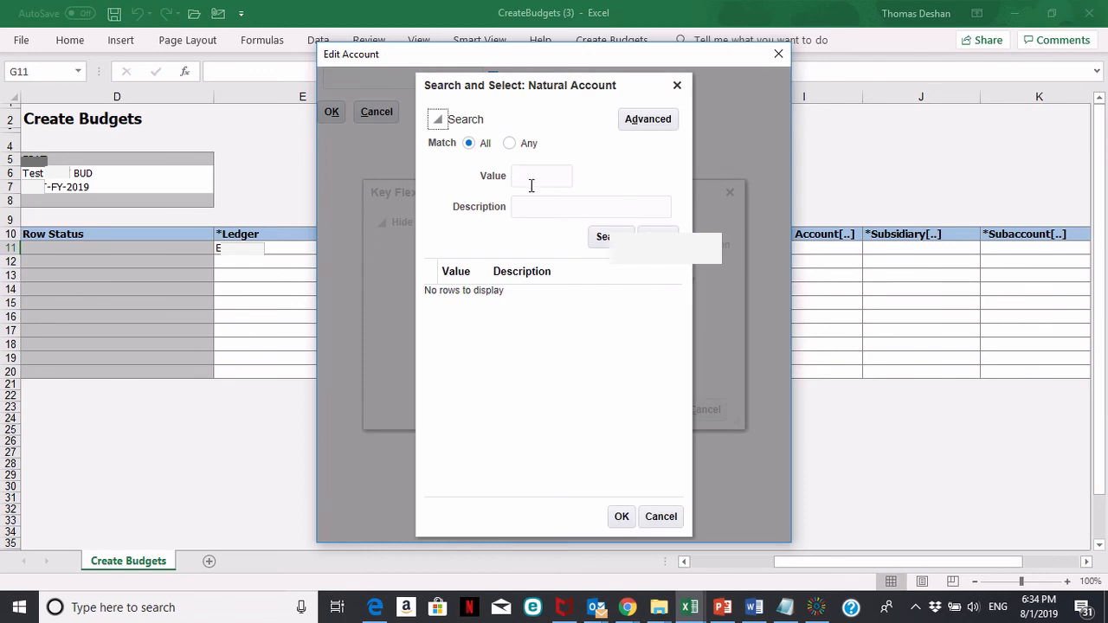
{"action": "type", "text": "5"}
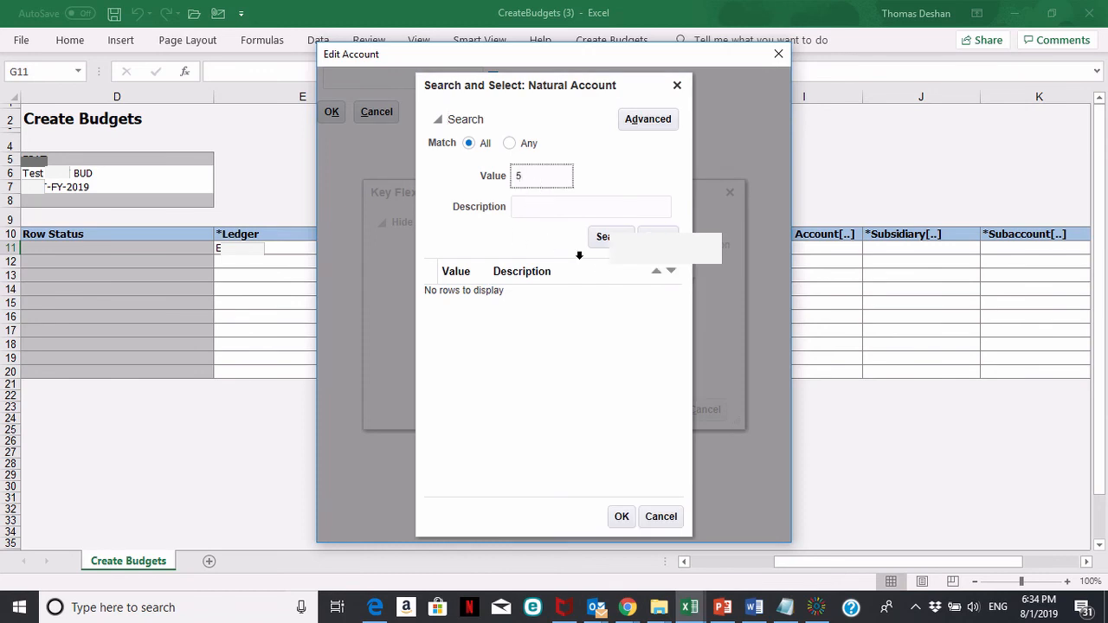
{"action": "left_click", "coordinate": [604, 236]}
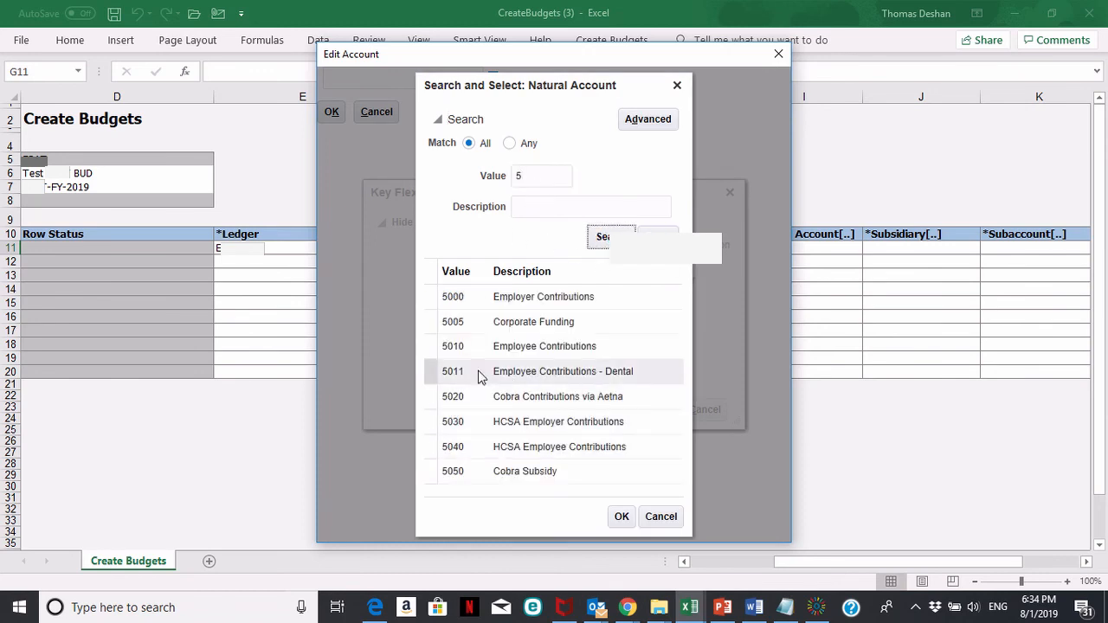
{"action": "left_click", "coordinate": [545, 347]}
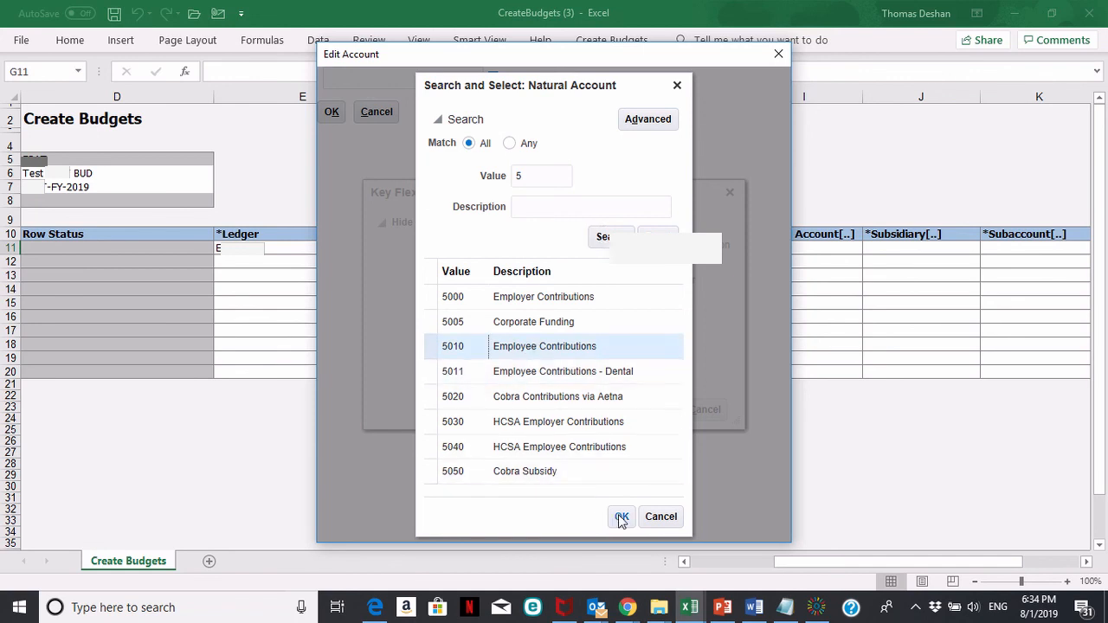
{"action": "left_click", "coordinate": [622, 517]}
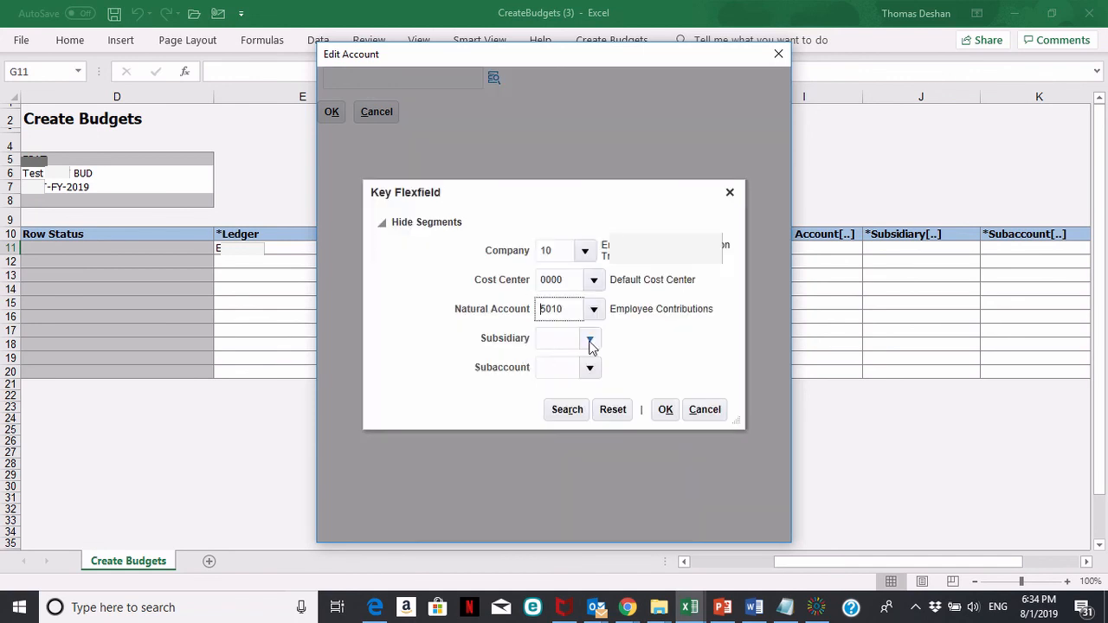
Add subsidiary 000 and subaccount 000, and apply the account to the line.
{"action": "left_click", "coordinate": [590, 337]}
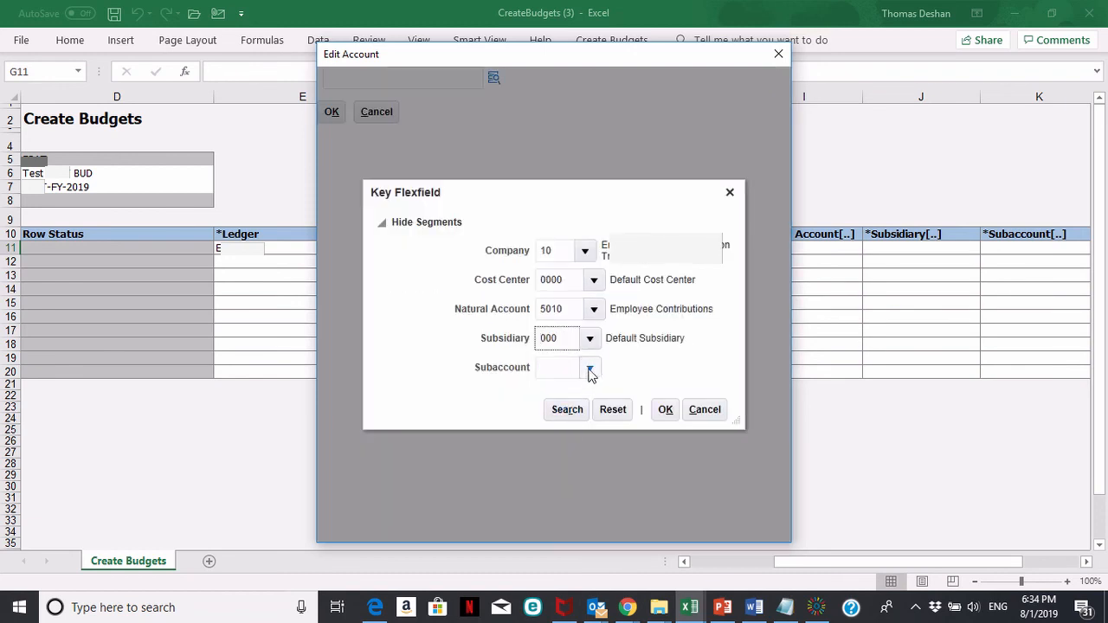
{"action": "left_click", "coordinate": [590, 367]}
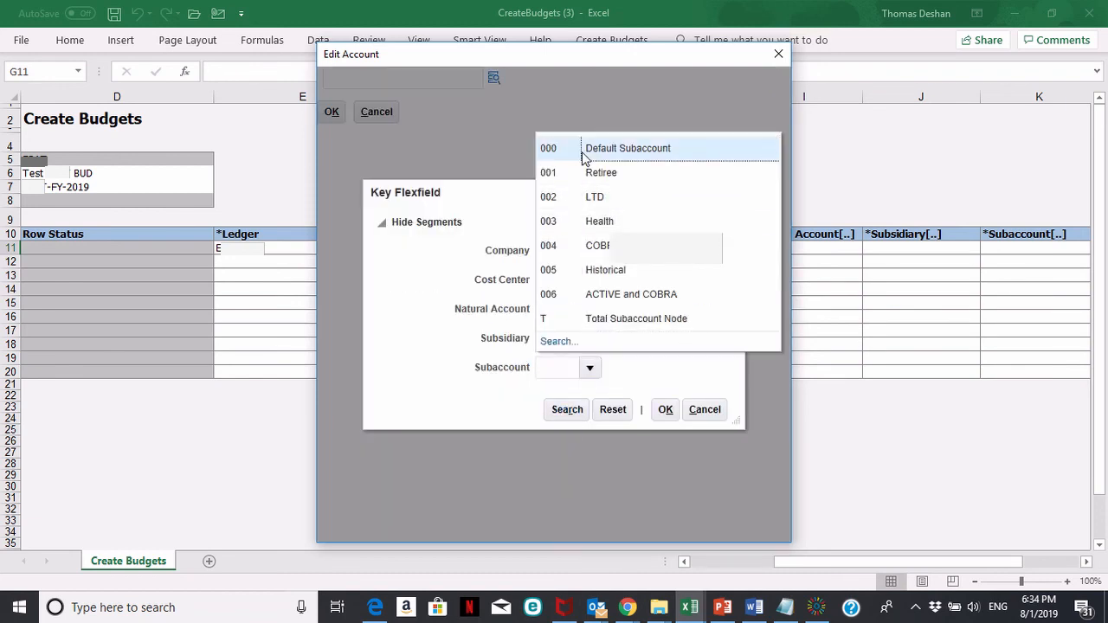
{"action": "left_click", "coordinate": [628, 148]}
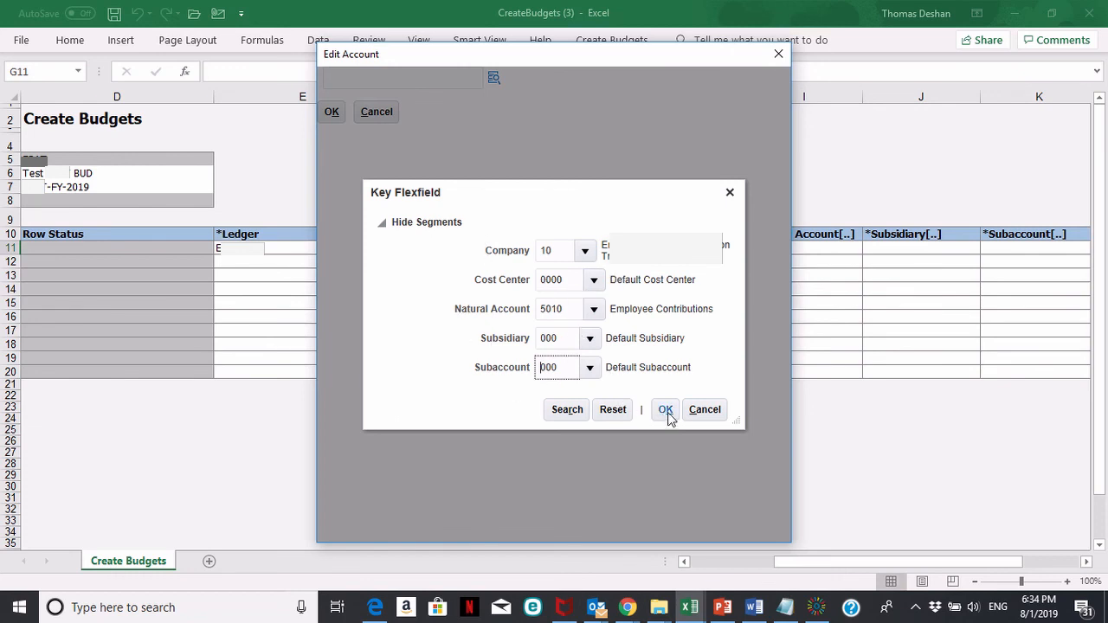
{"action": "left_click", "coordinate": [665, 410]}
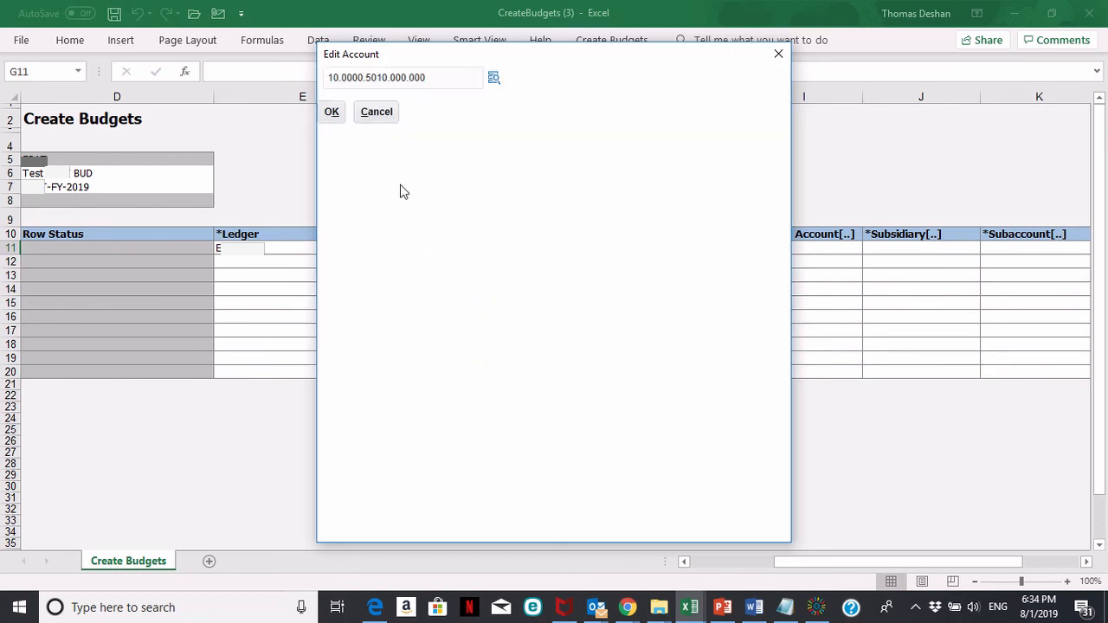
{"action": "left_click", "coordinate": [331, 111]}
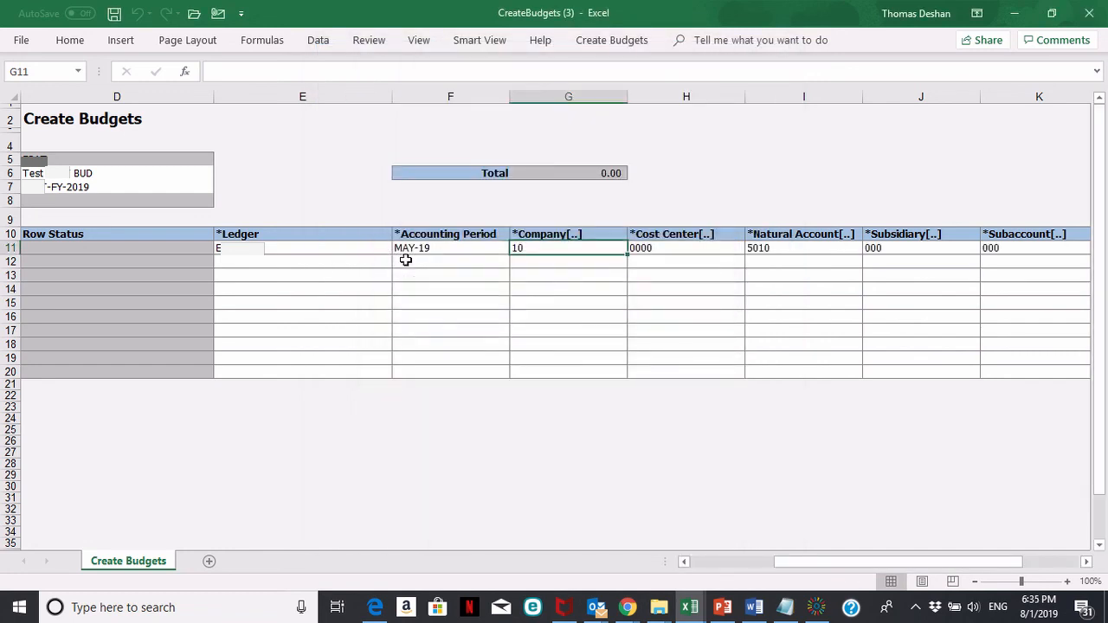
Choose USD as the currency for the row 11 budget line.
{"action": "left_click", "coordinate": [804, 247]}
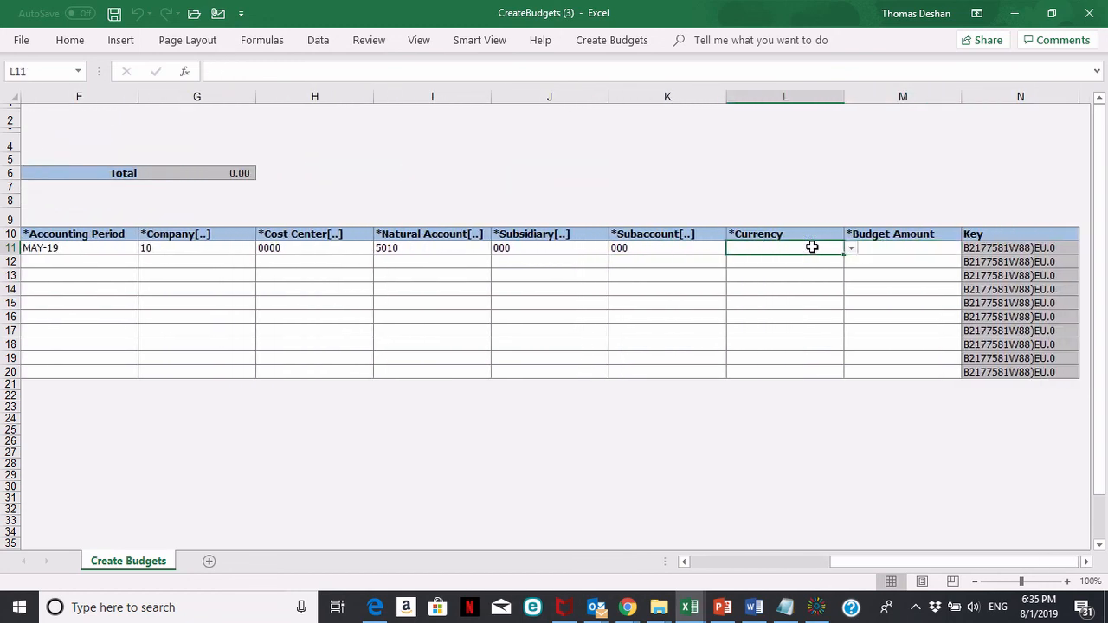
{"action": "mouse_move", "coordinate": [851, 254]}
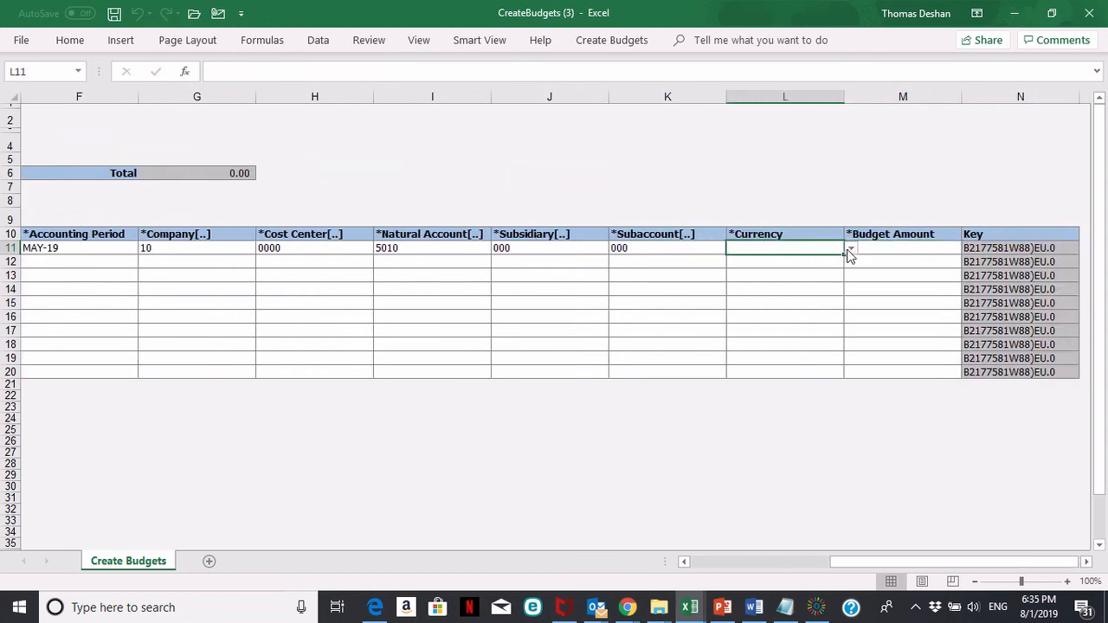
{"action": "left_click", "coordinate": [850, 249]}
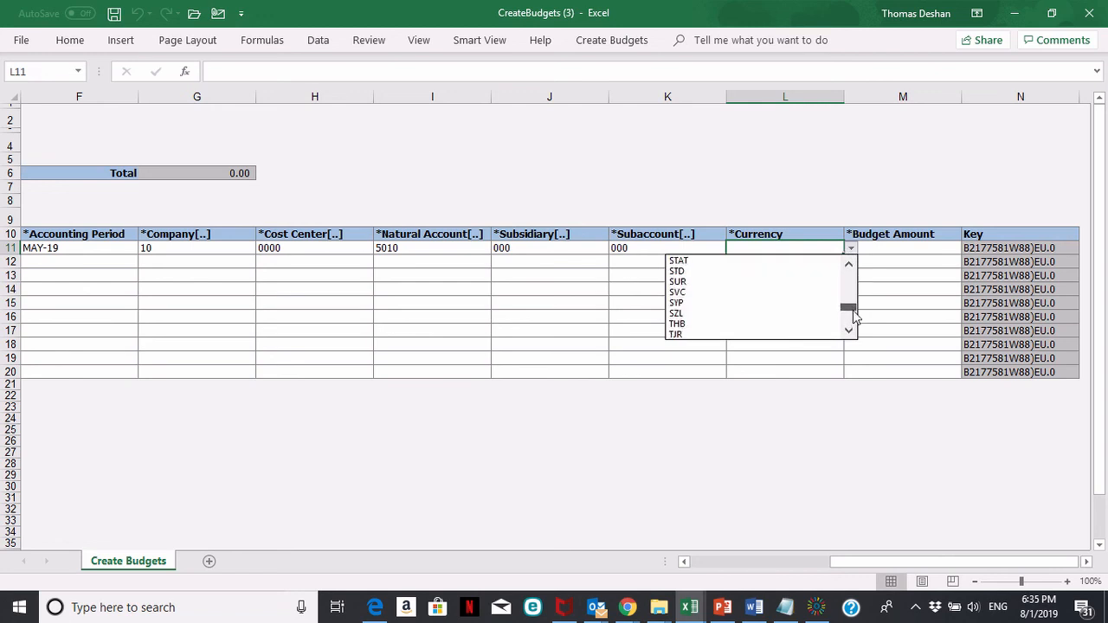
{"action": "scroll", "scroll_direction": "down", "scroll_amount": 3}
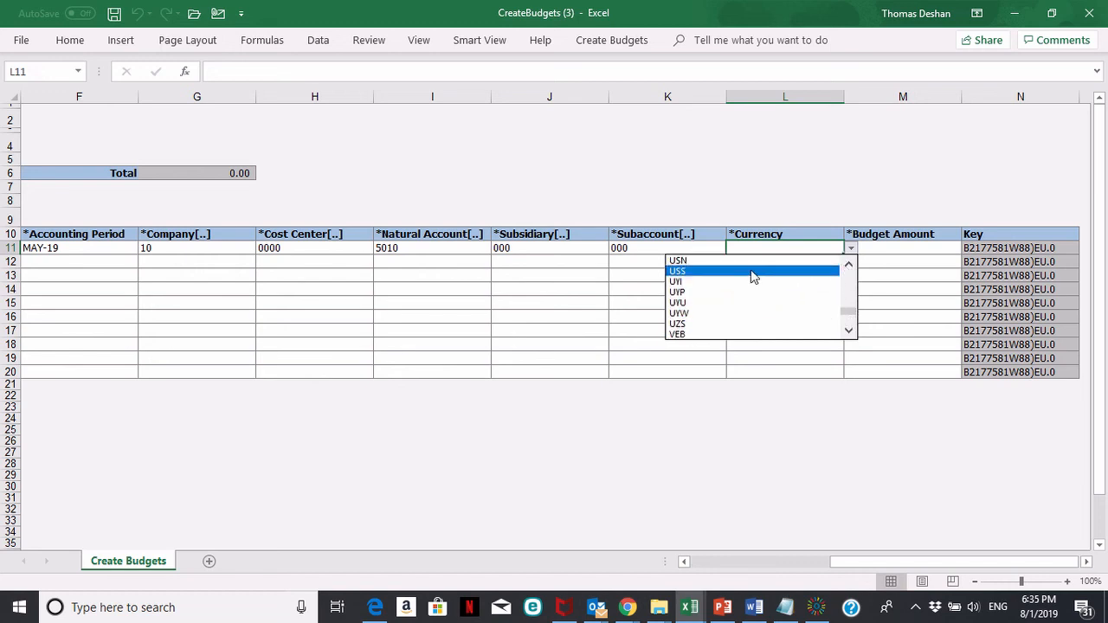
{"action": "left_click", "coordinate": [737, 248]}
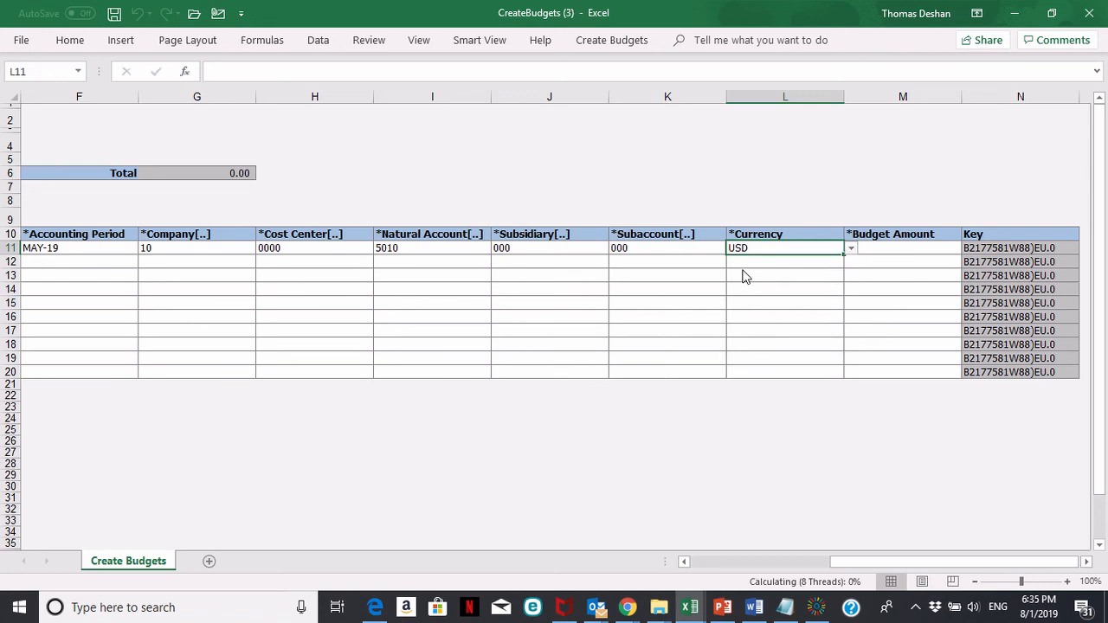
{"action": "left_click", "coordinate": [902, 248]}
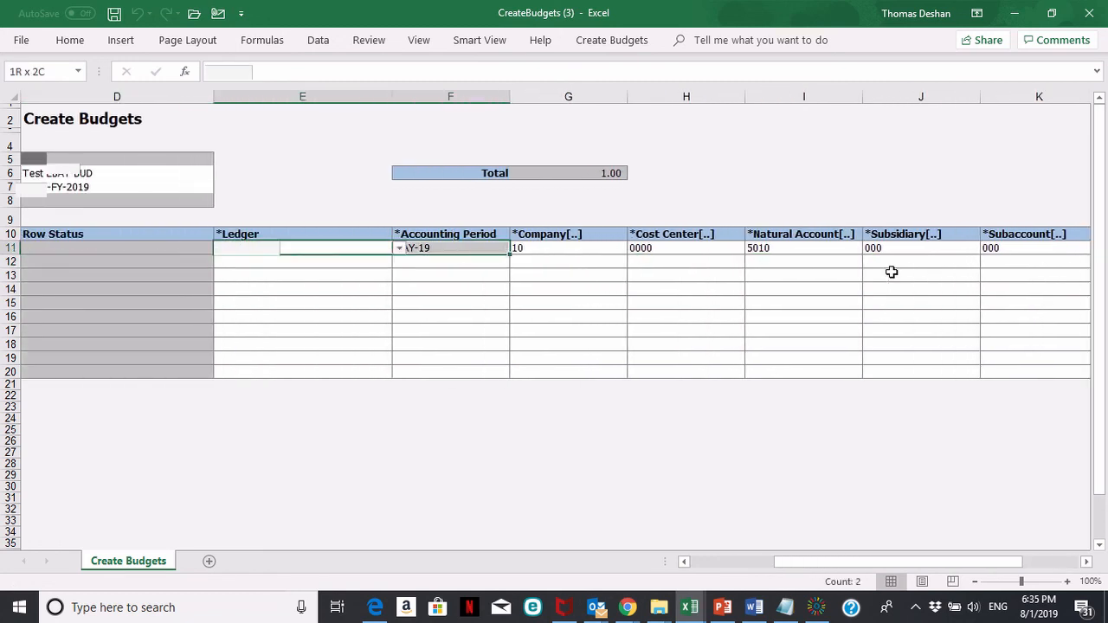
Duplicate row 11 into row 12: MAY-19, account 10.0000.5010.000.000, USD.
{"action": "scroll", "scroll_direction": "right", "scroll_amount": 3}
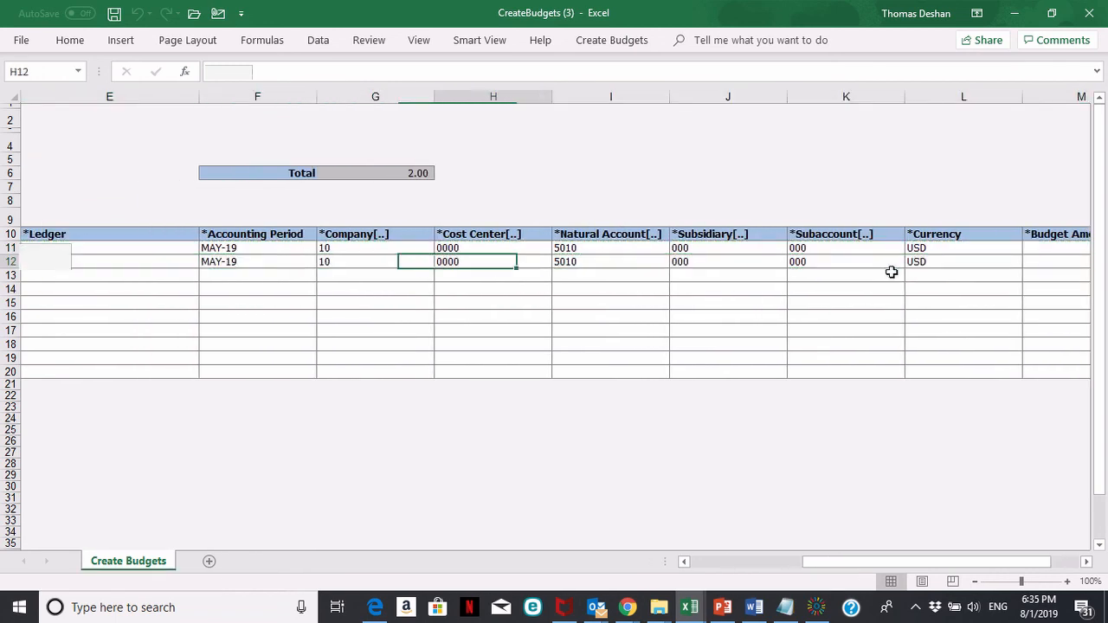
{"action": "left_click", "coordinate": [961, 262]}
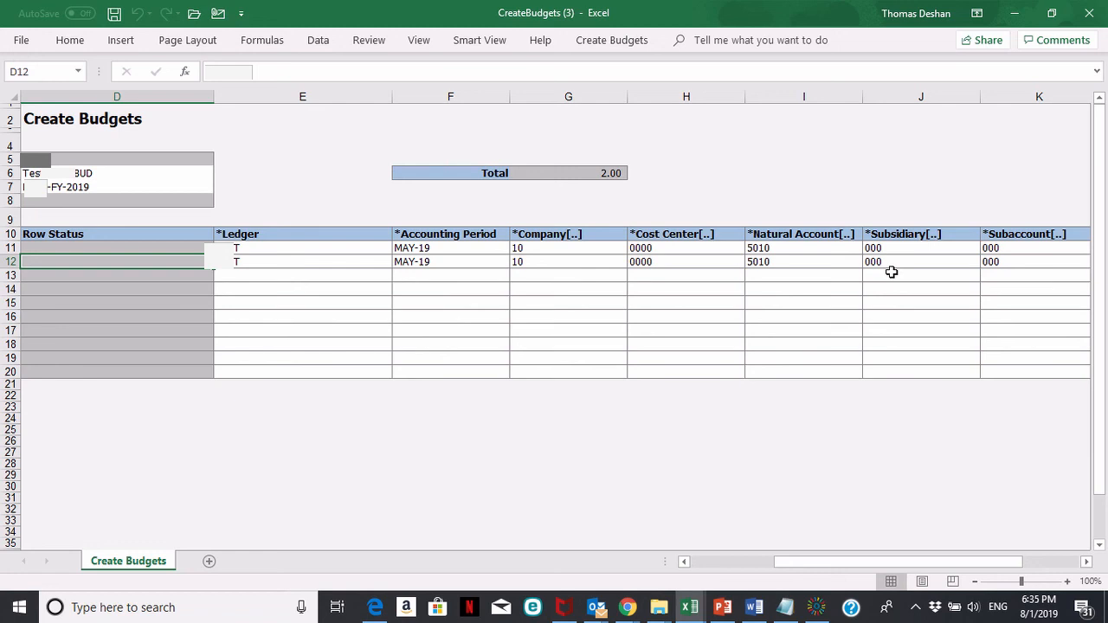
{"action": "left_click", "coordinate": [450, 262]}
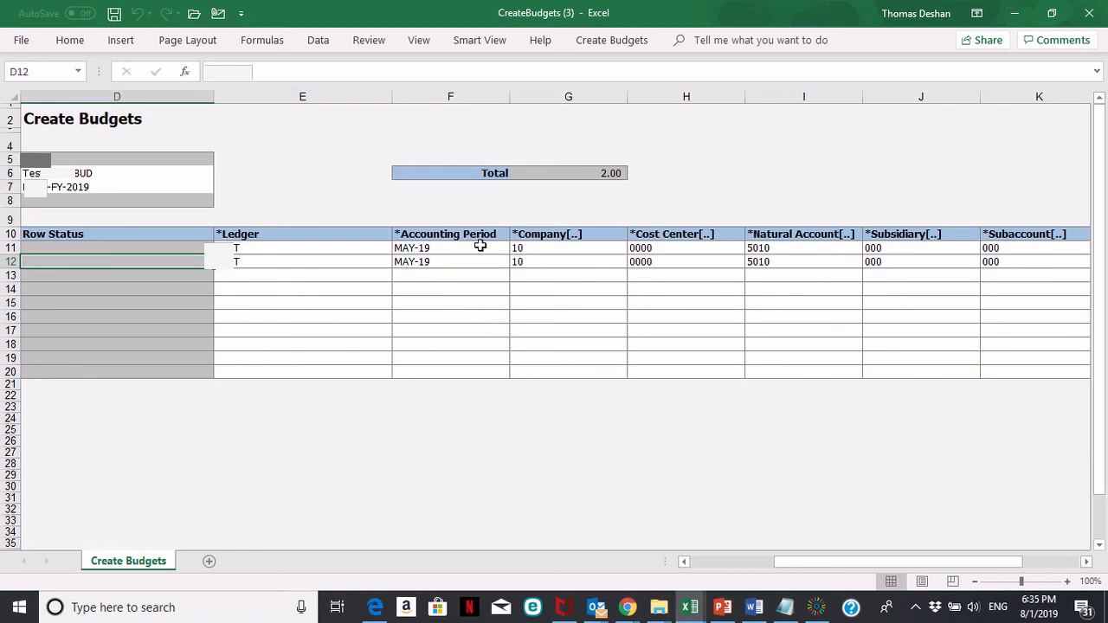
{"action": "mouse_move", "coordinate": [489, 445]}
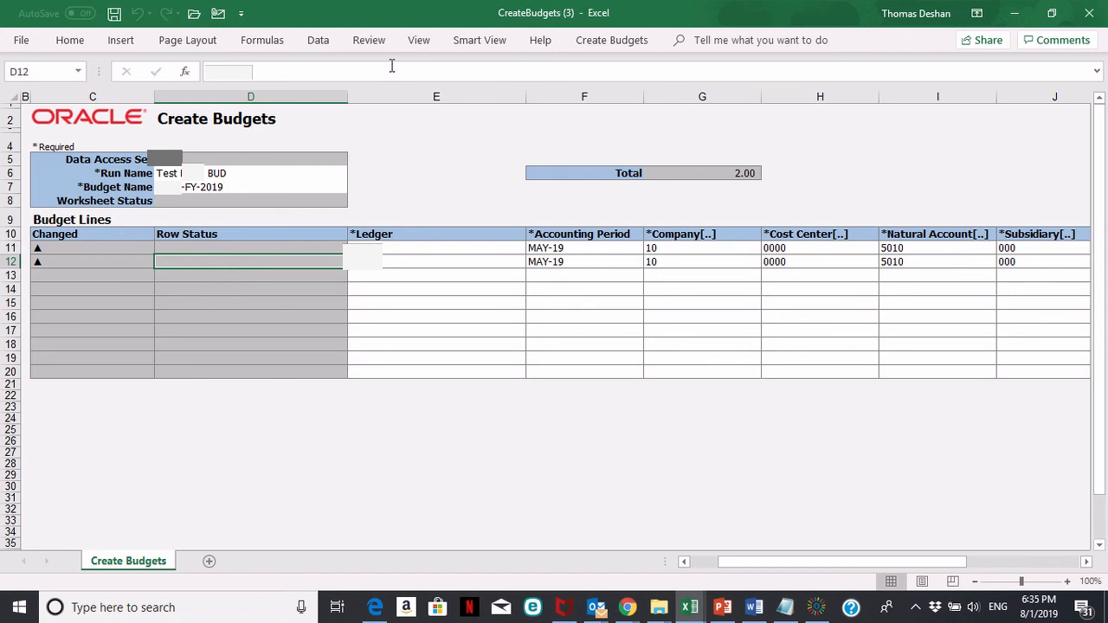
Select rows 13 through 244 and clear their contents.
{"action": "left_click", "coordinate": [368, 40]}
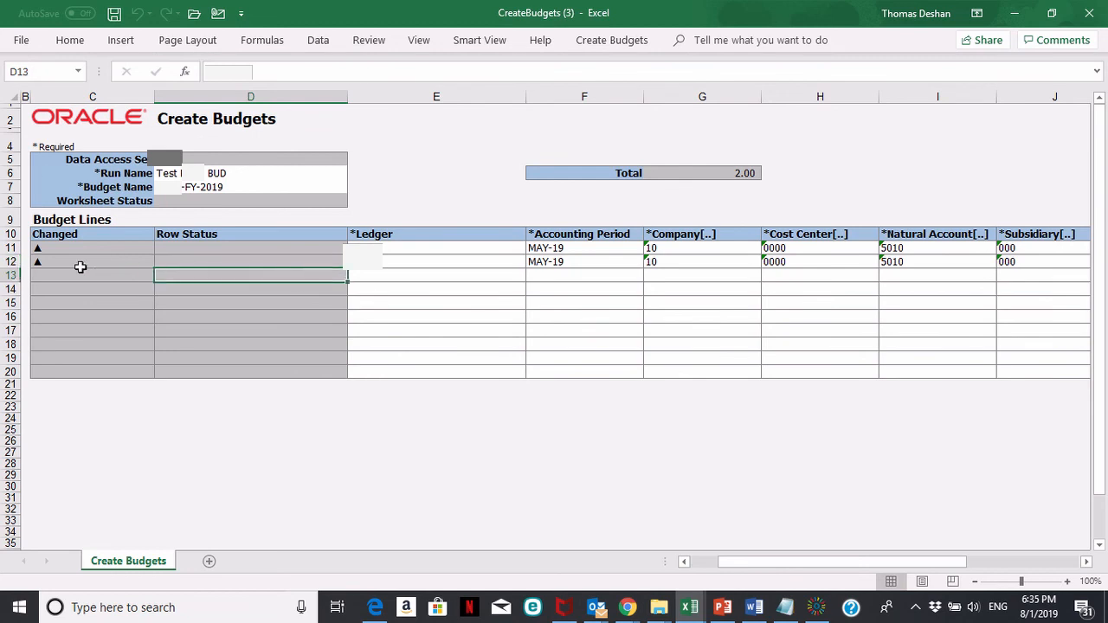
{"action": "mouse_move", "coordinate": [44, 286]}
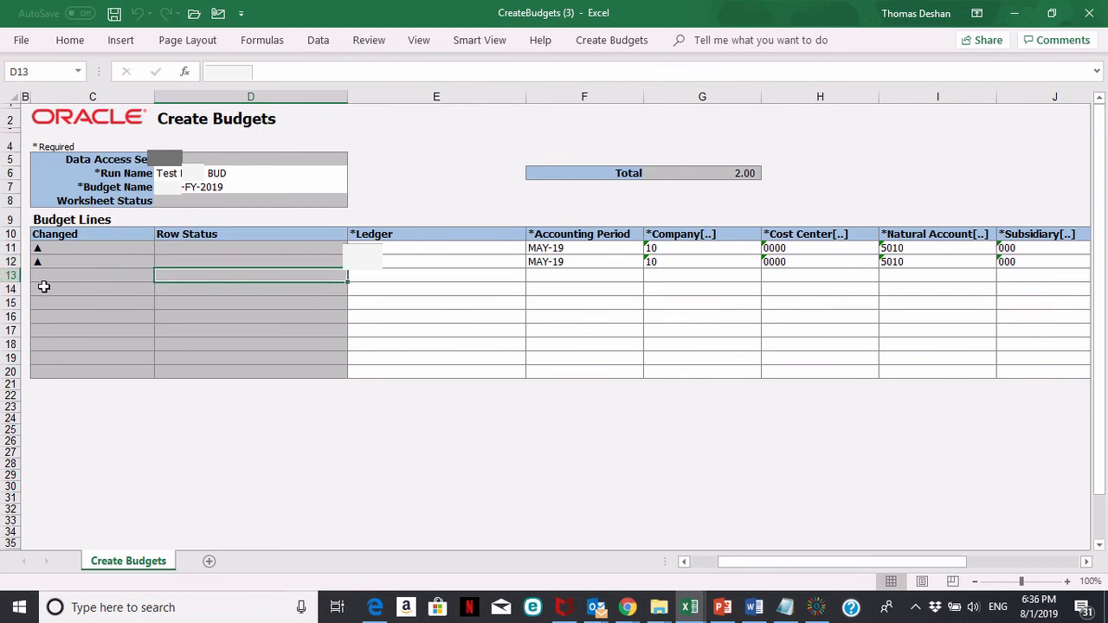
{"action": "mouse_move", "coordinate": [197, 300]}
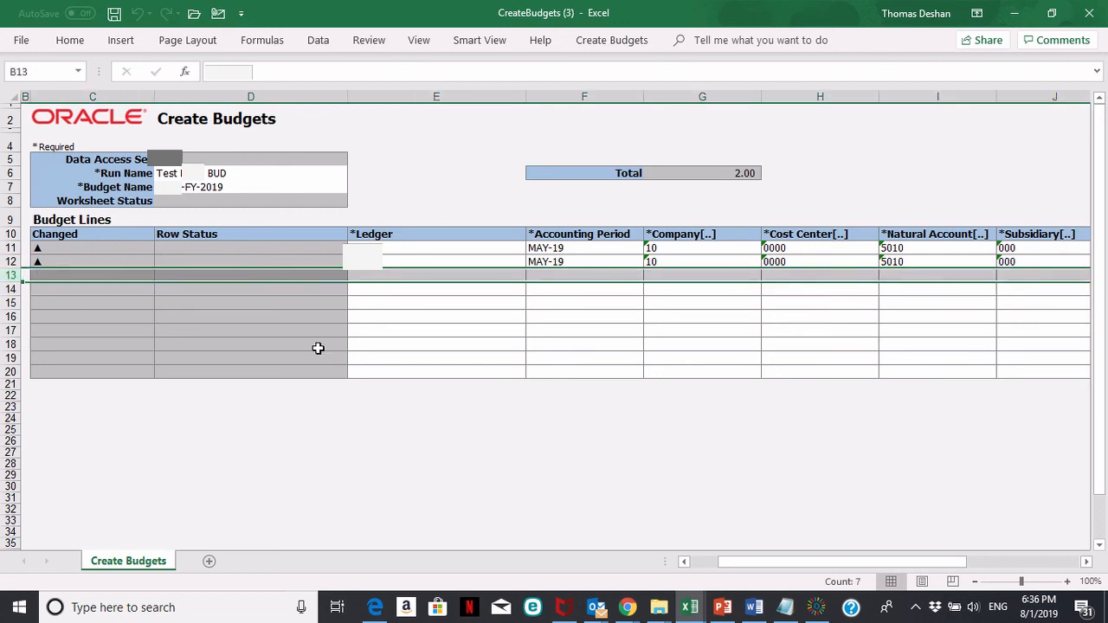
{"action": "mouse_move", "coordinate": [143, 323]}
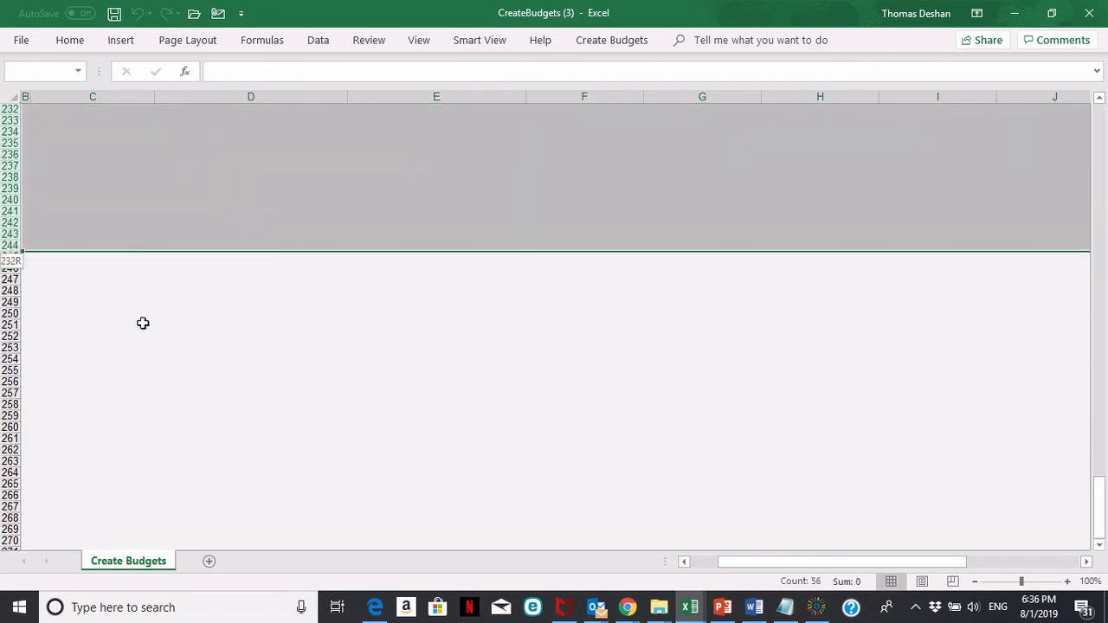
{"action": "right_click", "coordinate": [143, 323]}
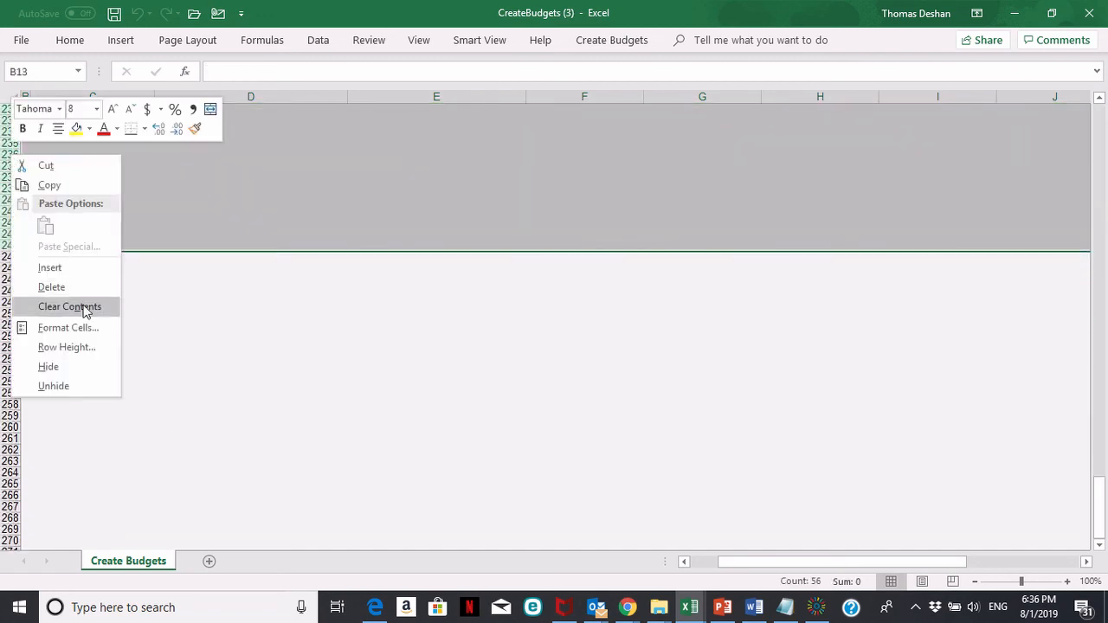
{"action": "mouse_move", "coordinate": [68, 267]}
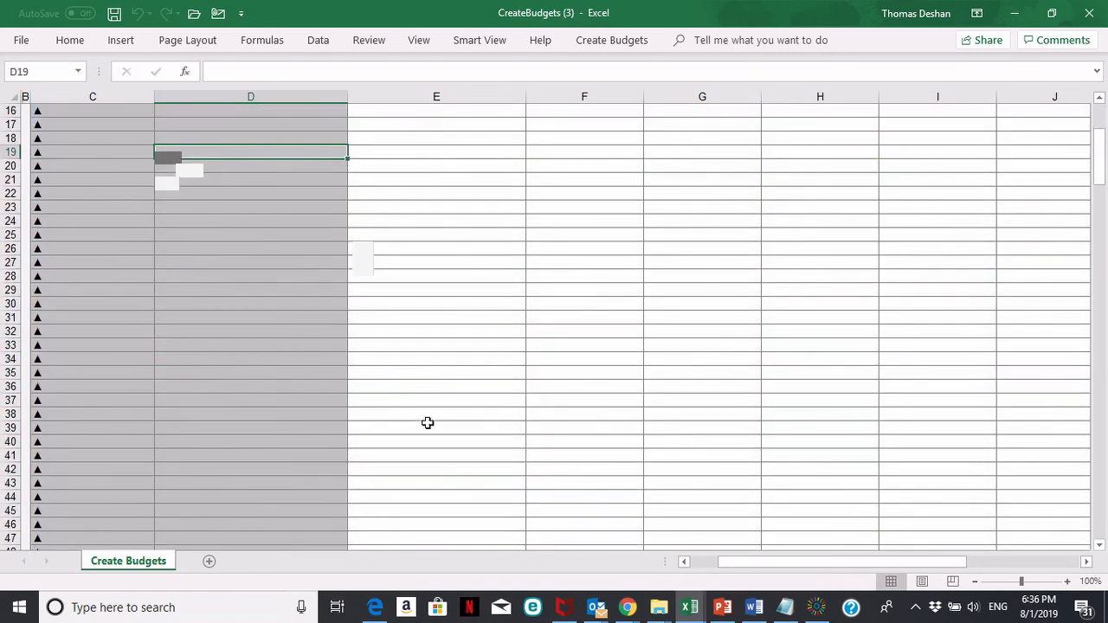
{"action": "scroll", "scroll_direction": "down", "scroll_amount": 3}
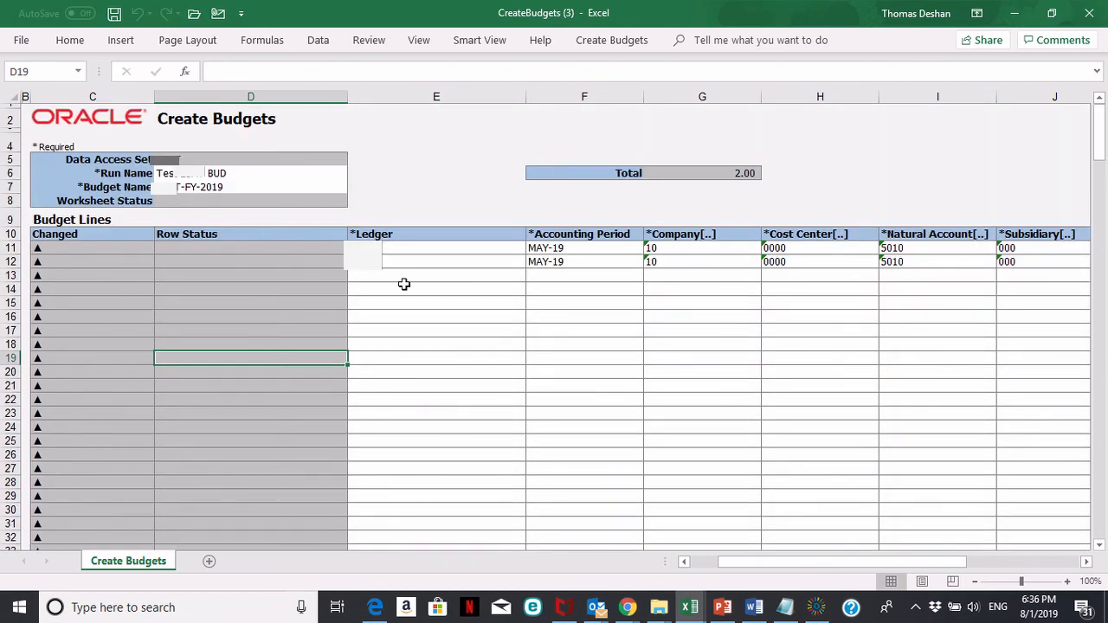
{"action": "mouse_move", "coordinate": [566, 339]}
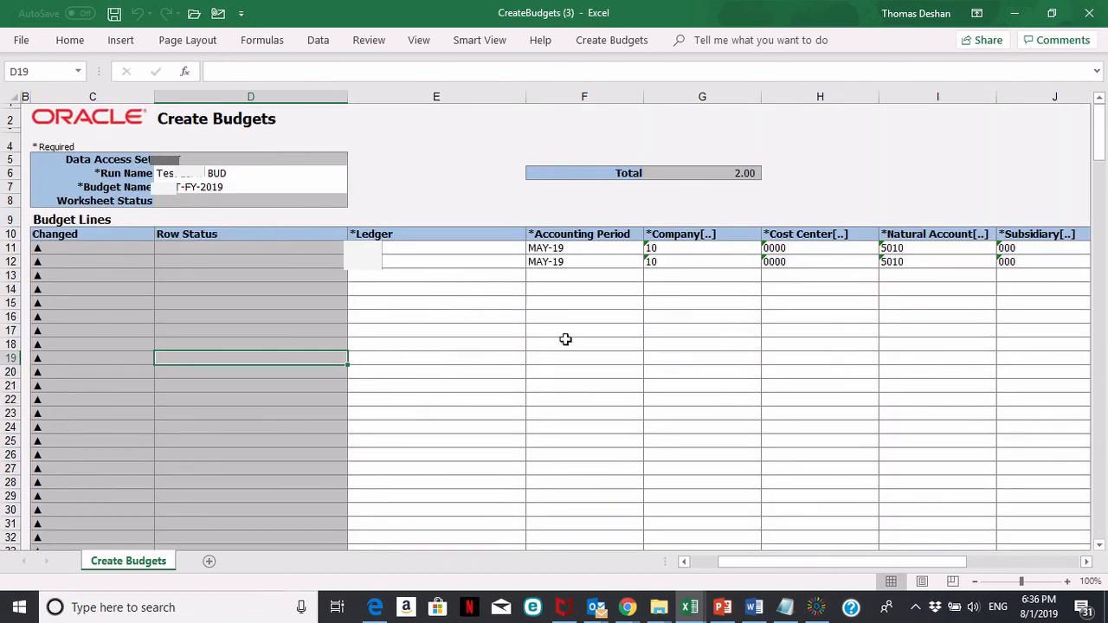
{"action": "mouse_move", "coordinate": [286, 342]}
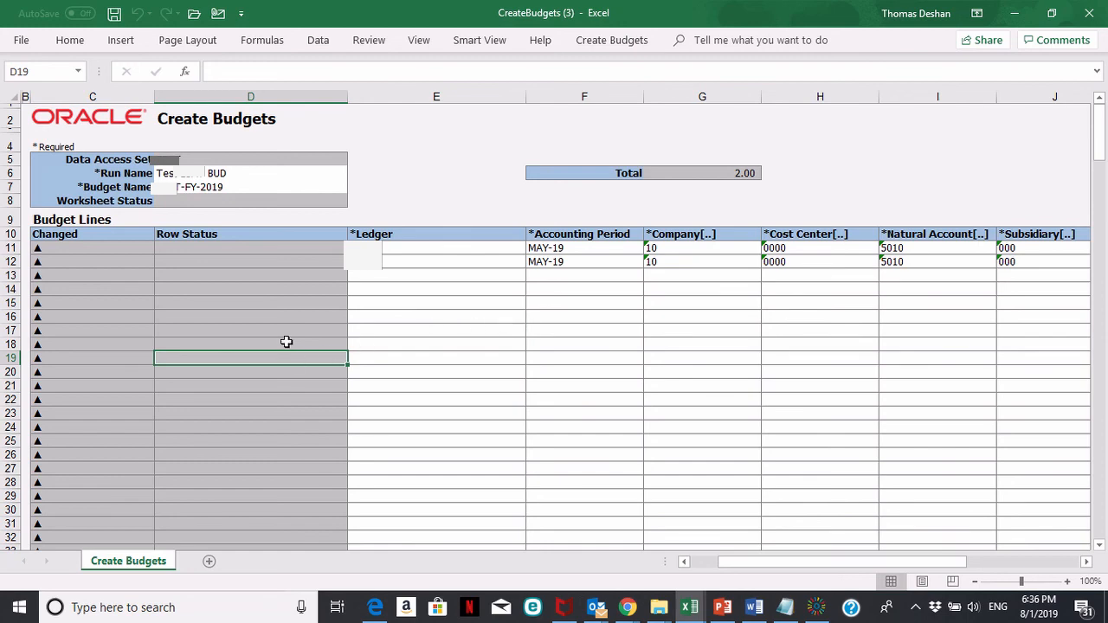
{"action": "mouse_move", "coordinate": [342, 330]}
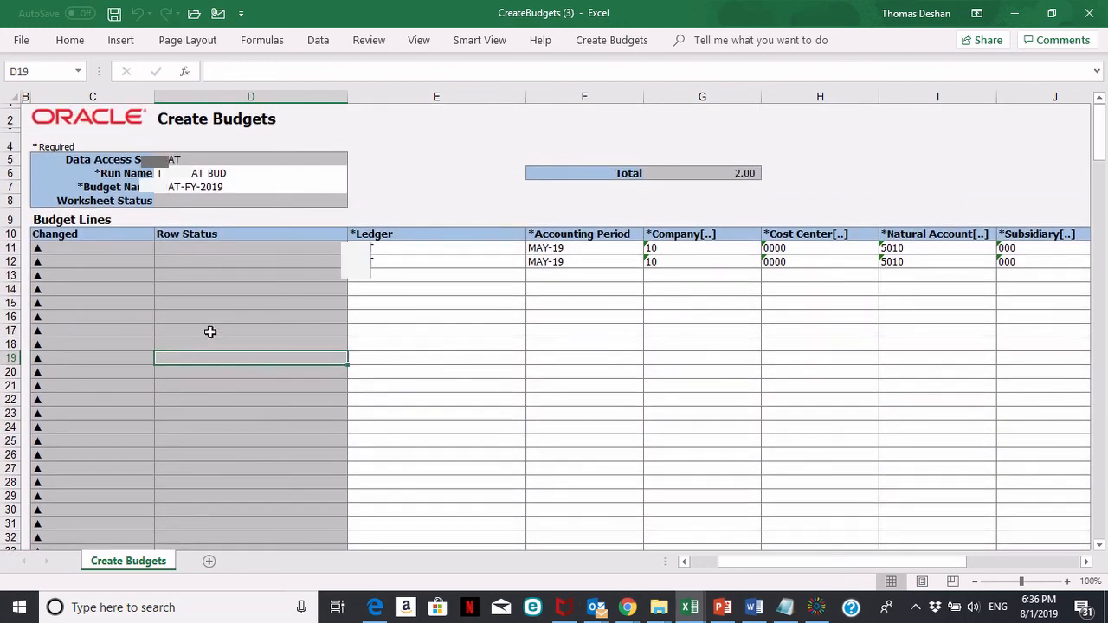
{"action": "mouse_move", "coordinate": [446, 272]}
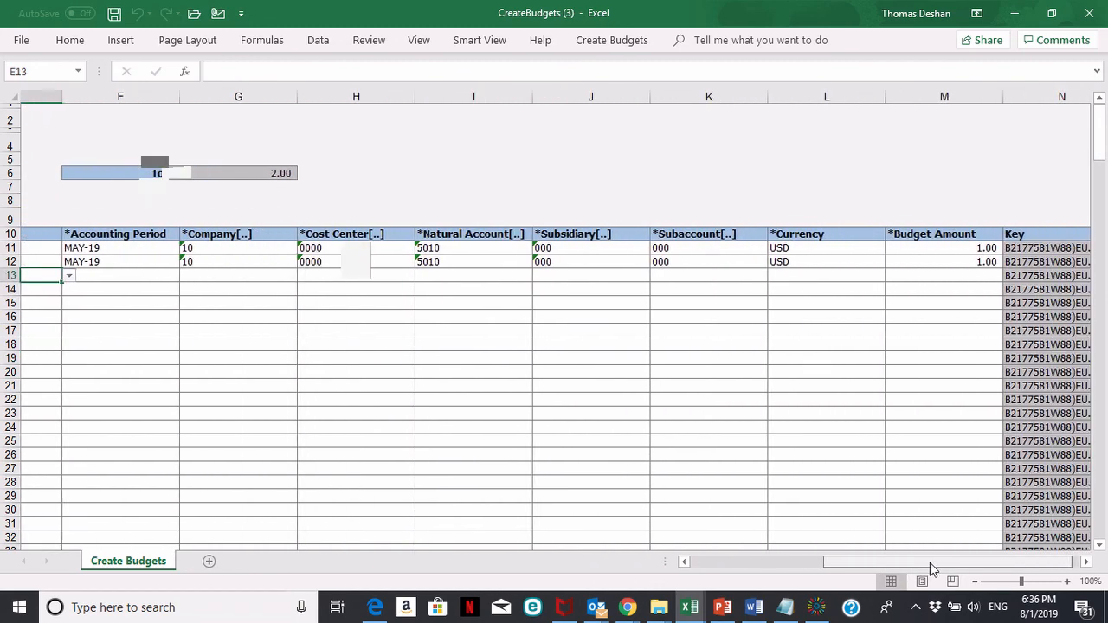
{"action": "scroll", "scroll_direction": "left", "scroll_amount": 3}
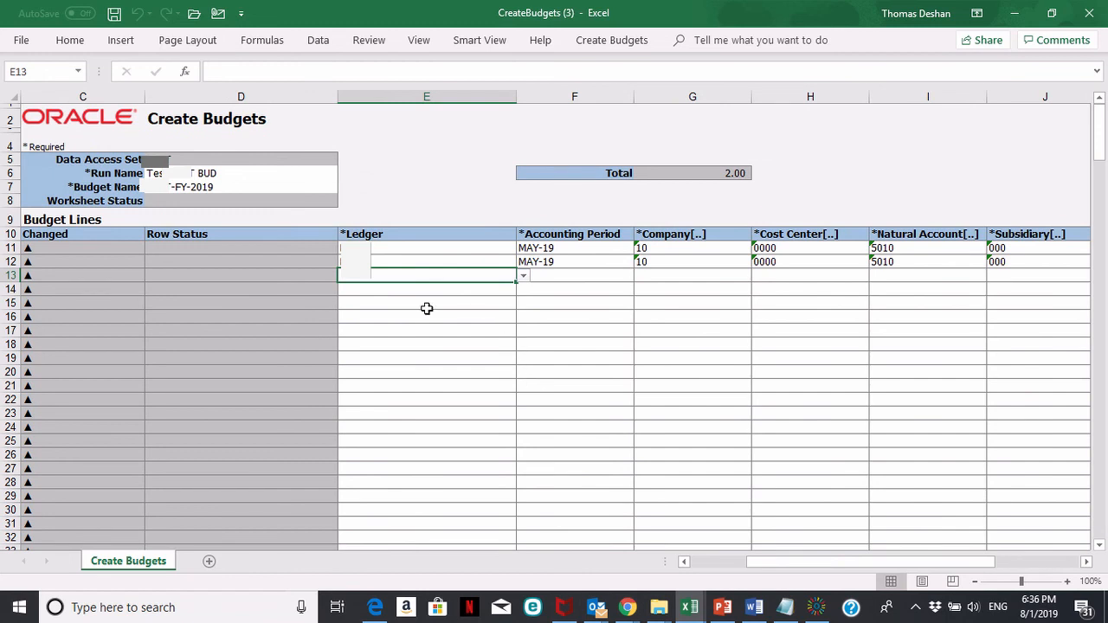
{"action": "mouse_move", "coordinate": [465, 266]}
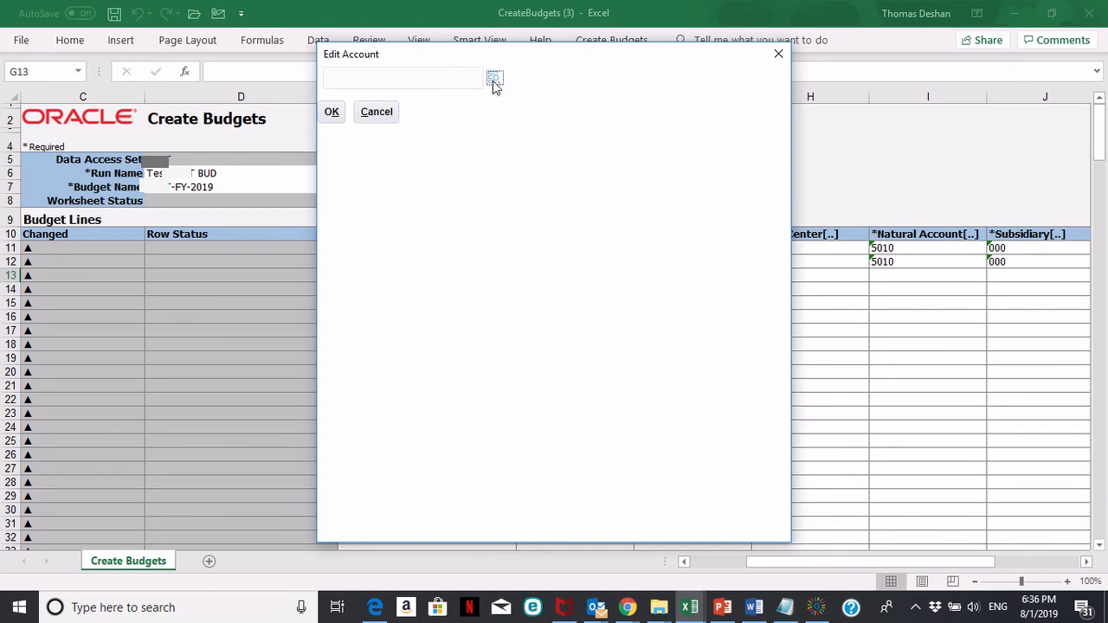
Search account combinations for company 10, cost center 0000, then cancel Edit Account.
{"action": "left_click", "coordinate": [493, 78]}
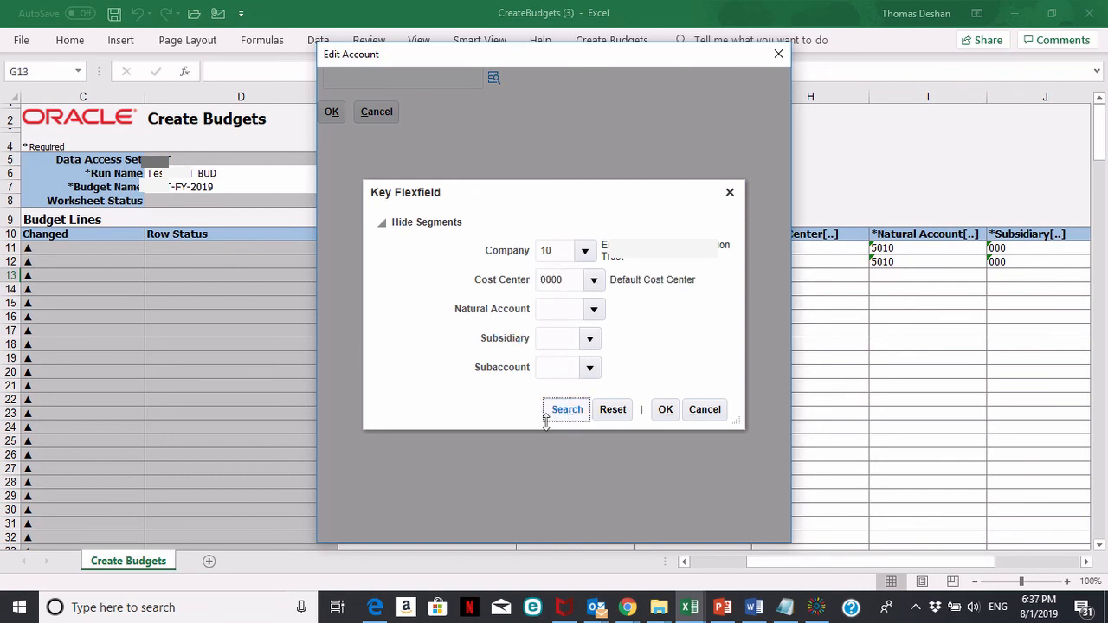
{"action": "left_click", "coordinate": [567, 410]}
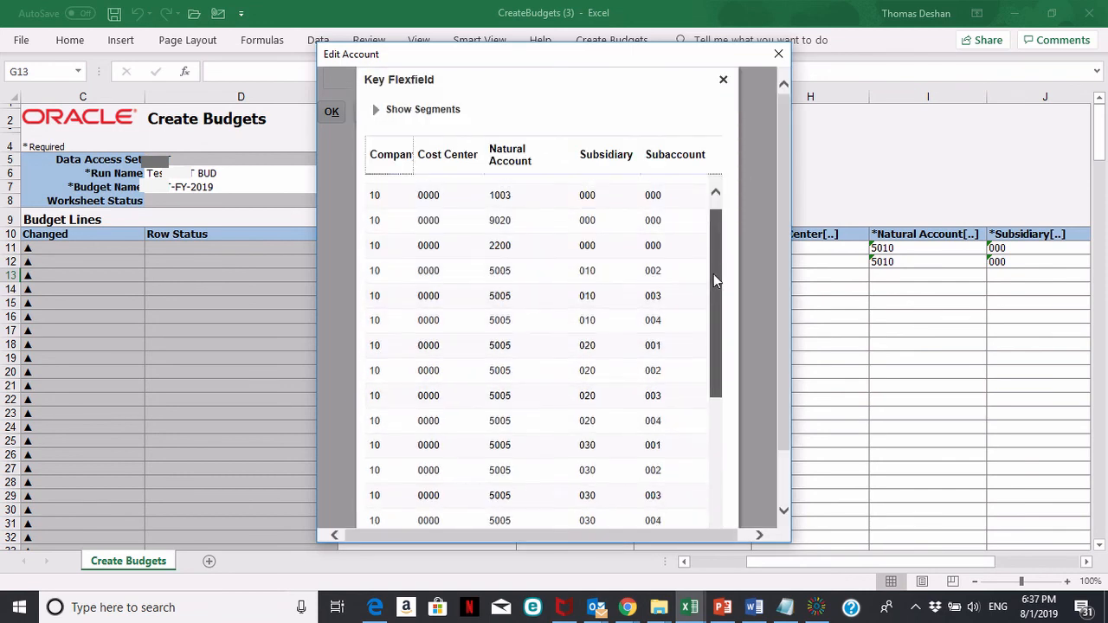
{"action": "scroll", "scroll_direction": "down", "scroll_amount": 3}
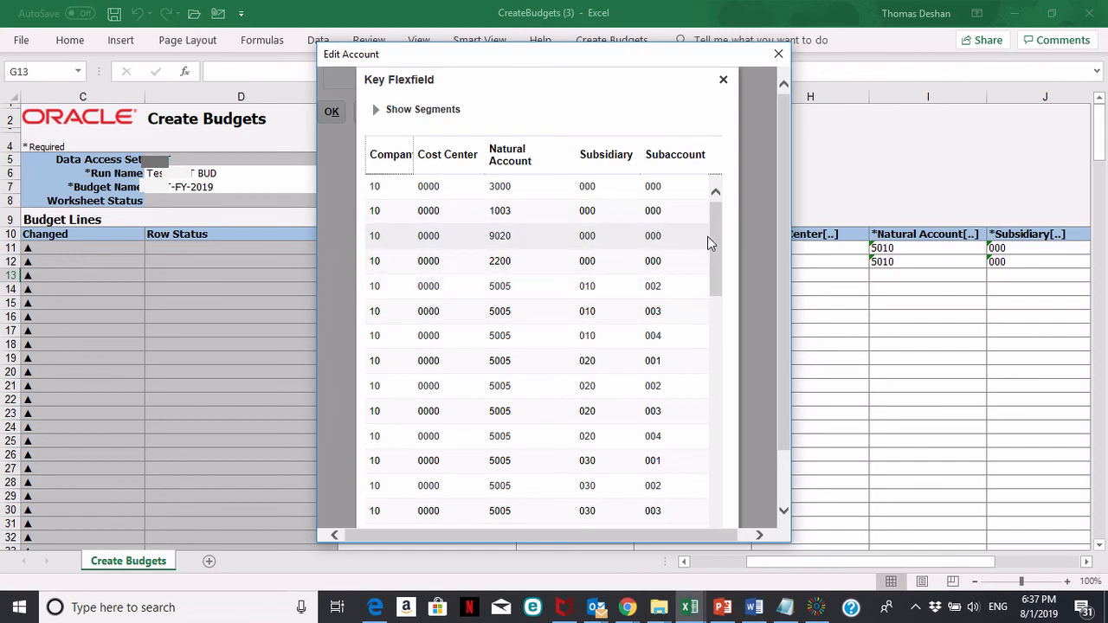
{"action": "scroll", "scroll_direction": "down", "scroll_amount": 3}
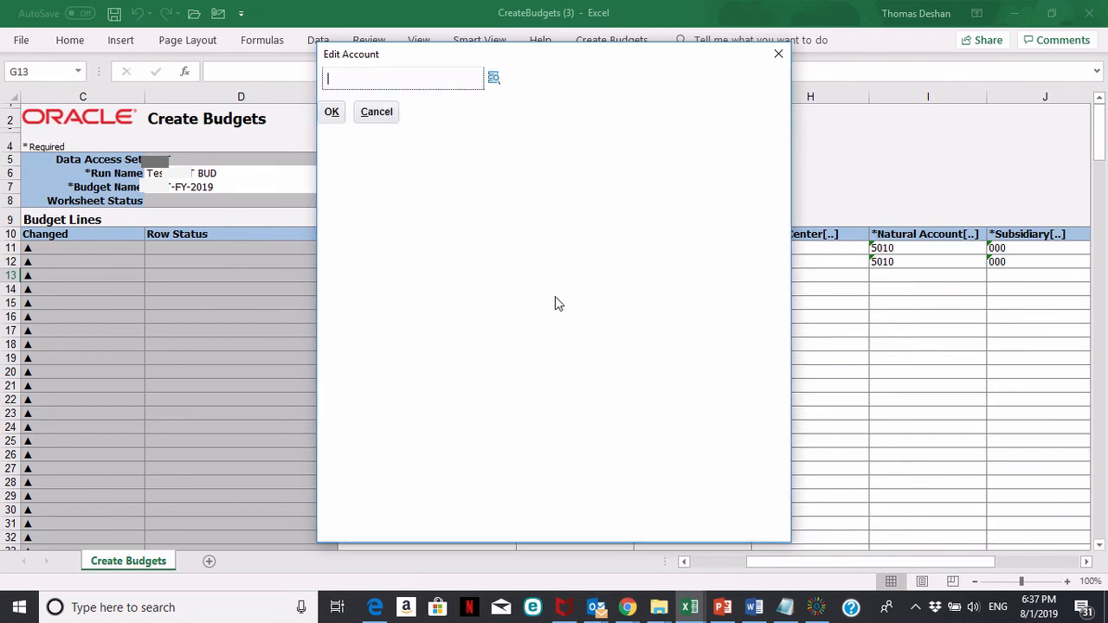
{"action": "left_click", "coordinate": [376, 112]}
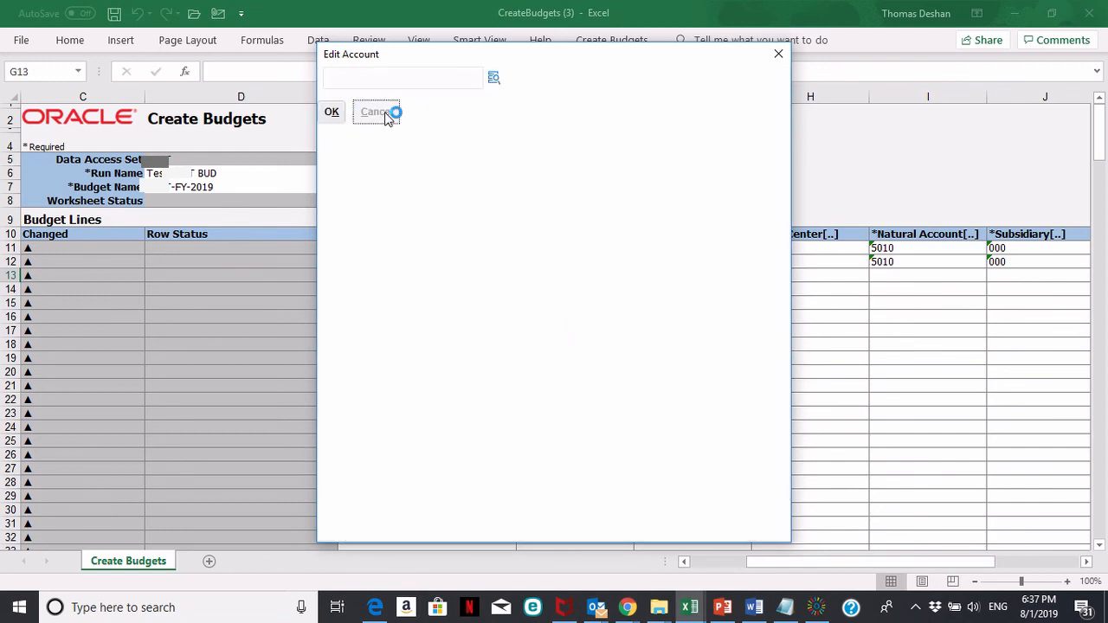
{"action": "left_click", "coordinate": [374, 112]}
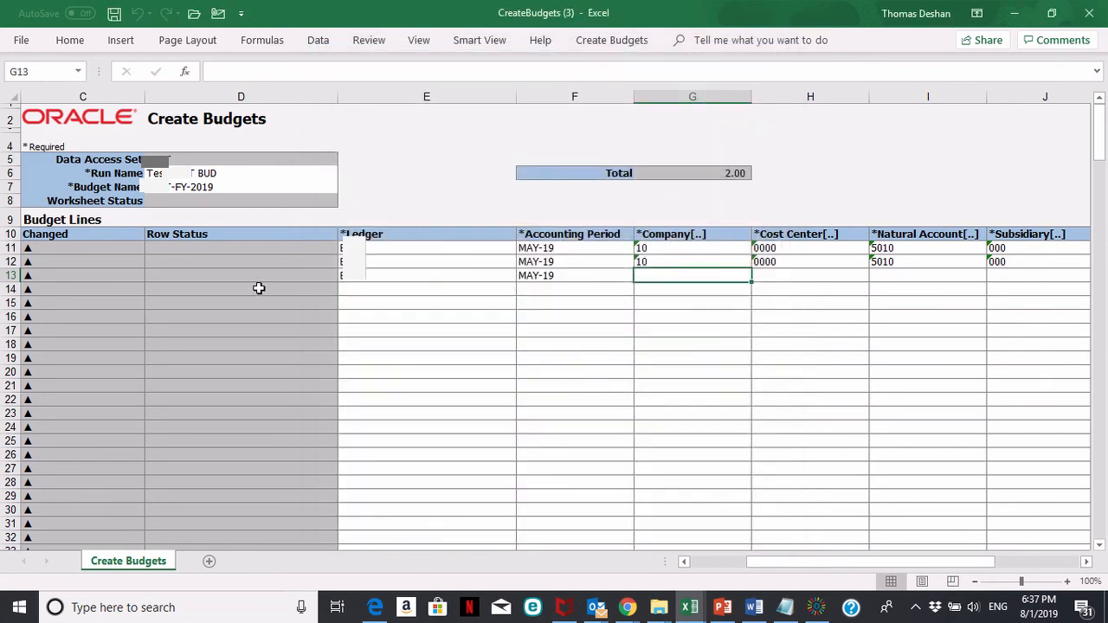
{"action": "mouse_move", "coordinate": [304, 338]}
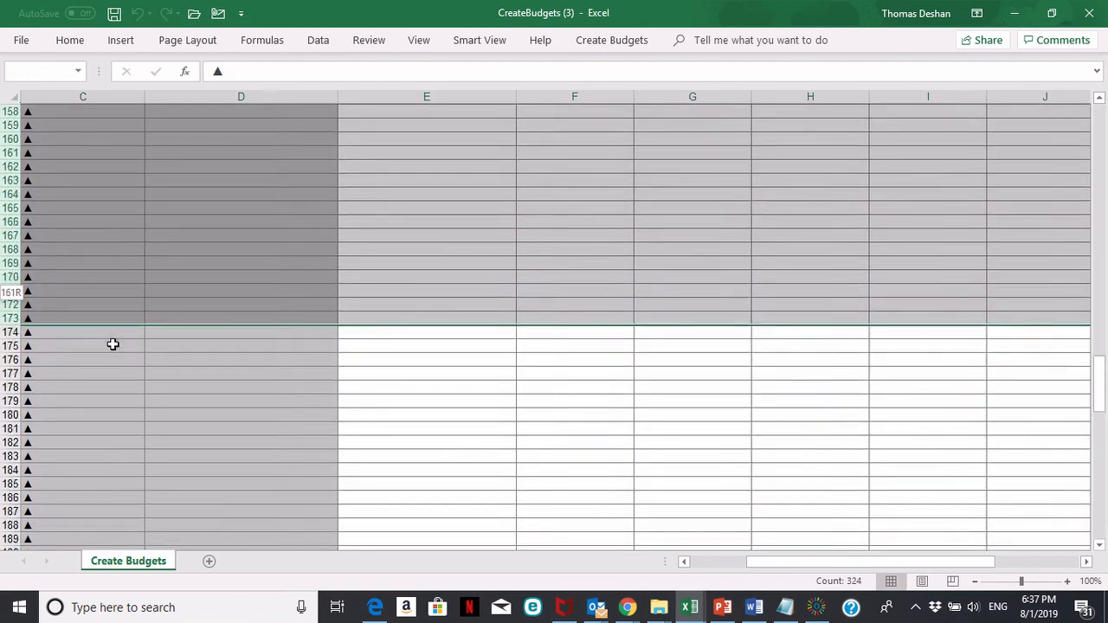
Delete the blank rows below row 12, keeping only the two MAY-19 5010 budget lines.
{"action": "scroll", "scroll_direction": "down", "scroll_amount": 3}
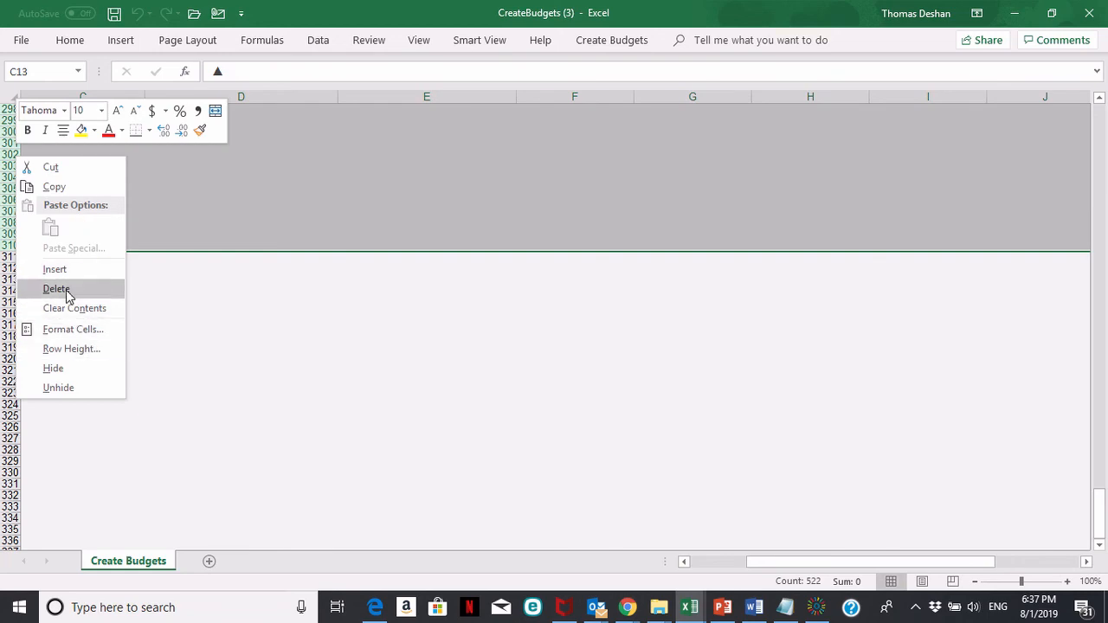
{"action": "left_click", "coordinate": [56, 289]}
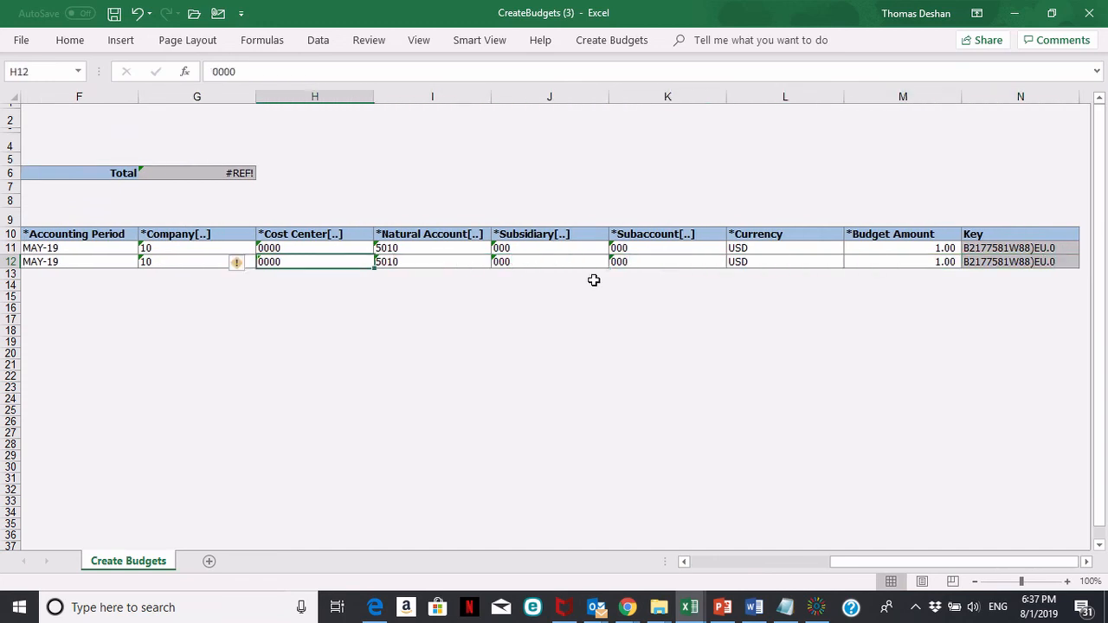
{"action": "left_click", "coordinate": [432, 261]}
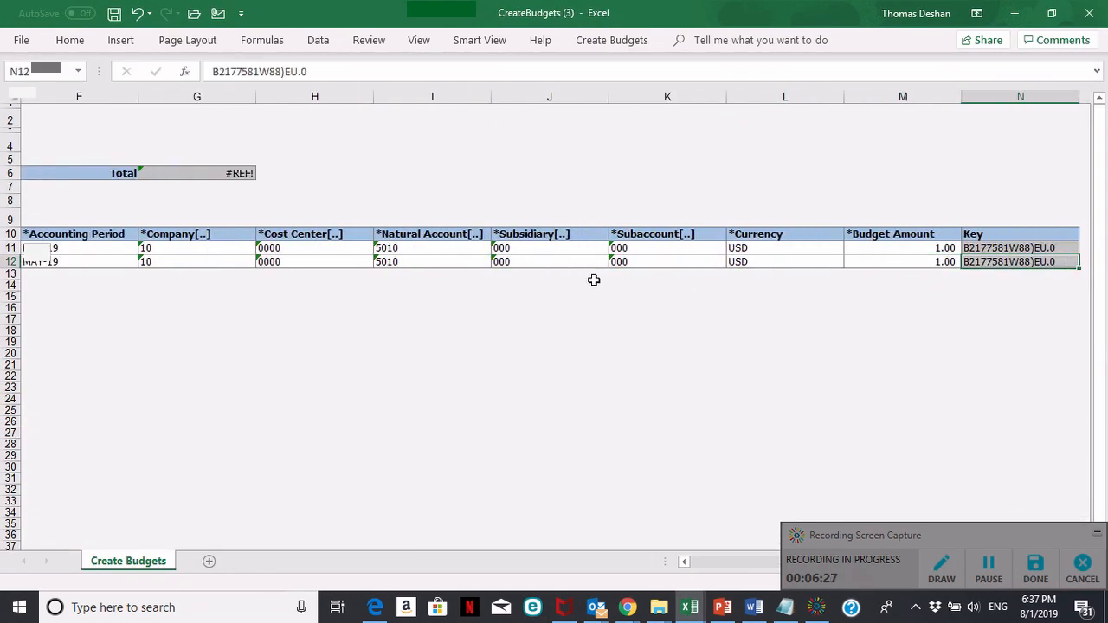
{"action": "left_click", "coordinate": [903, 262]}
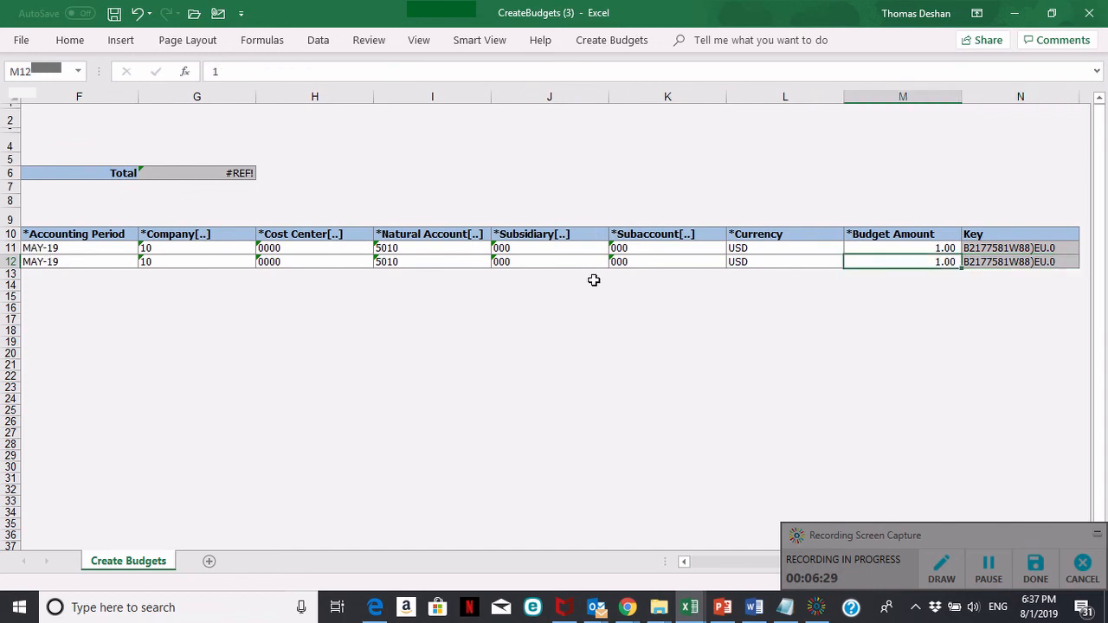
{"action": "mouse_move", "coordinate": [554, 423]}
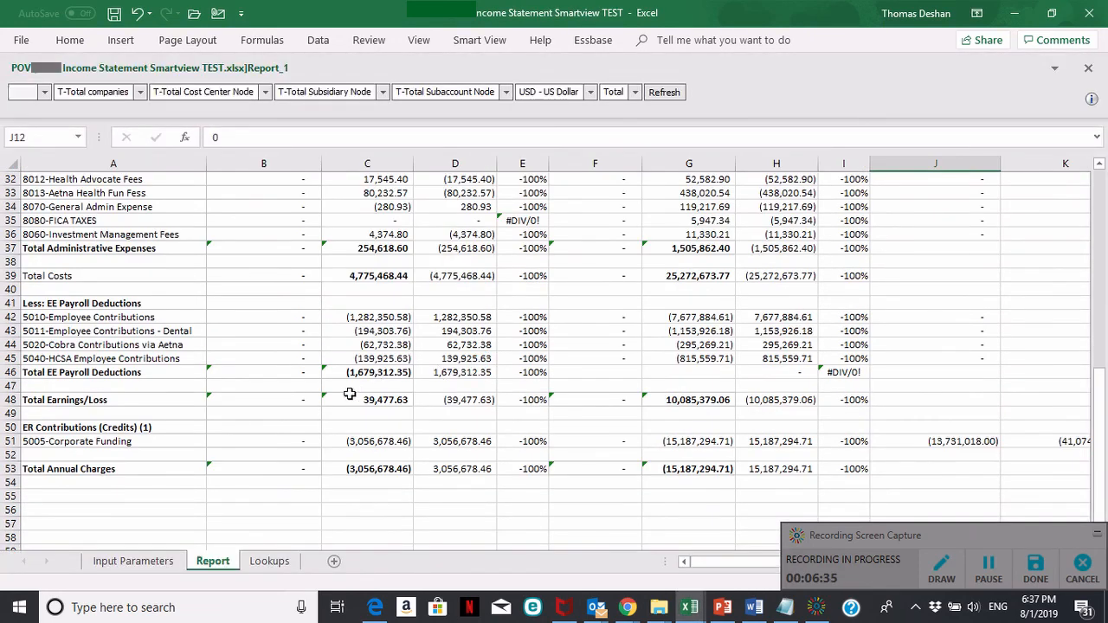
{"action": "mouse_move", "coordinate": [125, 320]}
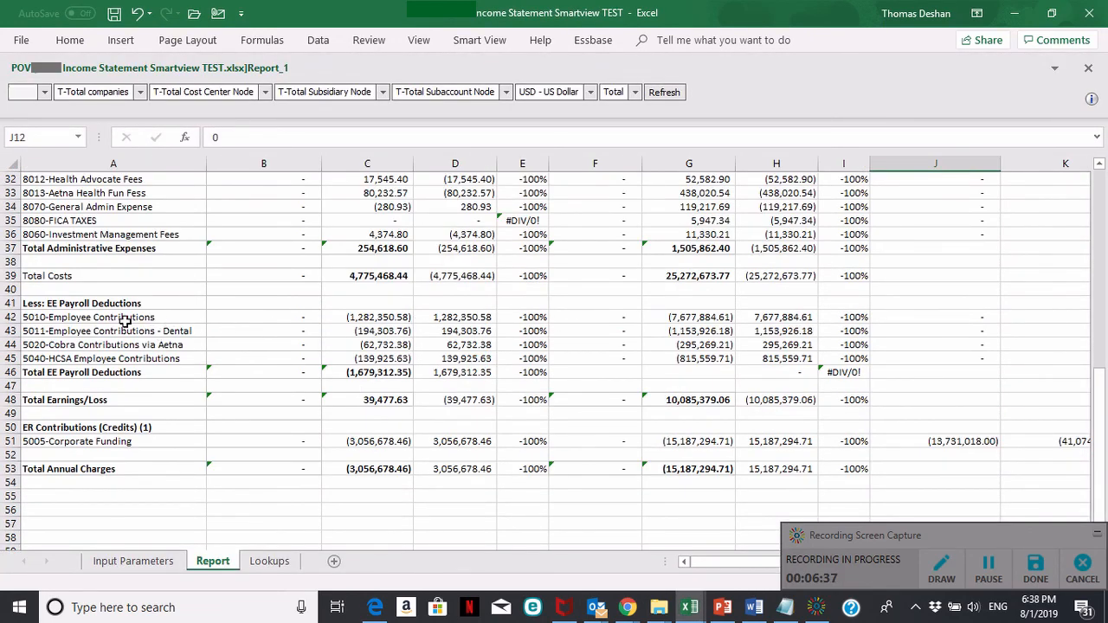
{"action": "left_click", "coordinate": [113, 317]}
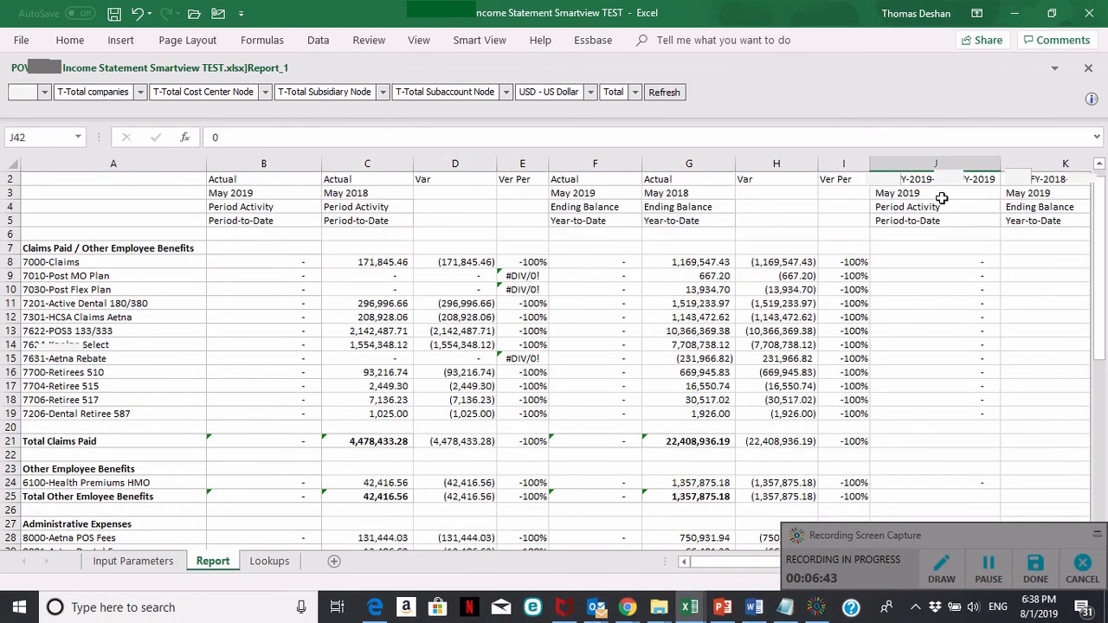
{"action": "scroll", "scroll_direction": "down", "scroll_amount": 3}
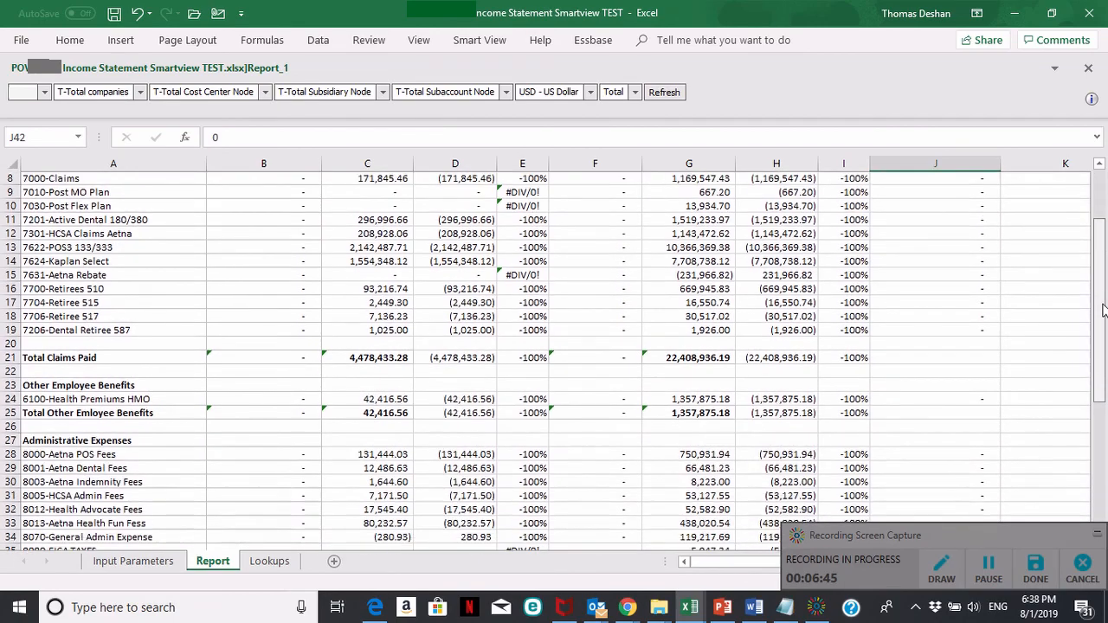
{"action": "scroll", "scroll_direction": "down", "scroll_amount": 3}
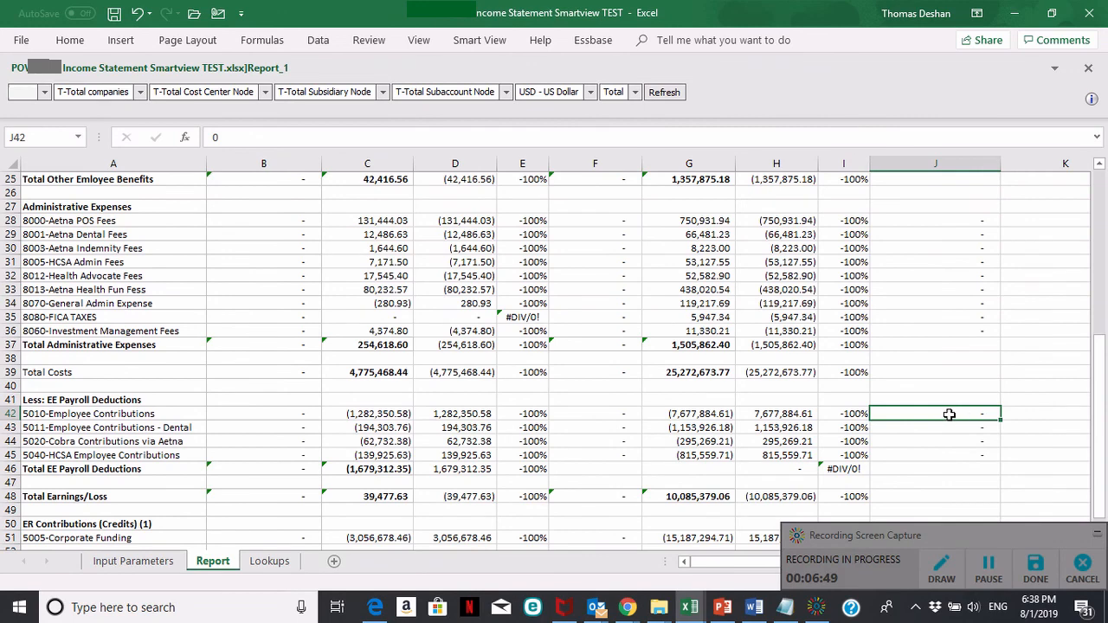
{"action": "mouse_move", "coordinate": [560, 405]}
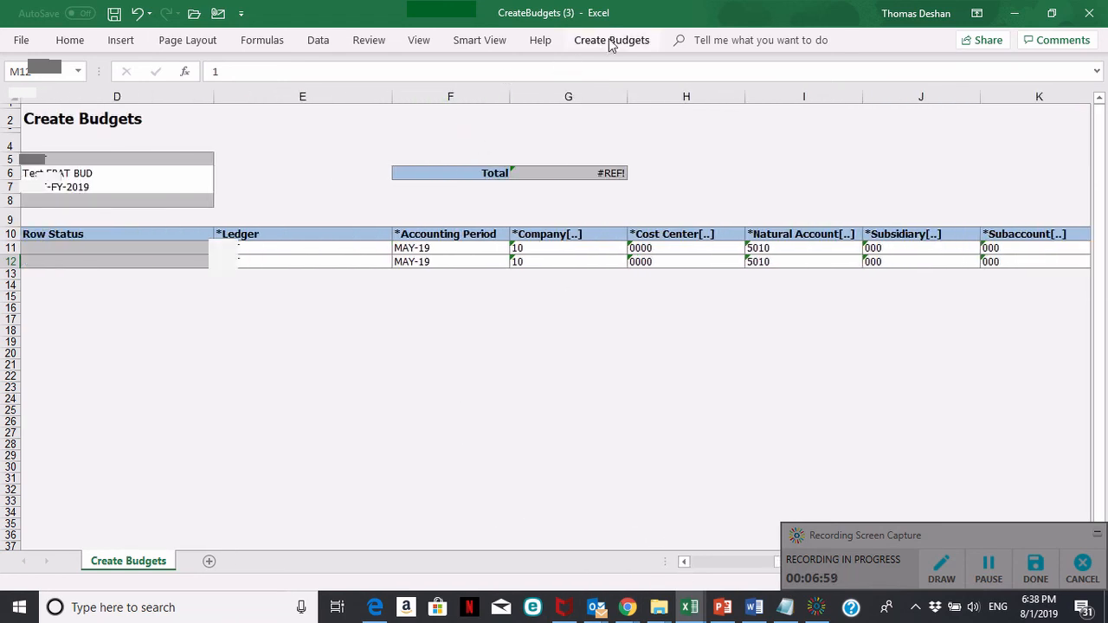
Submit both 1.00 budget lines to Oracle and acknowledge the process 1699634 confirmation.
{"action": "left_click", "coordinate": [611, 39]}
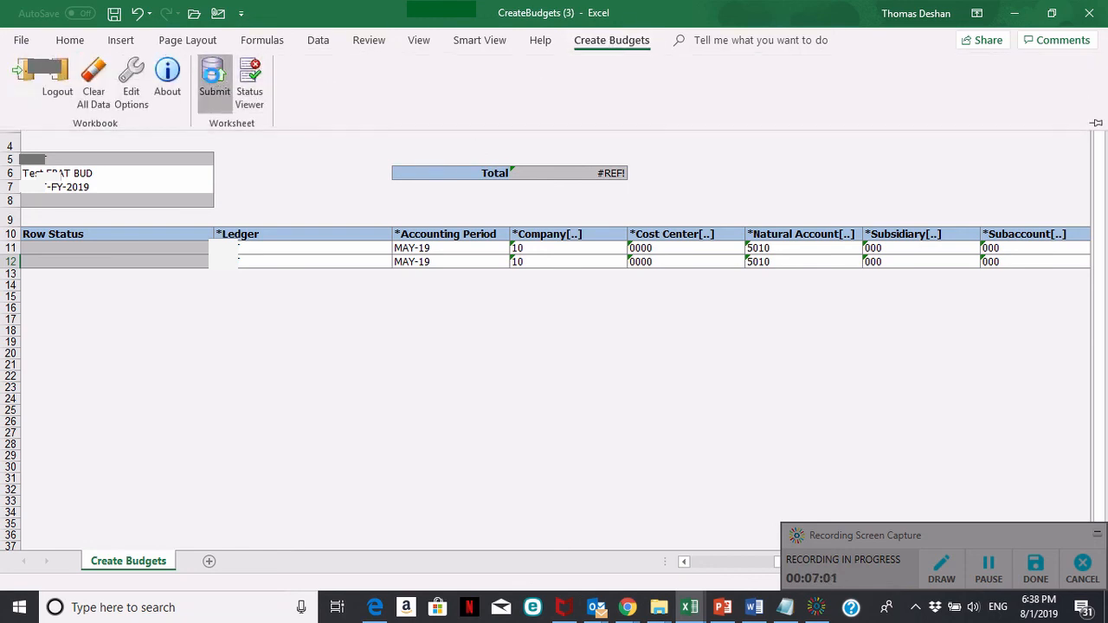
{"action": "left_click", "coordinate": [214, 78]}
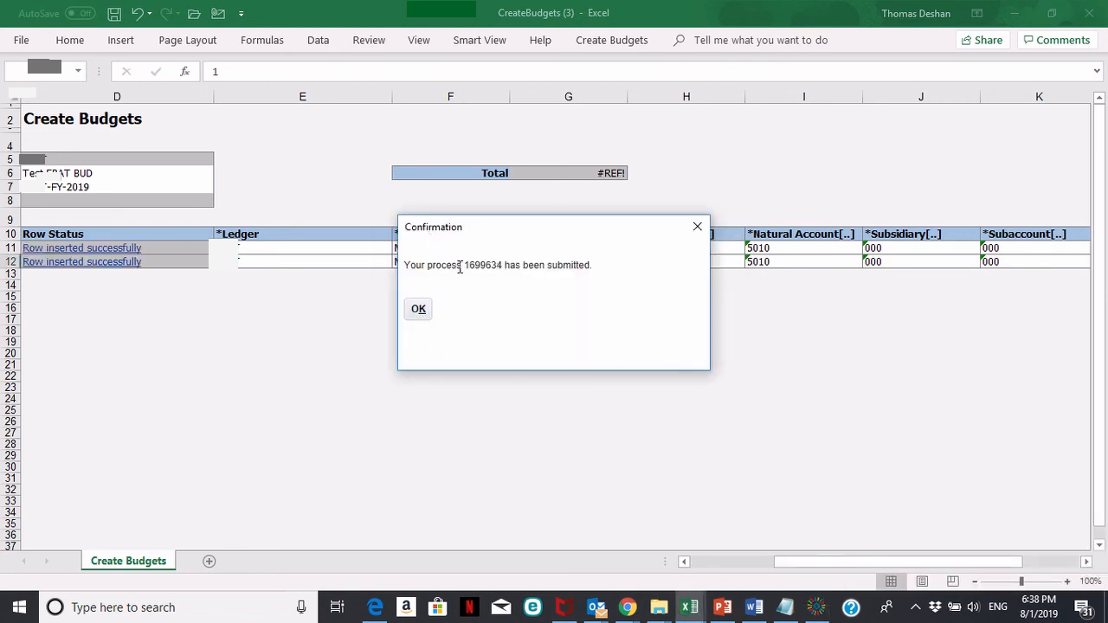
{"action": "left_click", "coordinate": [418, 310]}
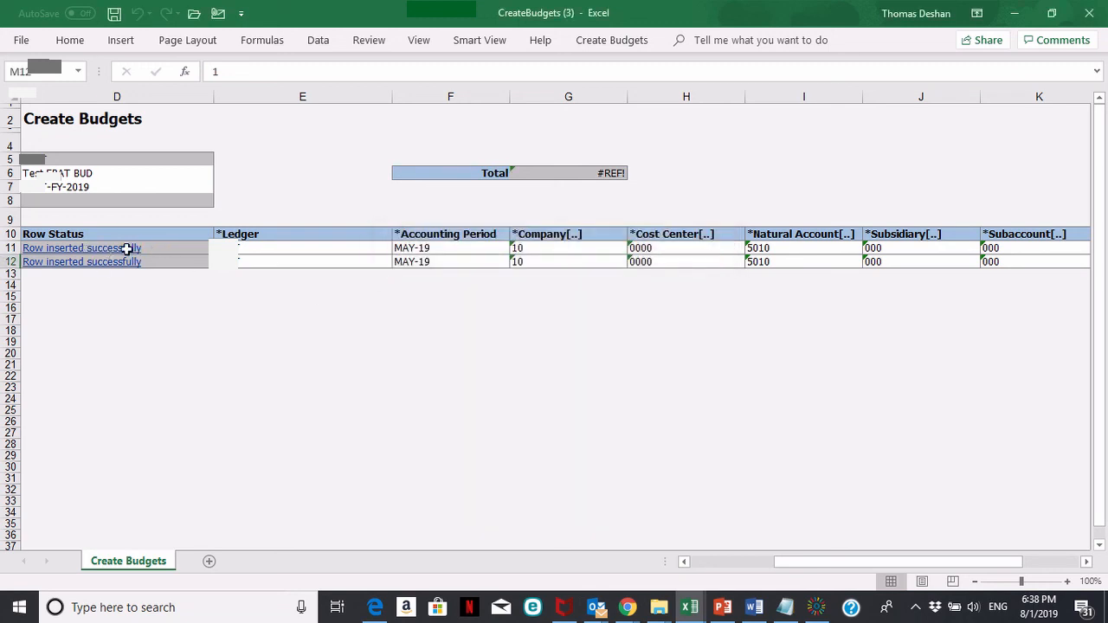
{"action": "mouse_move", "coordinate": [303, 322]}
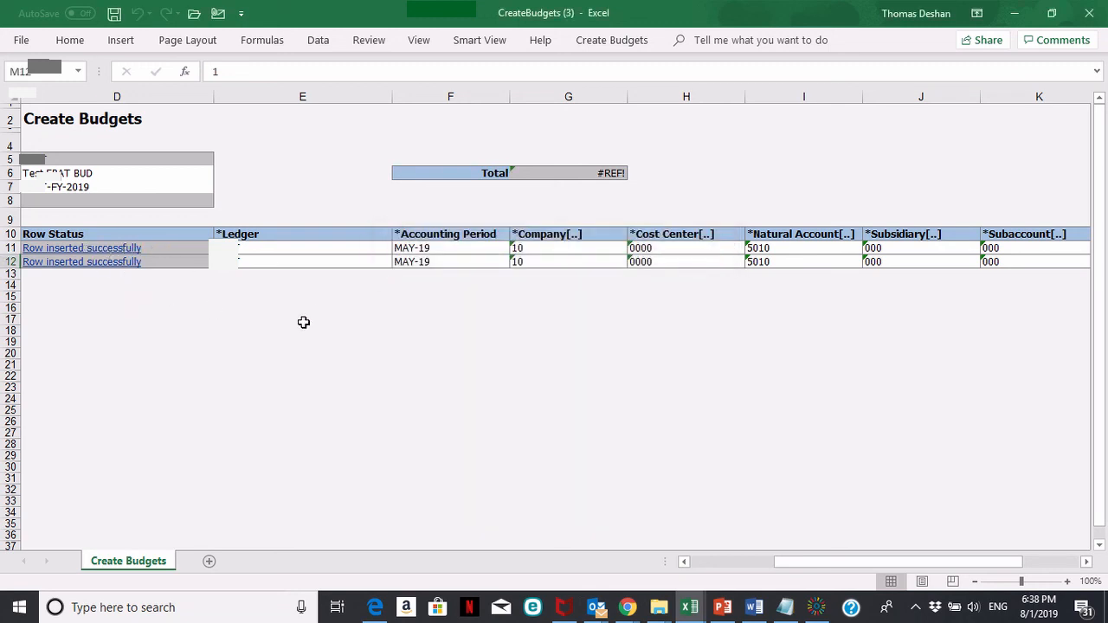
{"action": "mouse_move", "coordinate": [814, 460]}
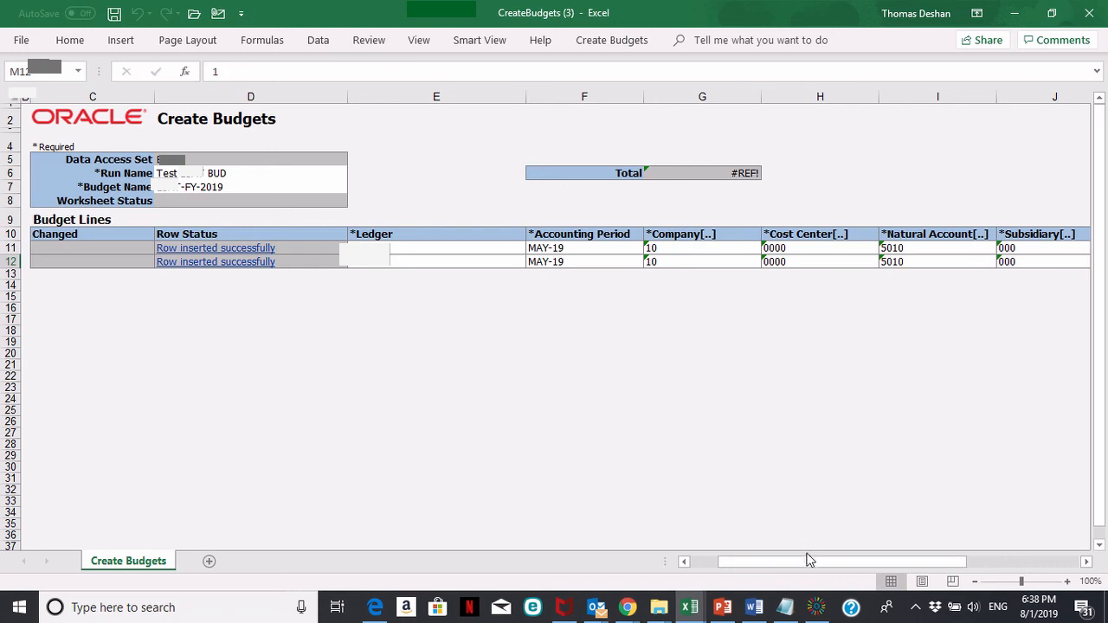
Verify the Smart View report shows 2.00 May 2019 budget for 5010-Employee Contributions.
{"action": "type", "text": "EBAT"}
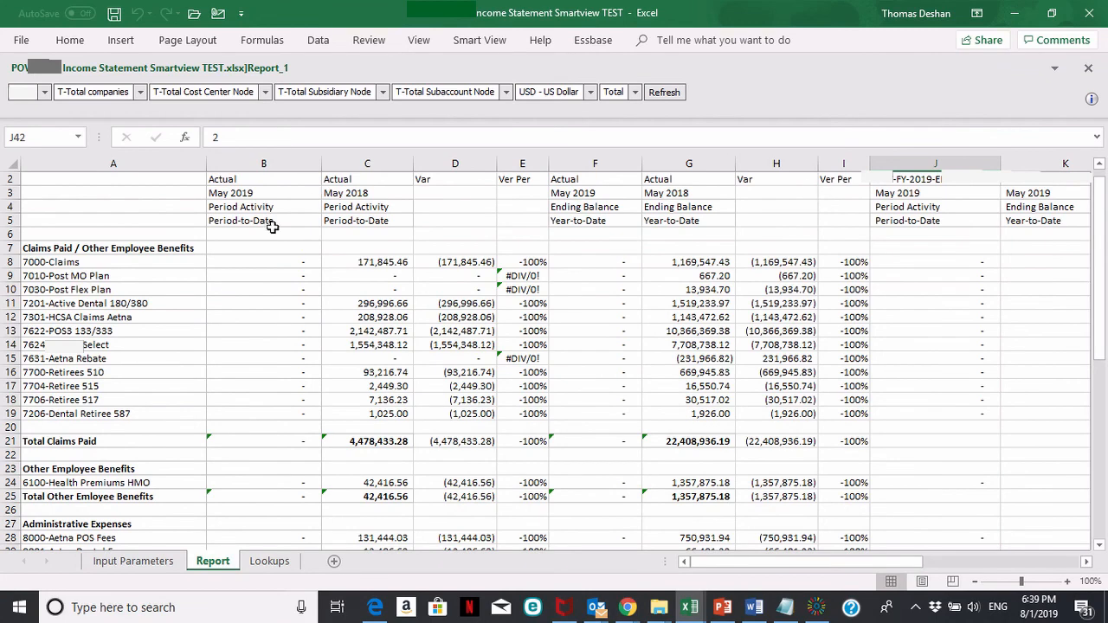
{"action": "mouse_move", "coordinate": [823, 185]}
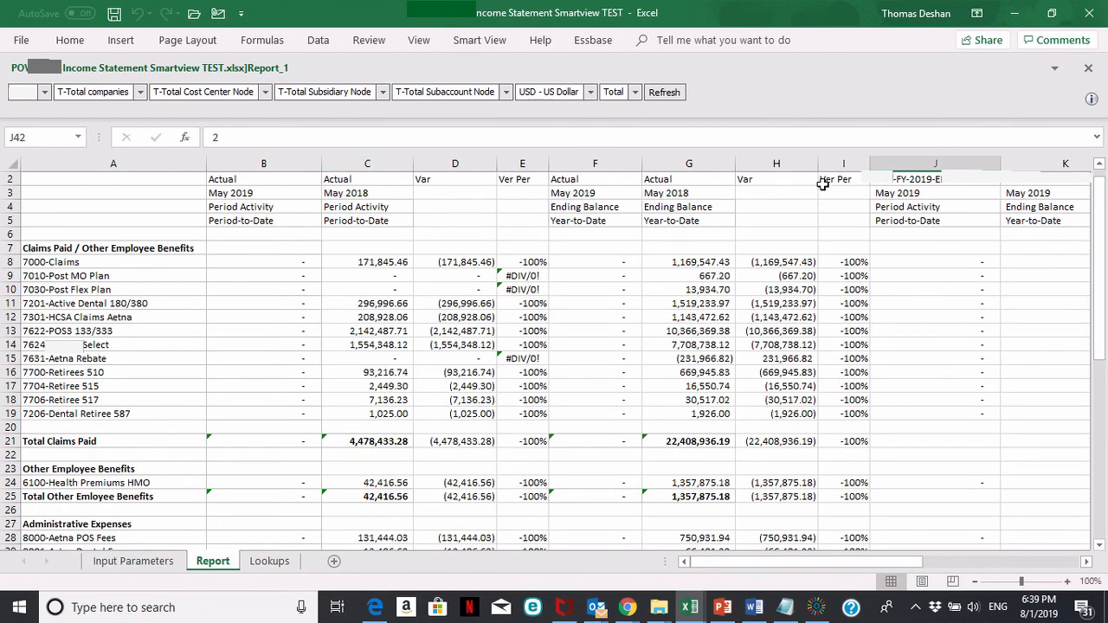
{"action": "left_click", "coordinate": [935, 162]}
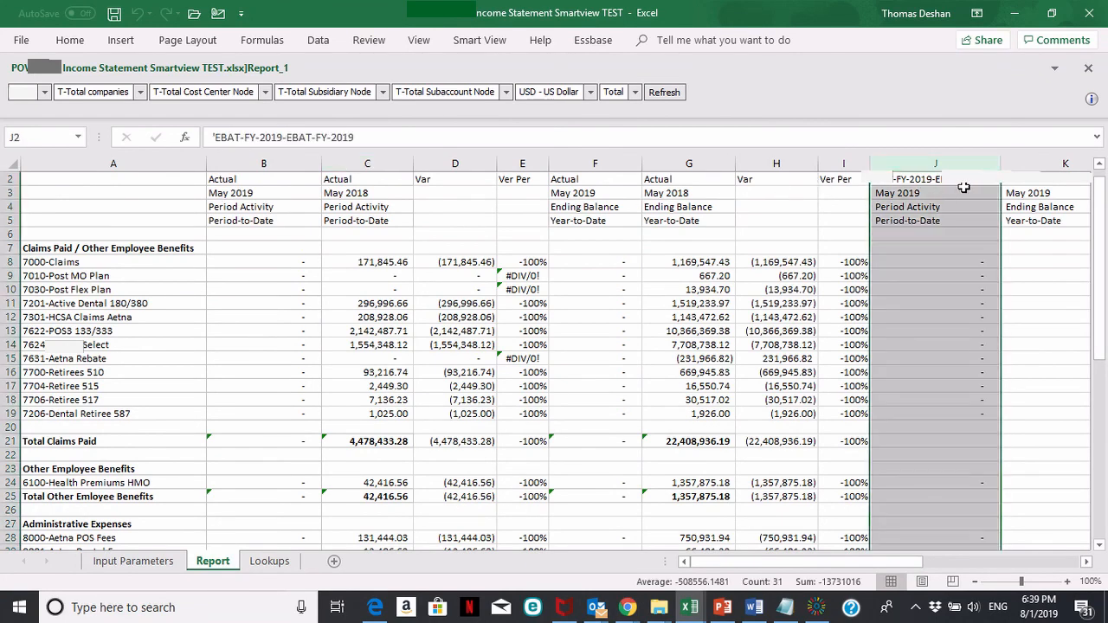
{"action": "mouse_move", "coordinate": [960, 404]}
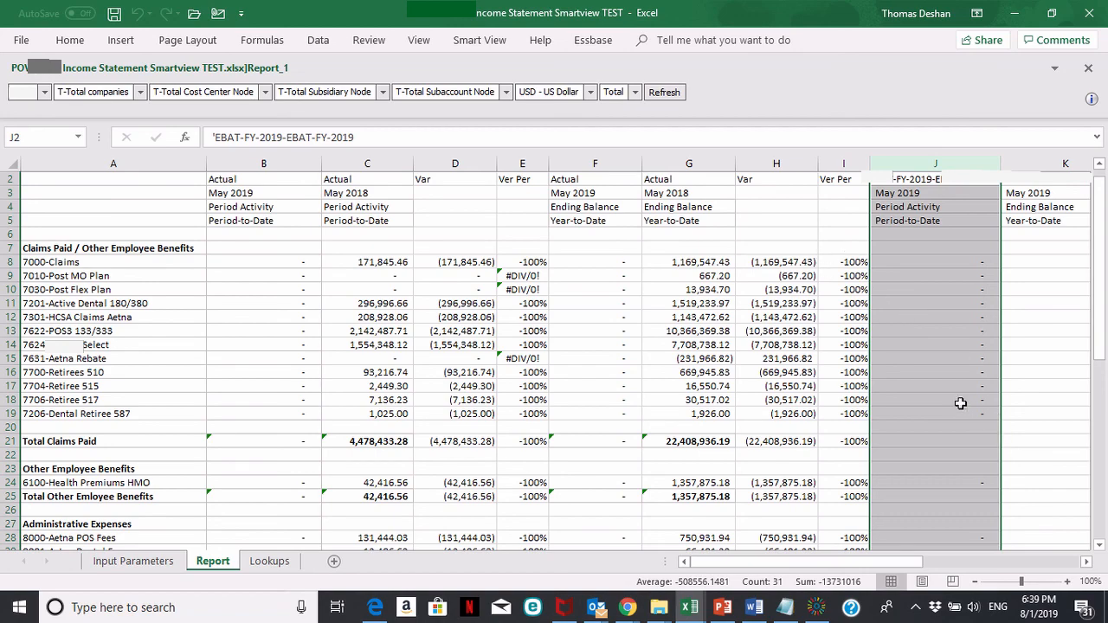
{"action": "scroll", "scroll_direction": "down", "scroll_amount": 3}
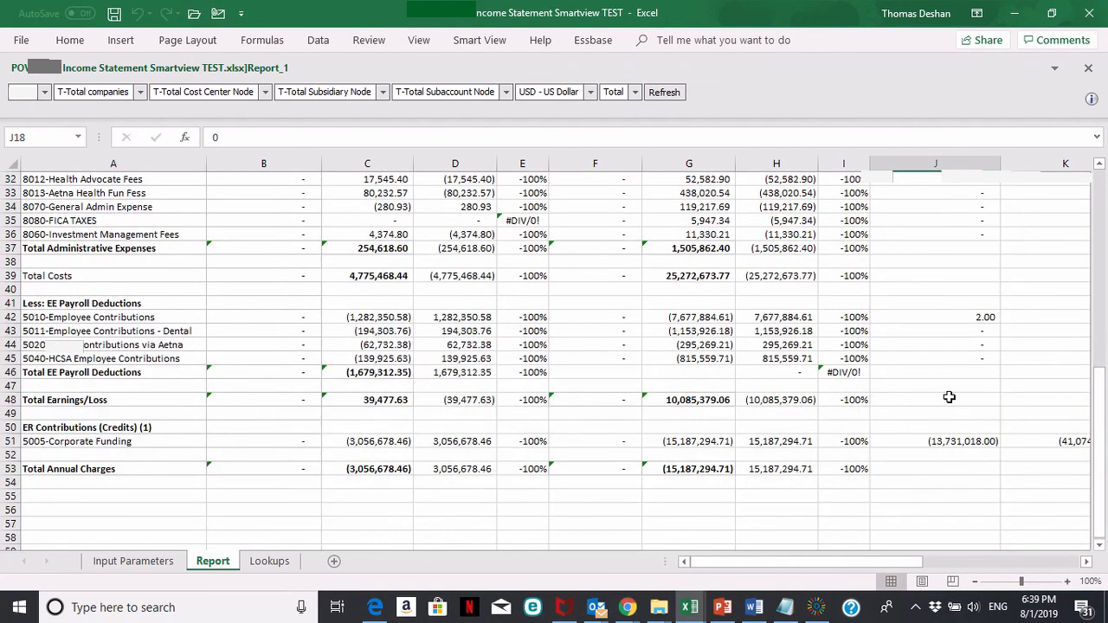
{"action": "left_click", "coordinate": [935, 317]}
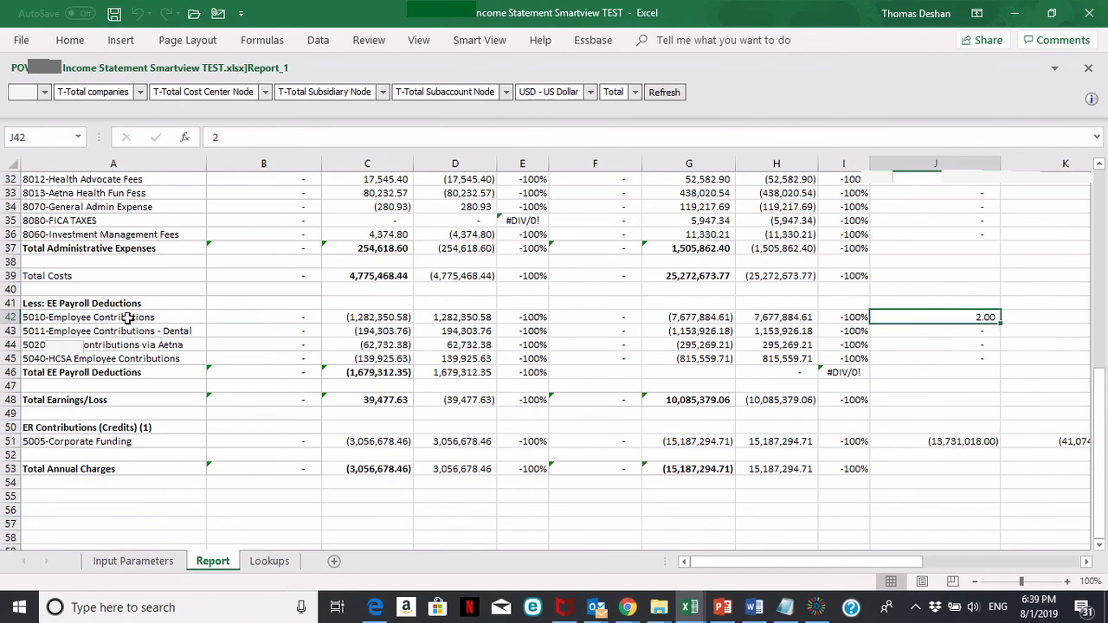
{"action": "left_click", "coordinate": [113, 317]}
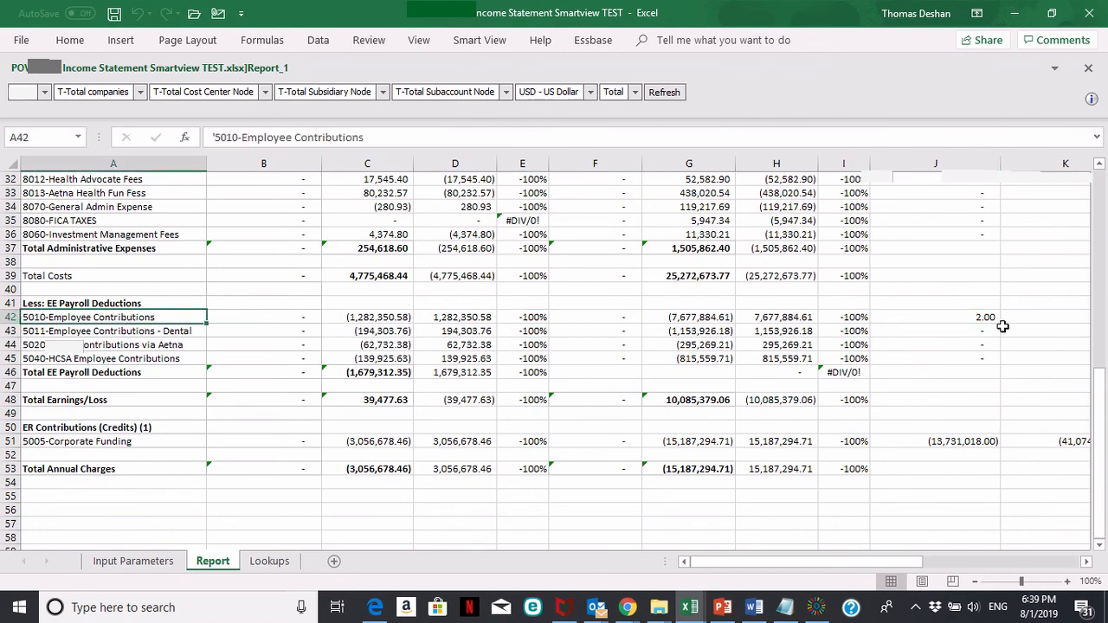
{"action": "scroll", "scroll_direction": "up", "scroll_amount": 3}
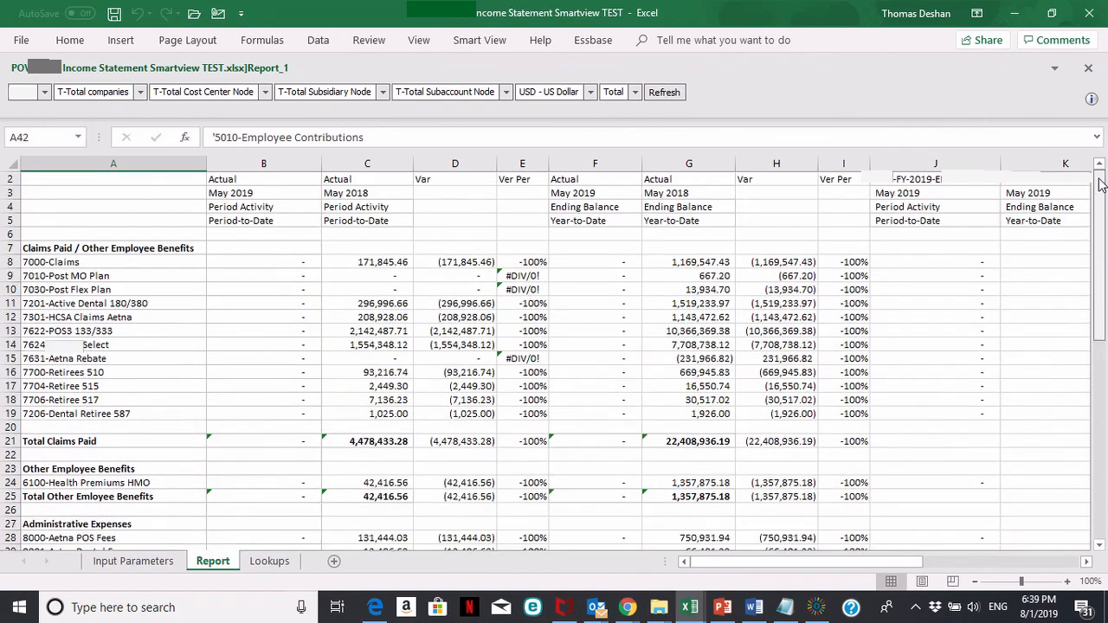